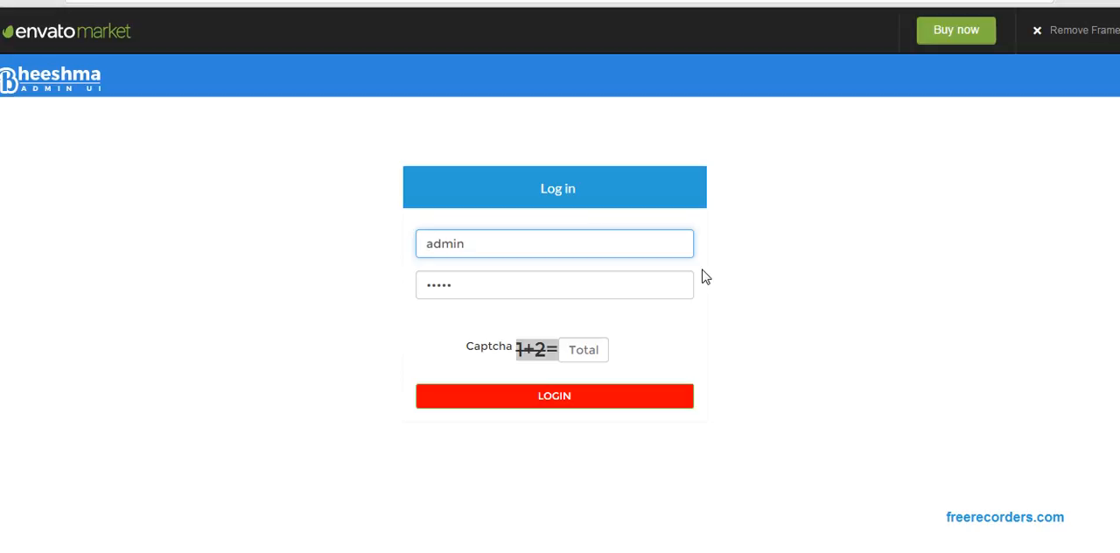
# Step: Check the prefilled username, password and captcha fields, then bring up context options on the masked password
pyautogui.click(423, 243)
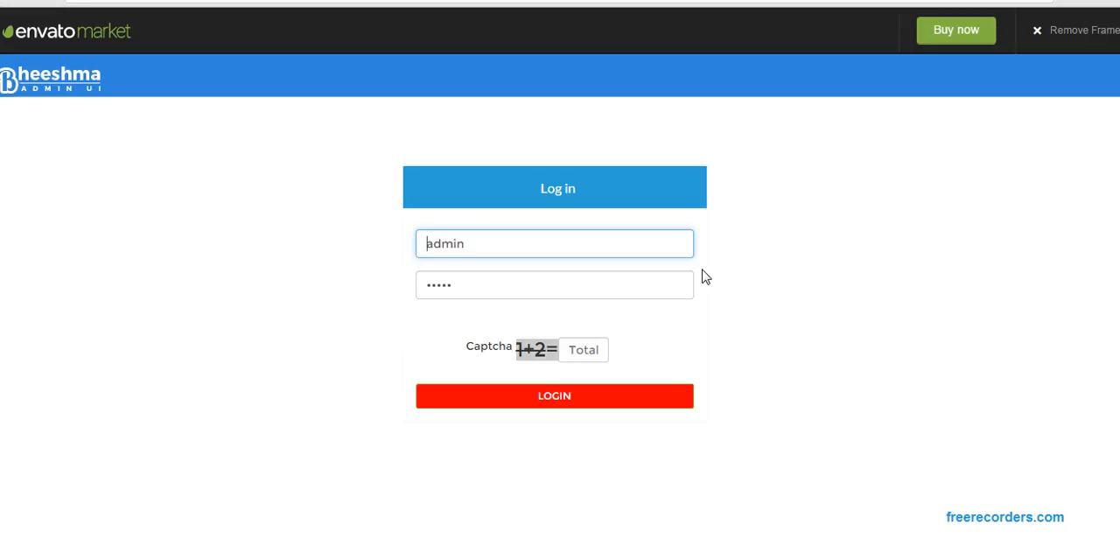
pyautogui.moveTo(580, 387)
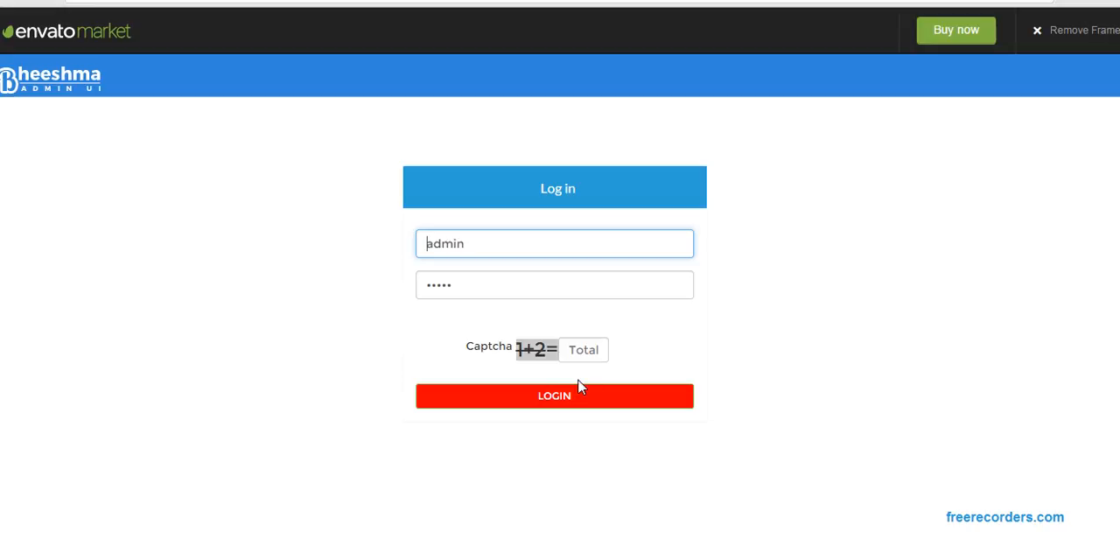
pyautogui.click(583, 350)
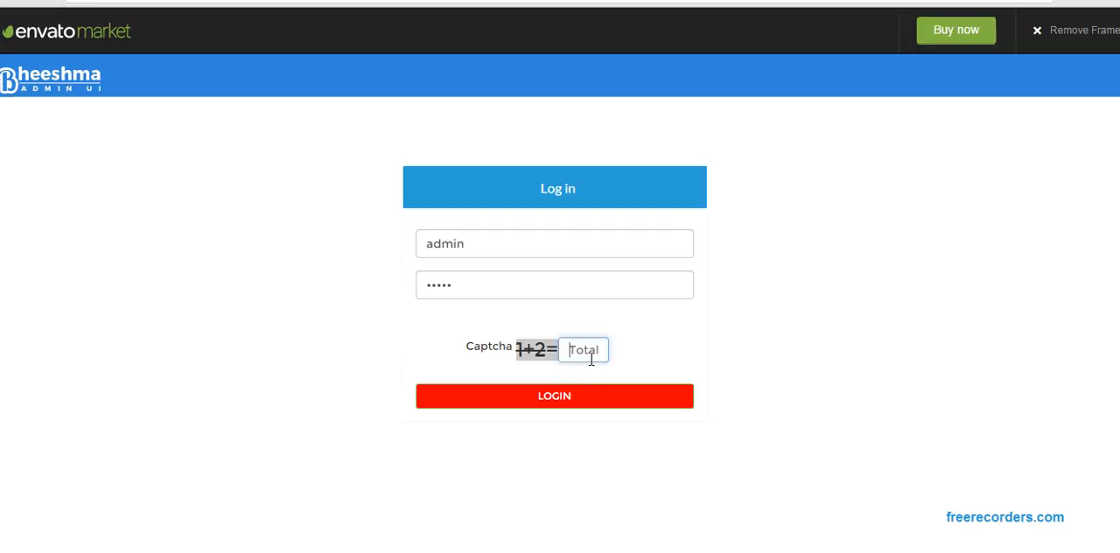
pyautogui.click(553, 243)
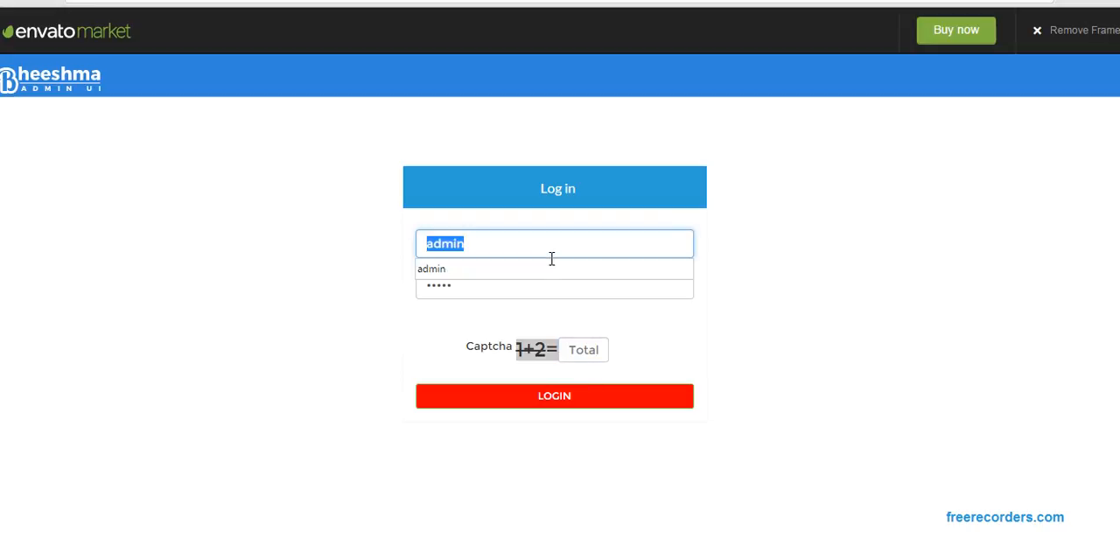
pyautogui.click(553, 283)
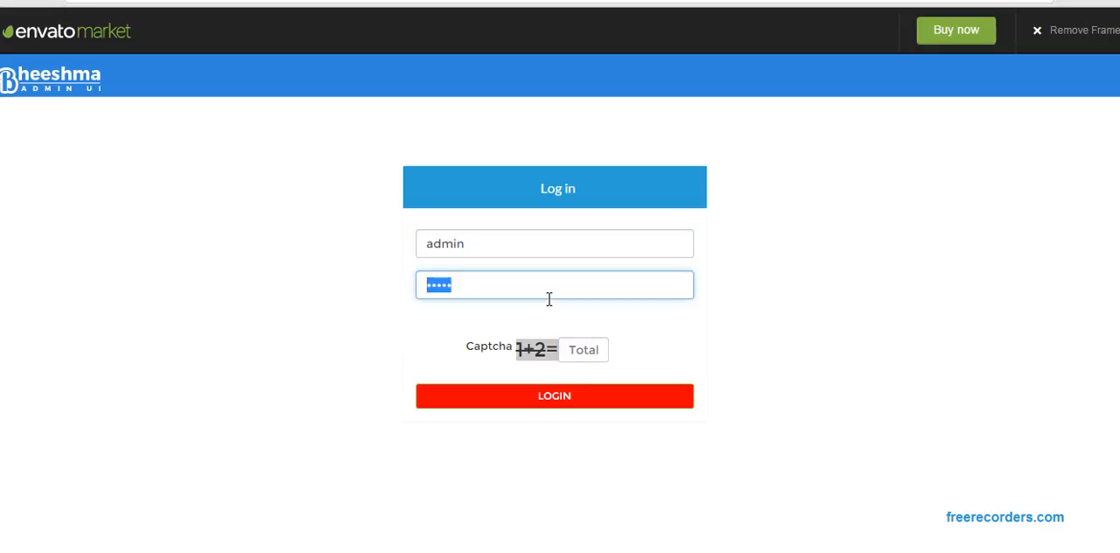
pyautogui.rightClick(549, 284)
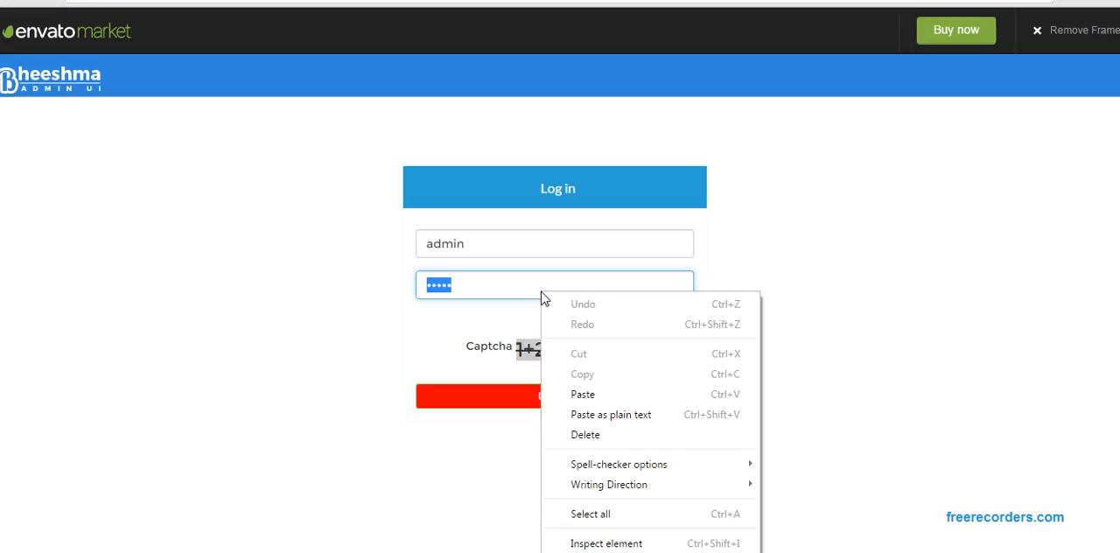
pyautogui.click(511, 455)
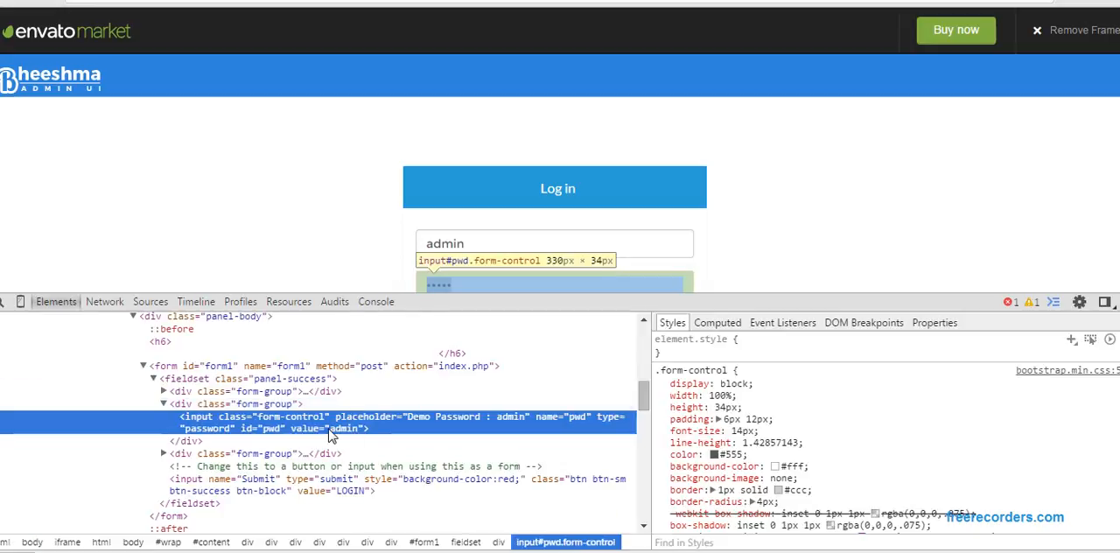
pyautogui.moveTo(301, 429)
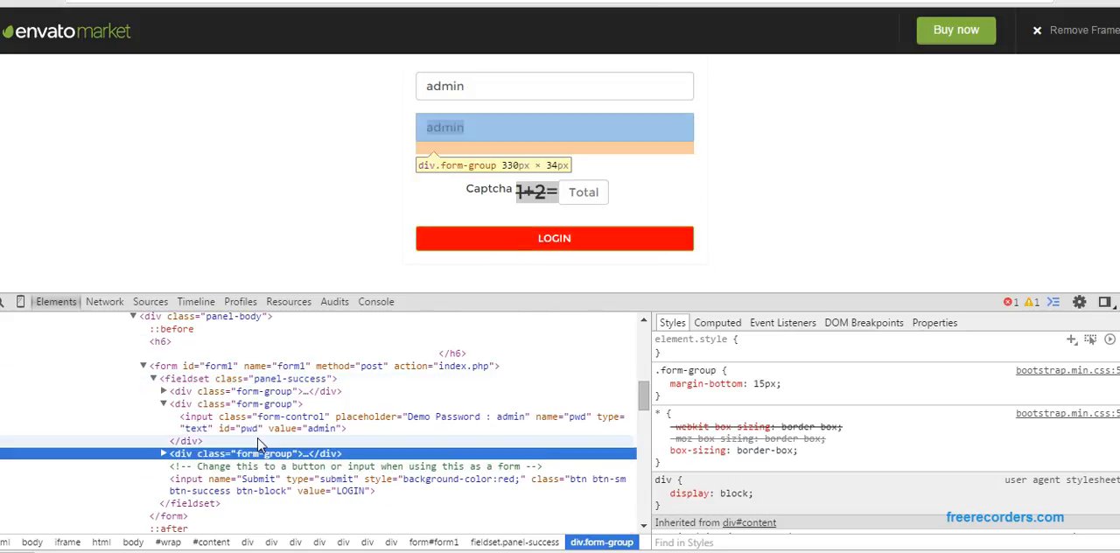
pyautogui.click(209, 417)
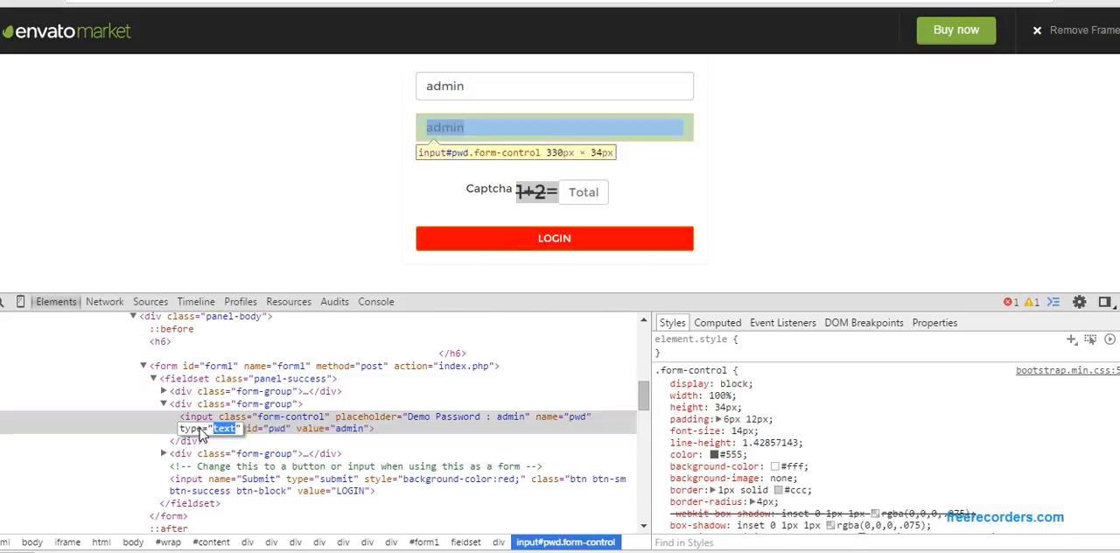
pyautogui.write('password')
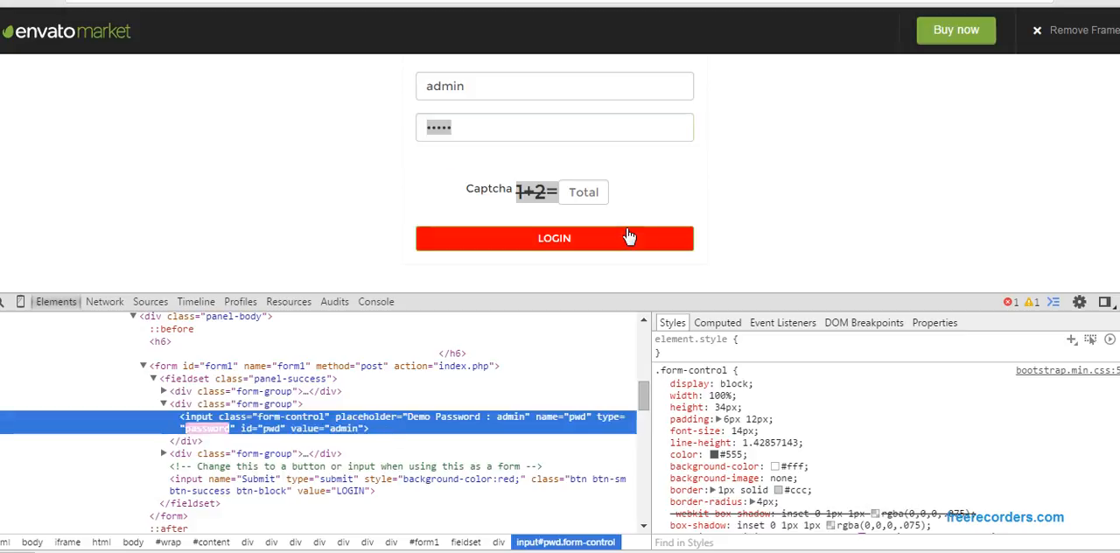
# Step: Answer the captcha with 3 and submit the login
pyautogui.click(553, 86)
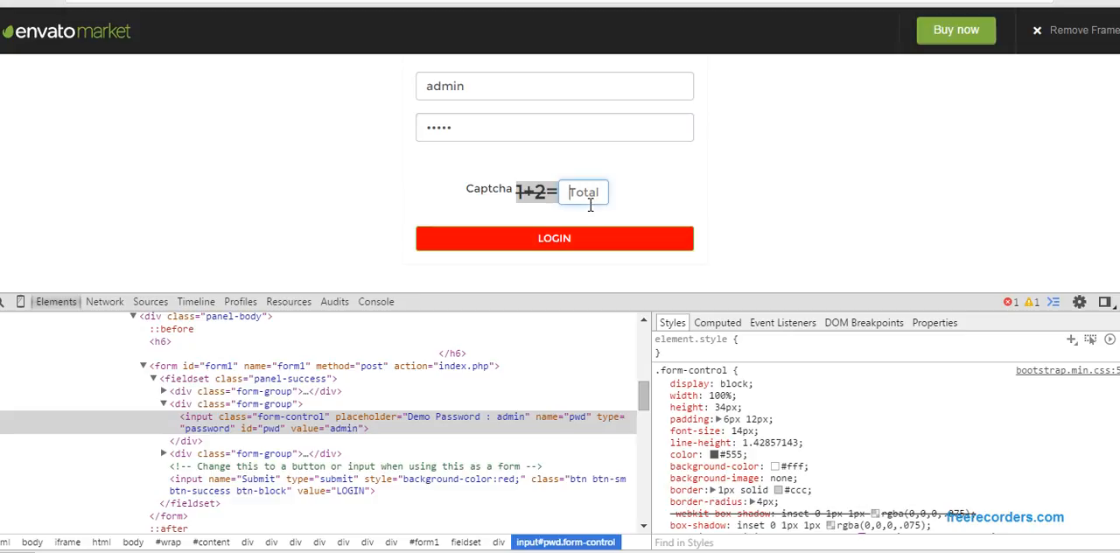
pyautogui.write('3')
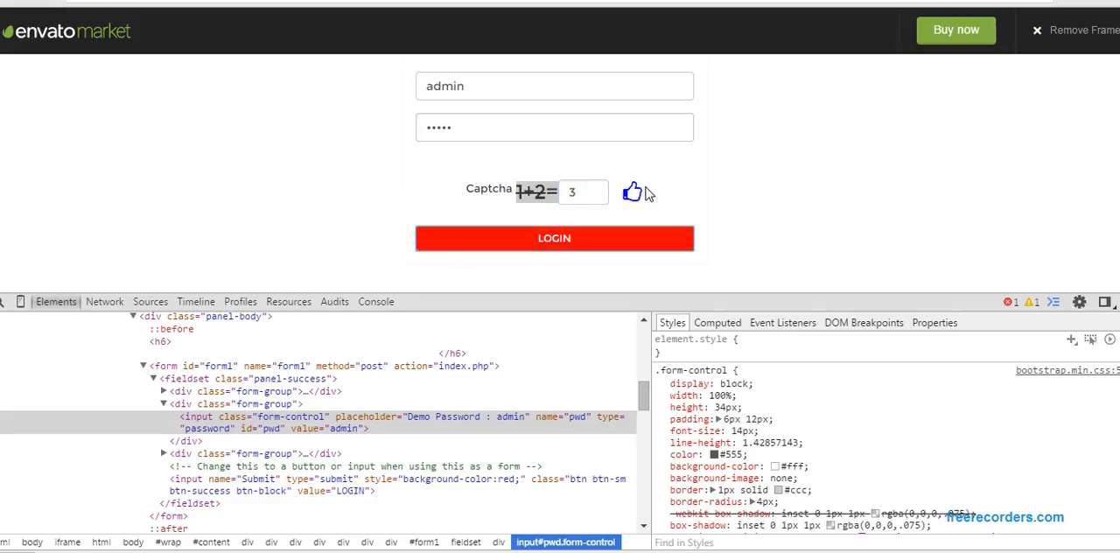
pyautogui.moveTo(599, 243)
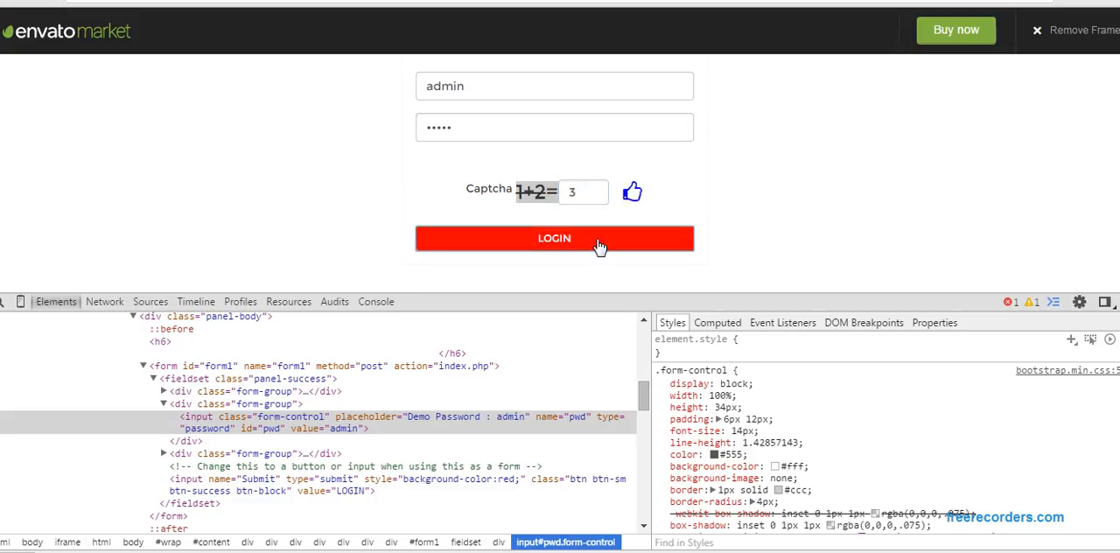
pyautogui.click(552, 238)
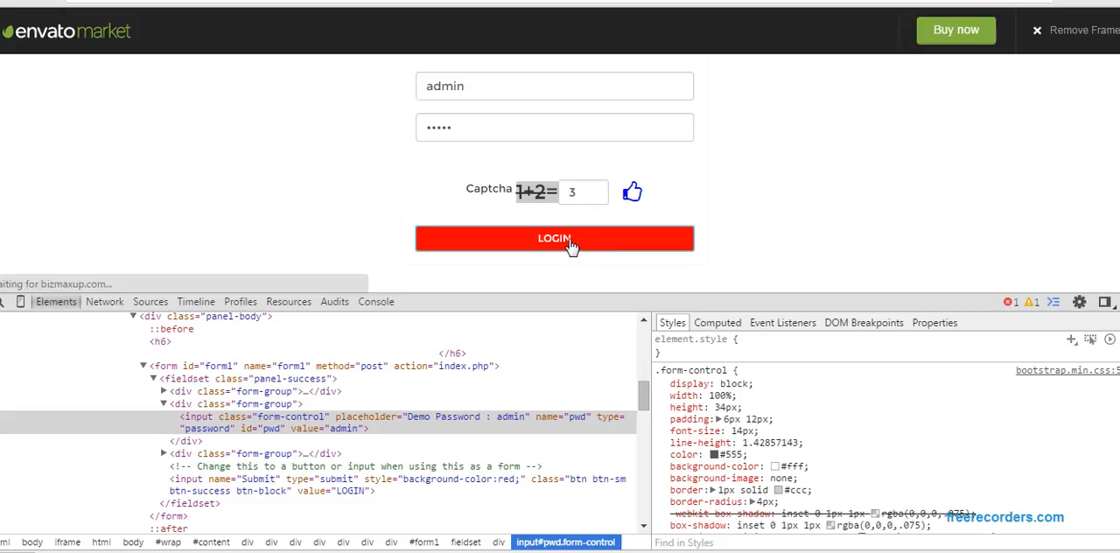
# Step: Land on the Quotation Management dashboard and scroll to the Update Company Profile form
pyautogui.click(553, 238)
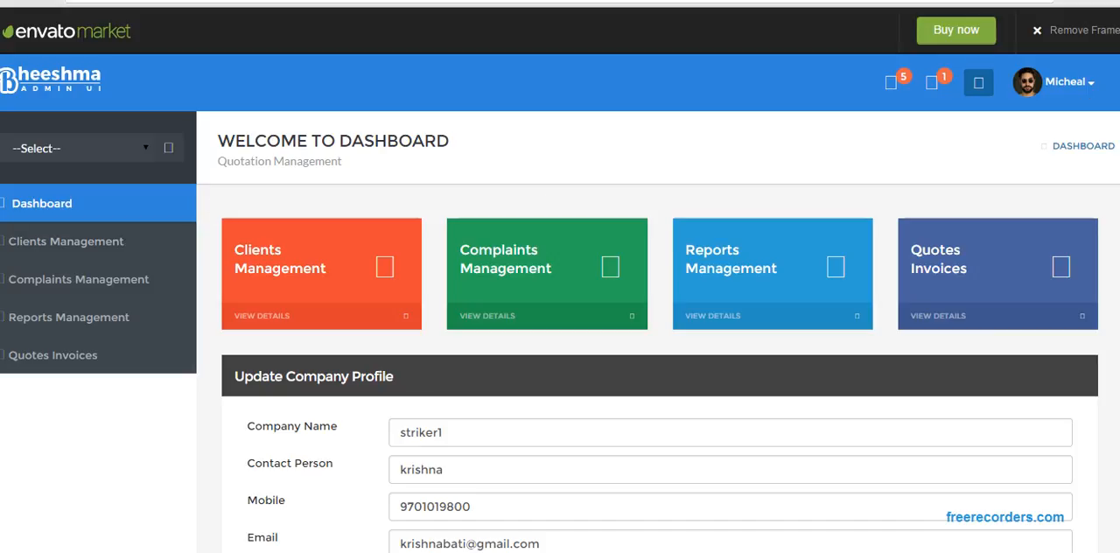
pyautogui.scroll(-3)
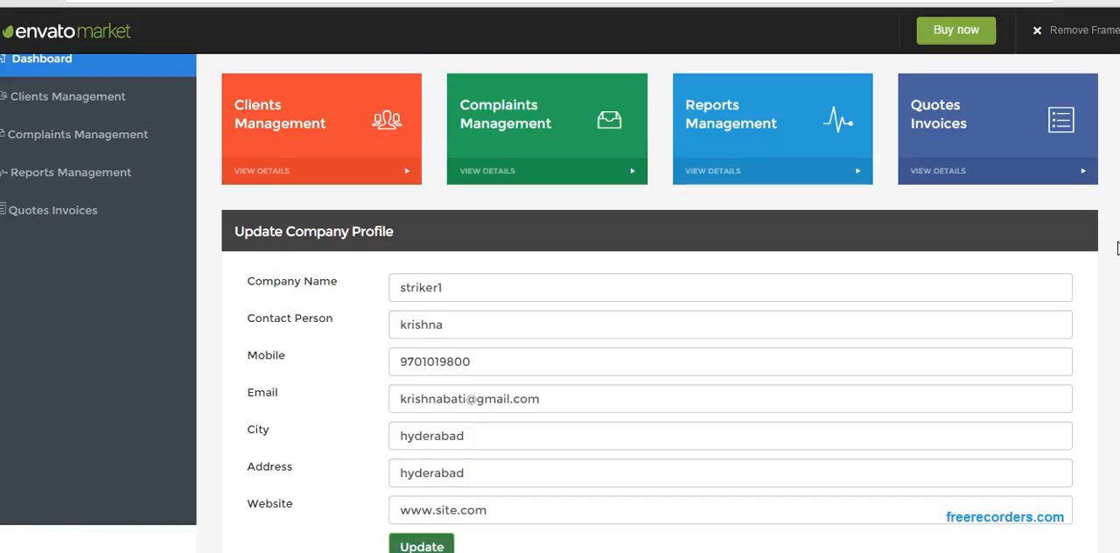
pyautogui.moveTo(367, 245)
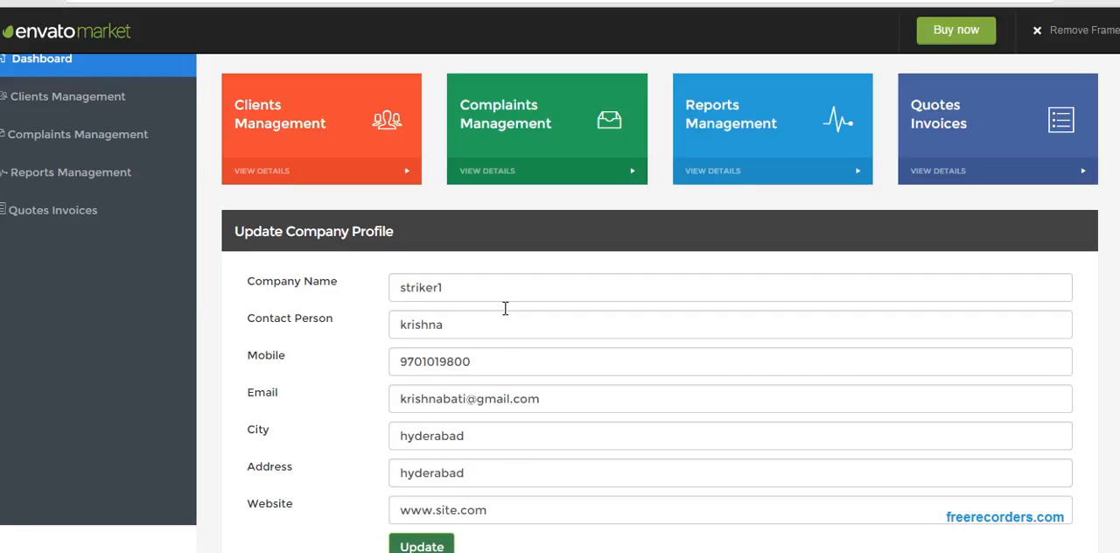
# Step: Replace company name striker1 with Apple and set the contact person to steeve jobs
pyautogui.click(730, 287)
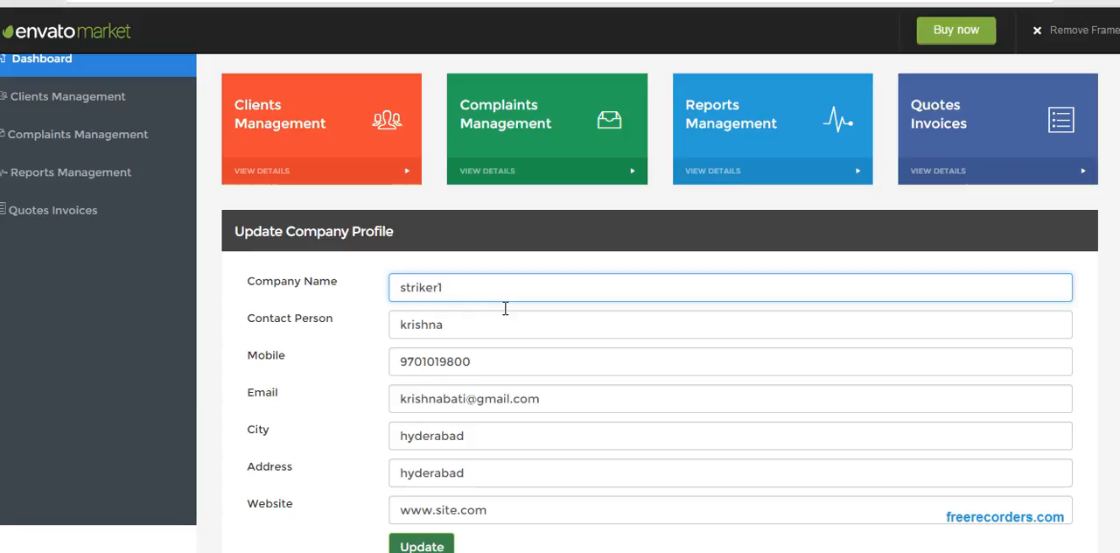
pyautogui.doubleClick(420, 287)
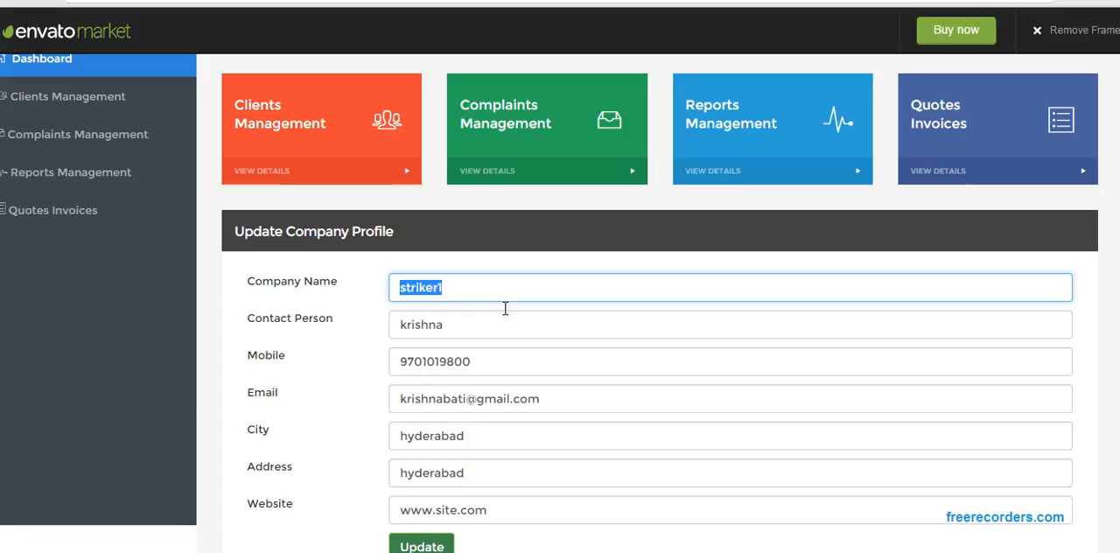
pyautogui.write('Apple')
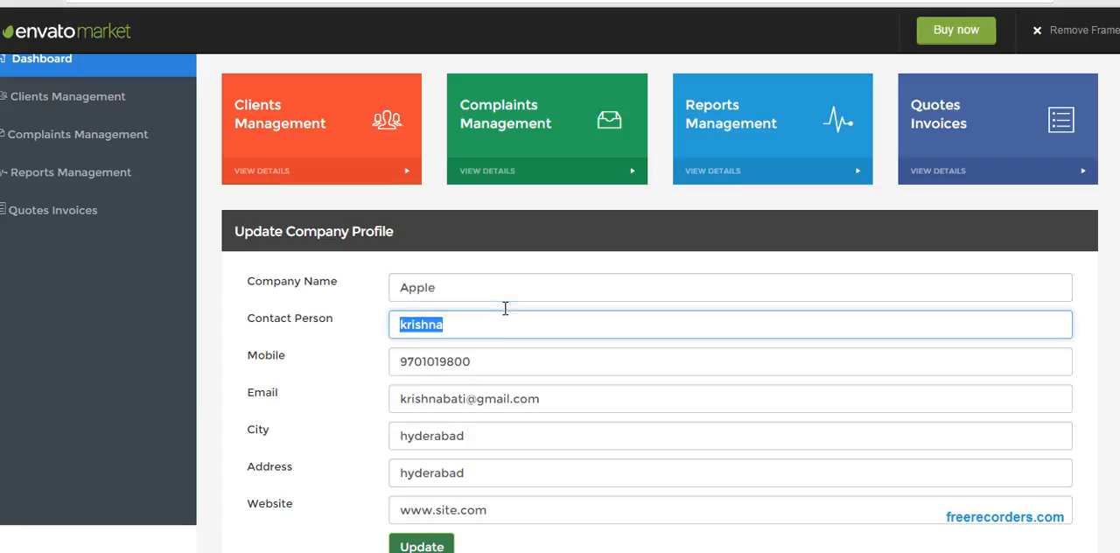
pyautogui.write('steeve j')
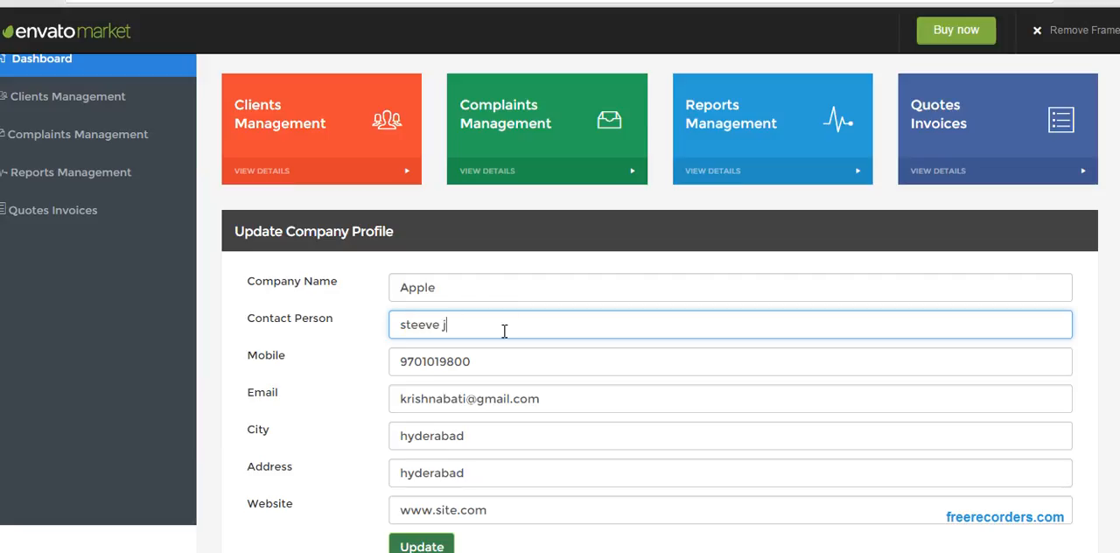
pyautogui.write('obs')
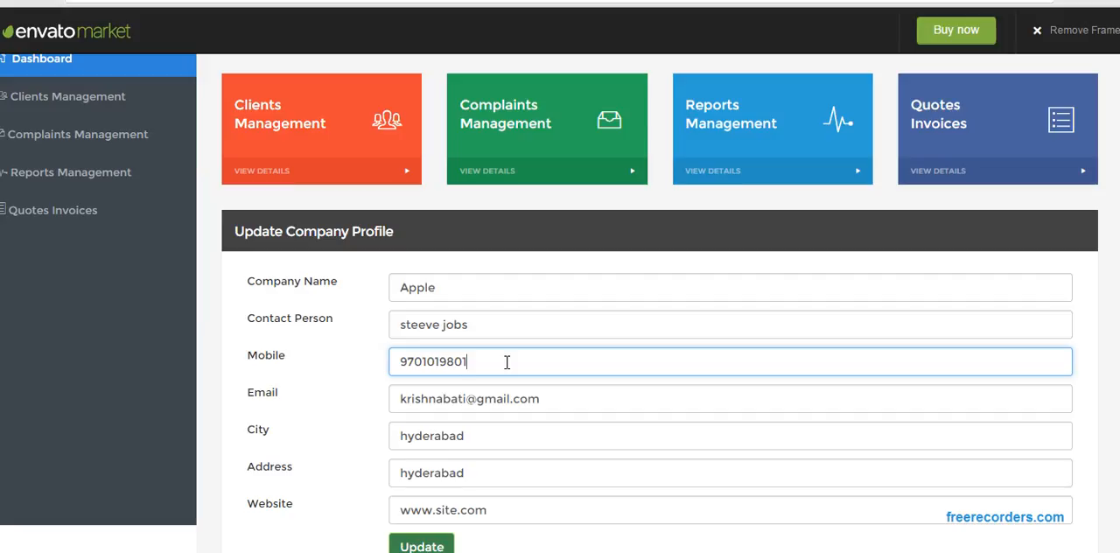
pyautogui.press('ctrl+a')
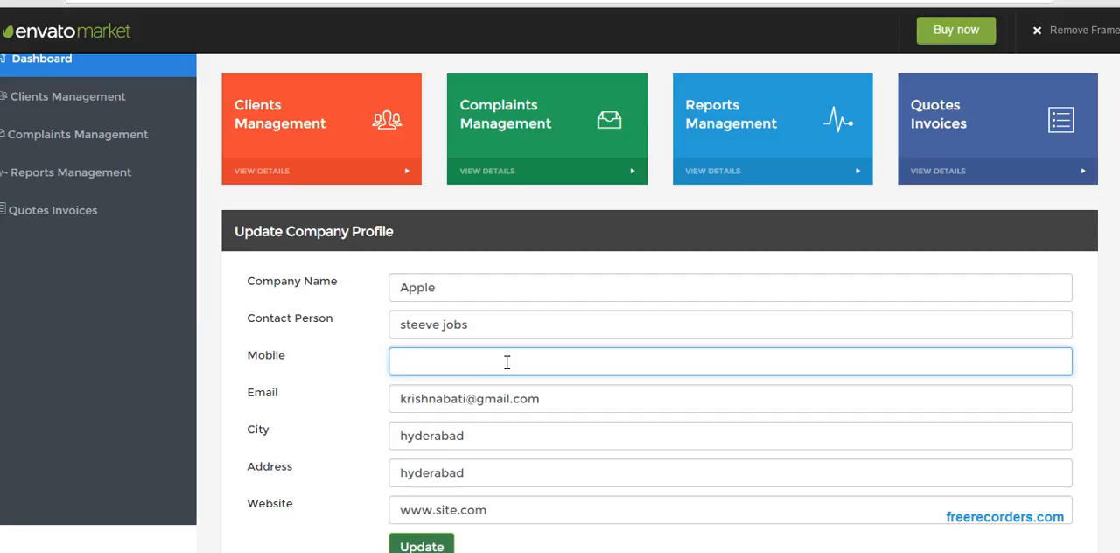
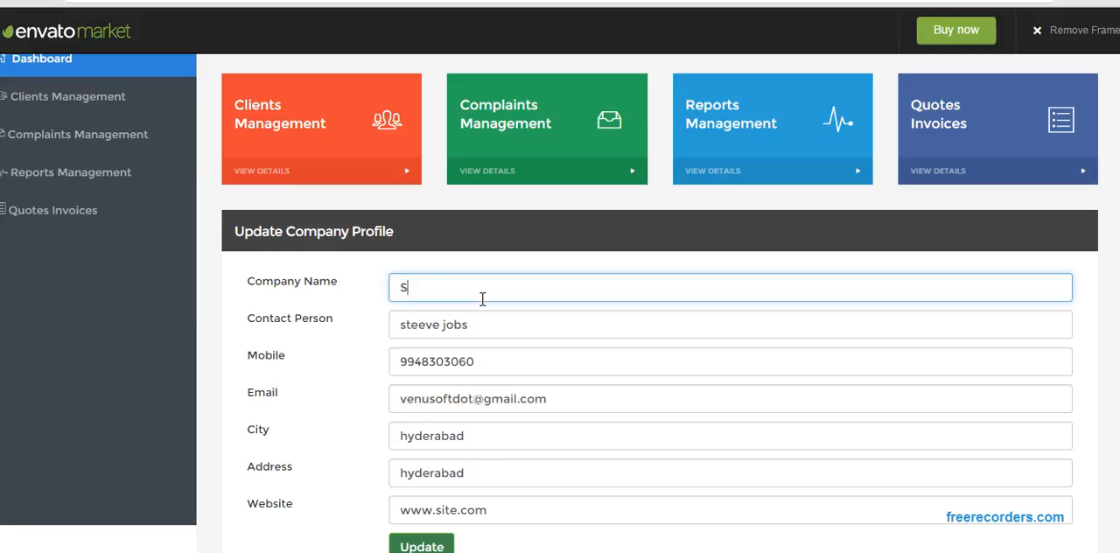
# Step: Finish the company name as Softdot and set the contact person to Venu
pyautogui.write('oftdot pvt')
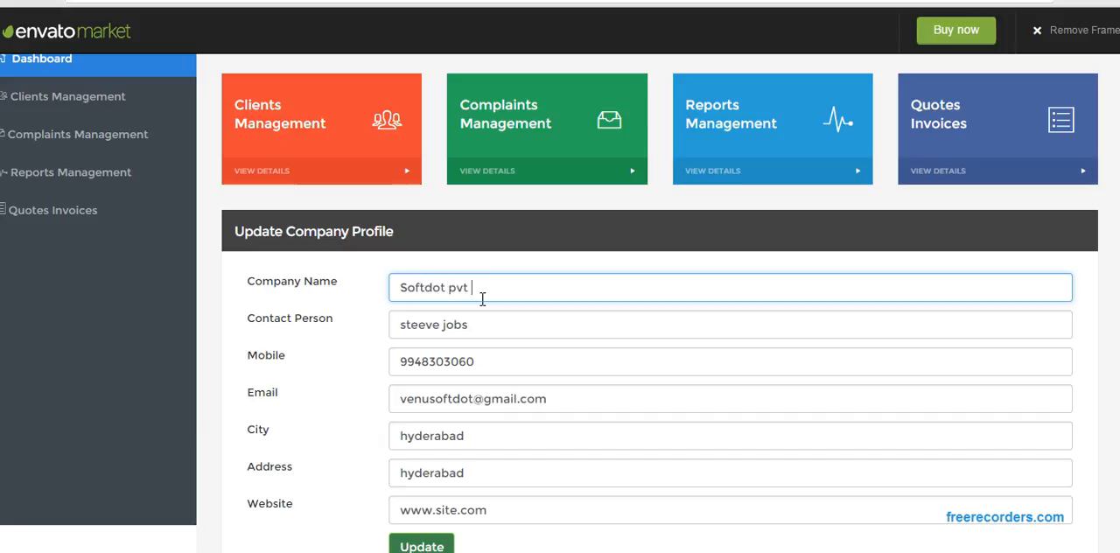
pyautogui.press('BackSpace')
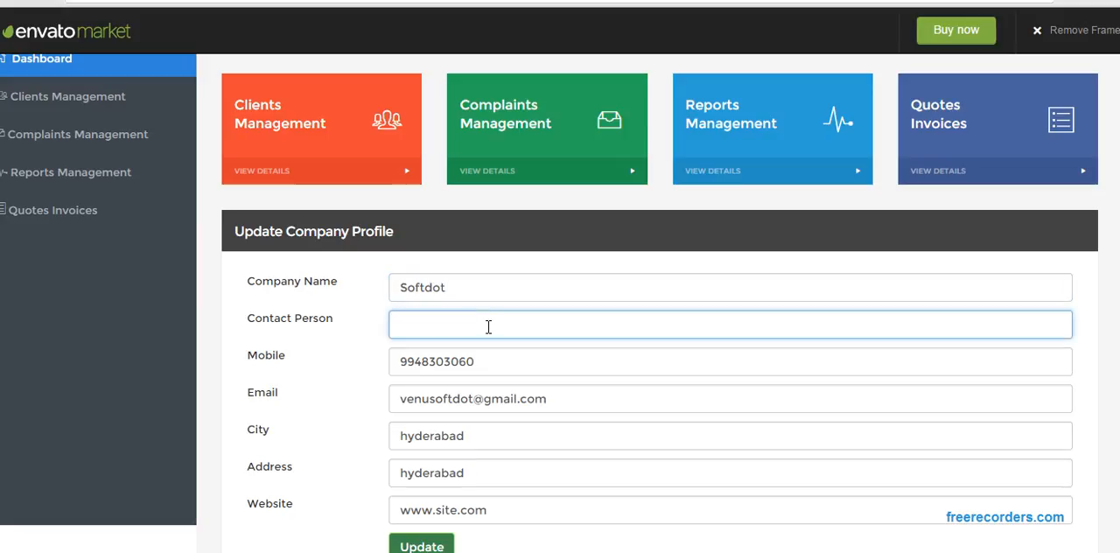
pyautogui.write('Venu')
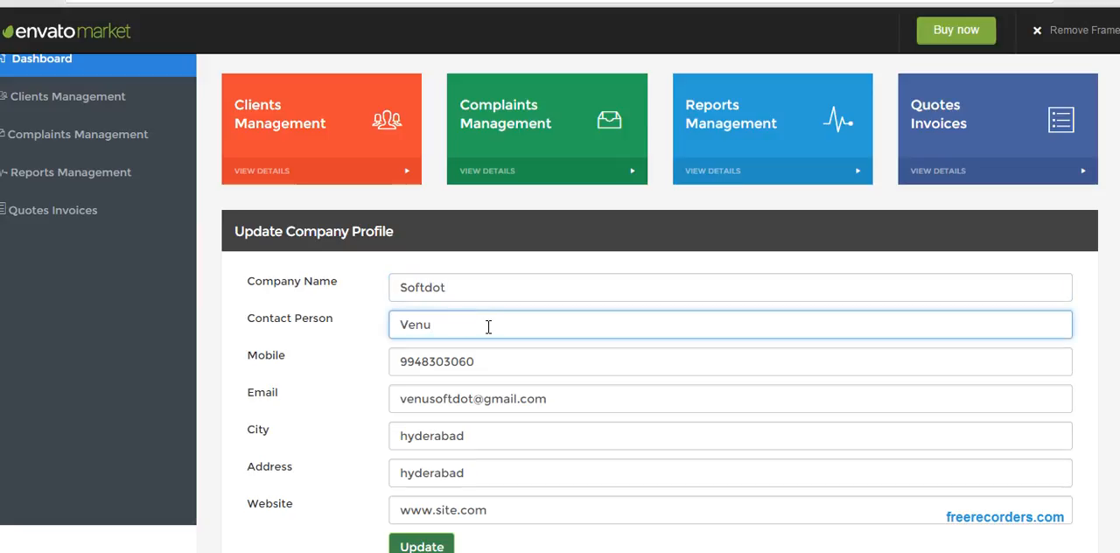
pyautogui.moveTo(494, 414)
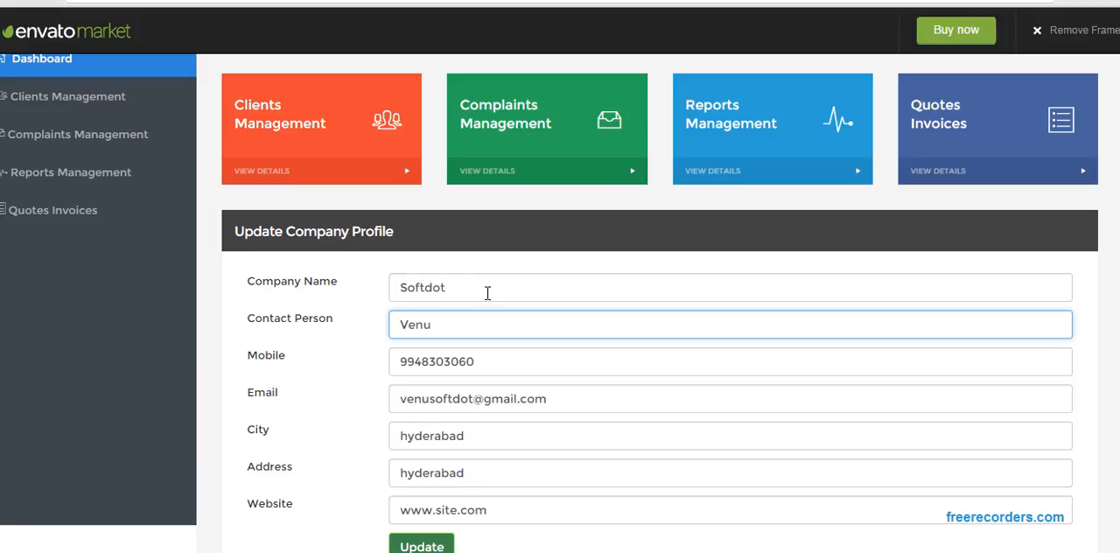
pyautogui.click(494, 436)
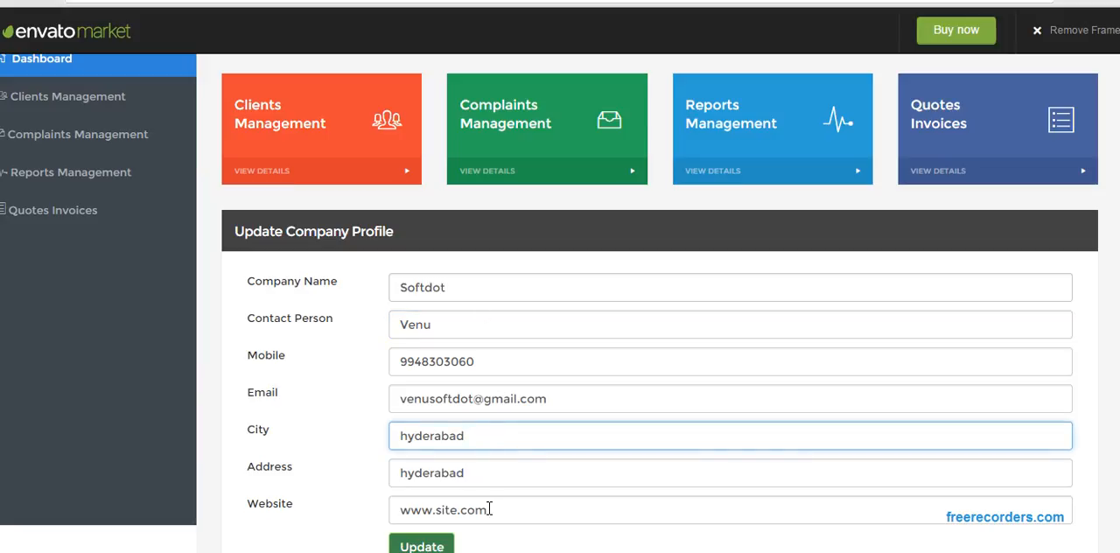
pyautogui.doubleClick(431, 473)
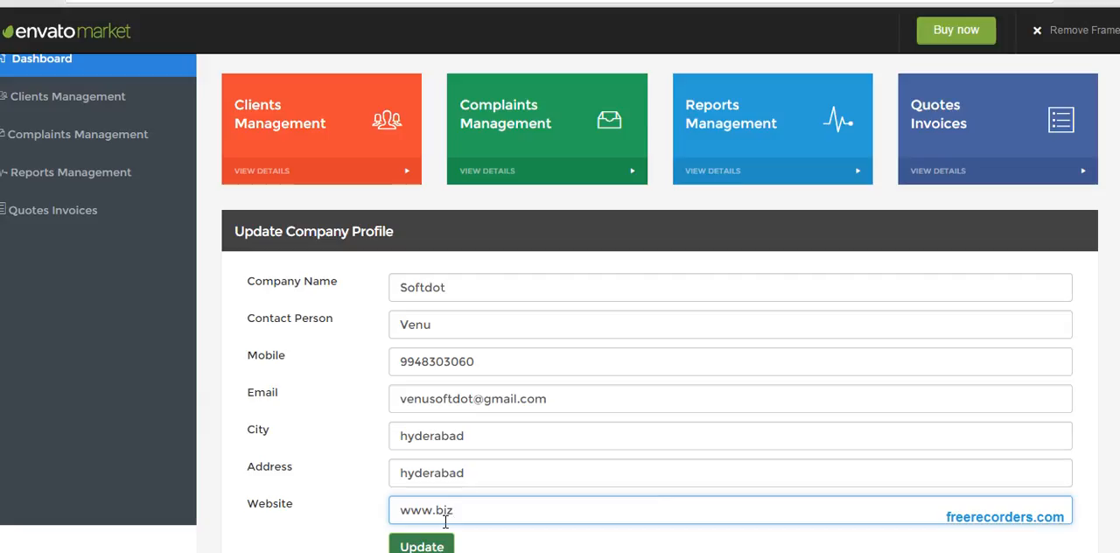
pyautogui.write('maxup.com')
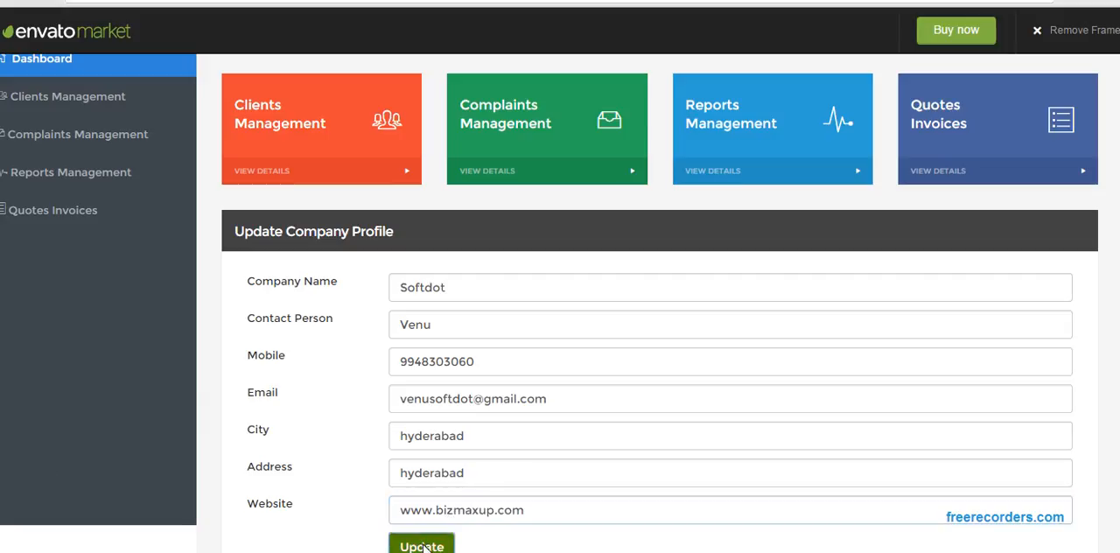
# Step: Save the profile, getting 'Company Information Updated Successfully', and return to the dashboard view
pyautogui.click(420, 546)
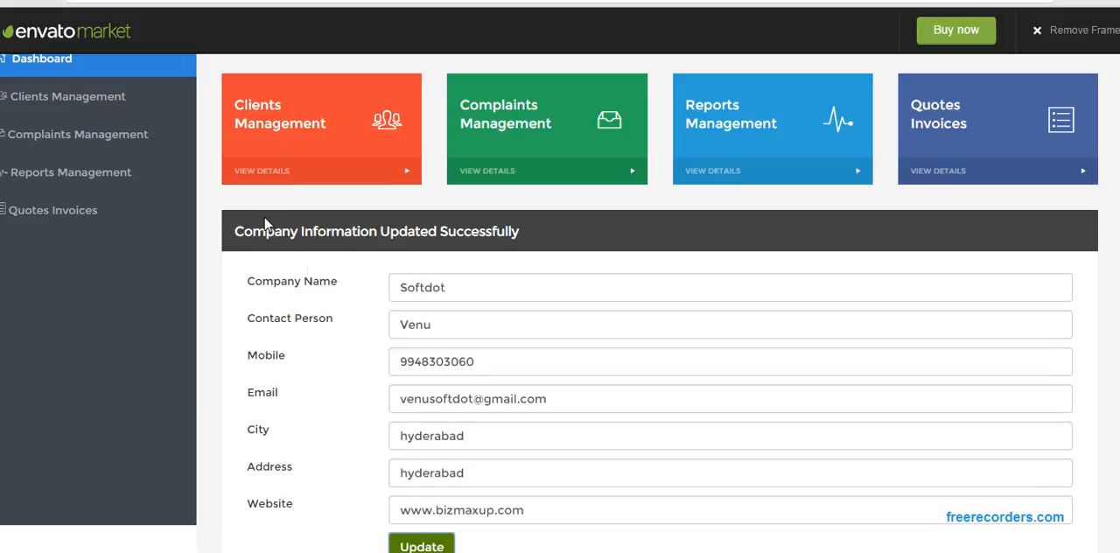
pyautogui.moveTo(446, 242)
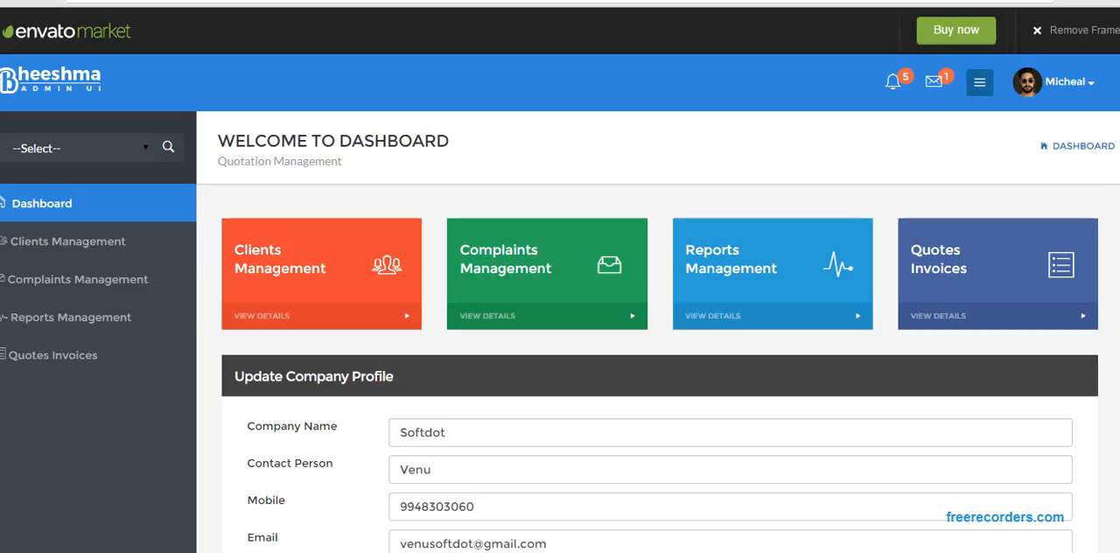
pyautogui.scroll(-3)
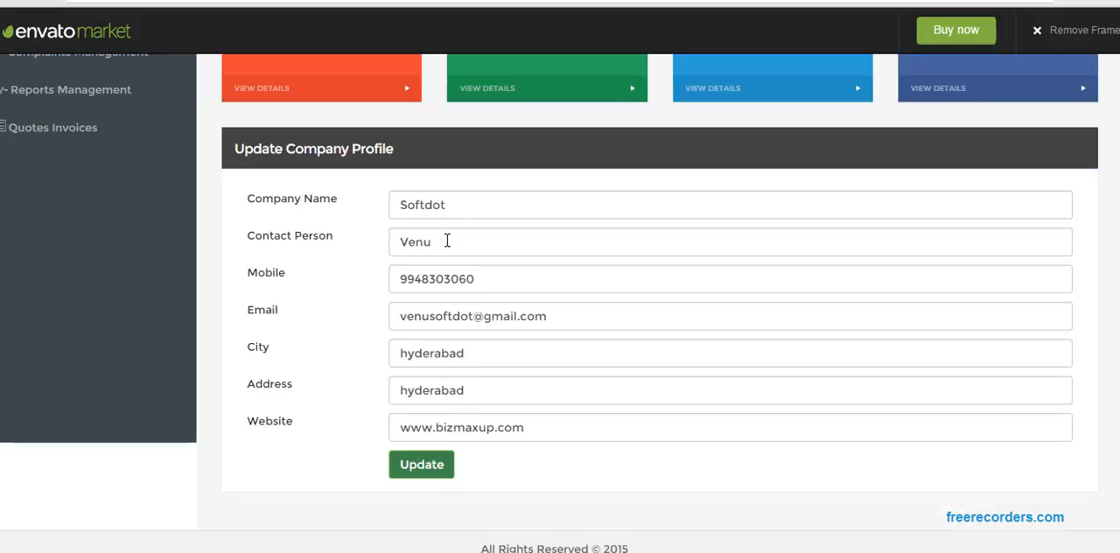
pyautogui.moveTo(462, 191)
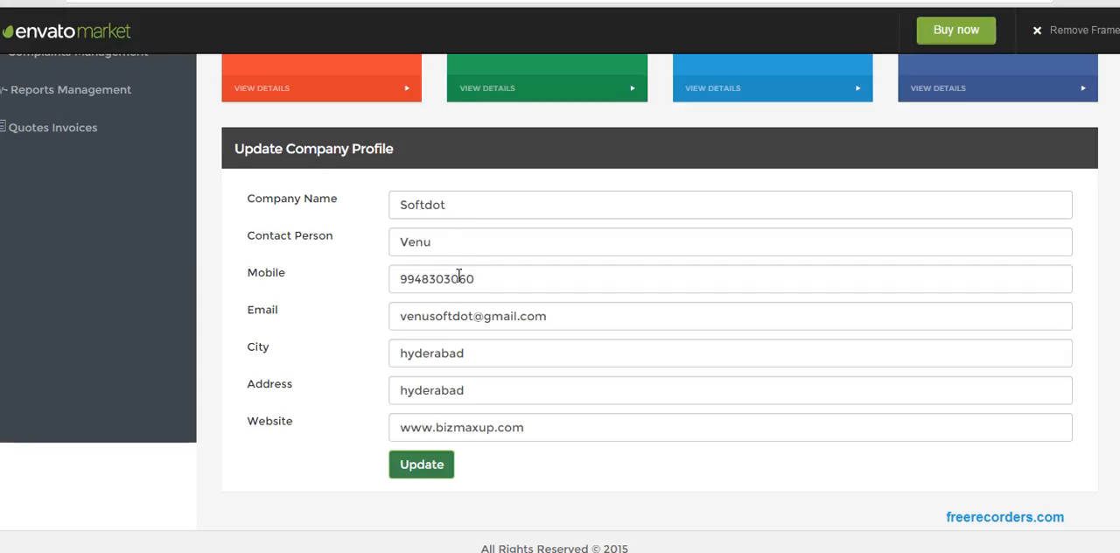
pyautogui.click(731, 317)
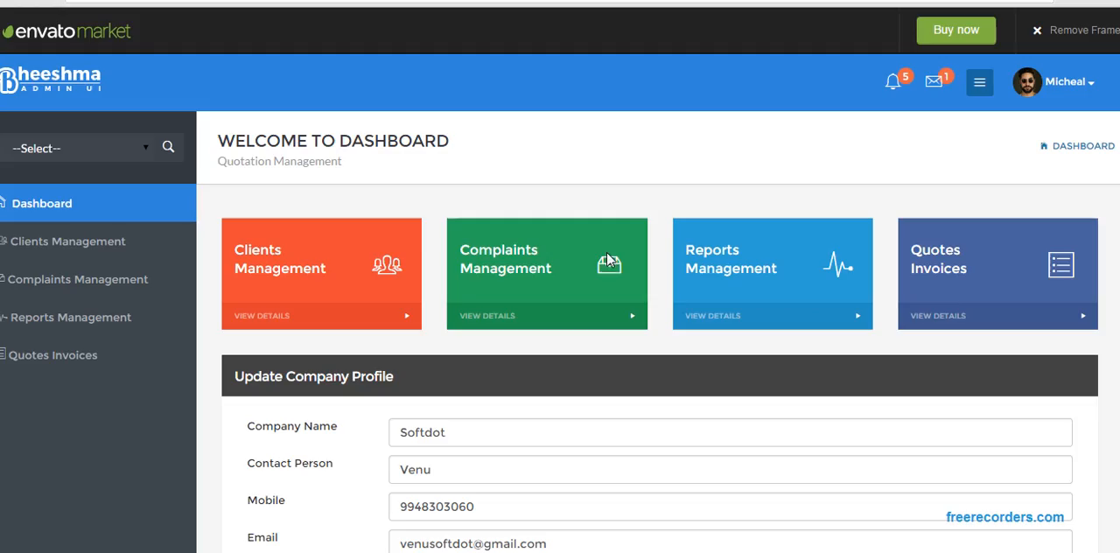
# Step: Filter the dashboard to the Clients Management module and open its client records
pyautogui.click(77, 147)
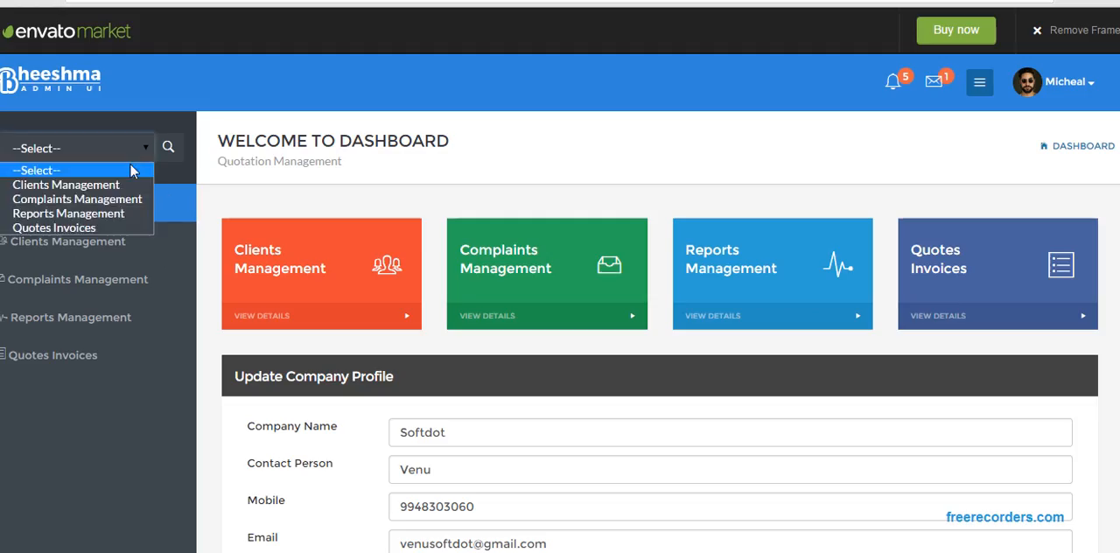
pyautogui.moveTo(66, 185)
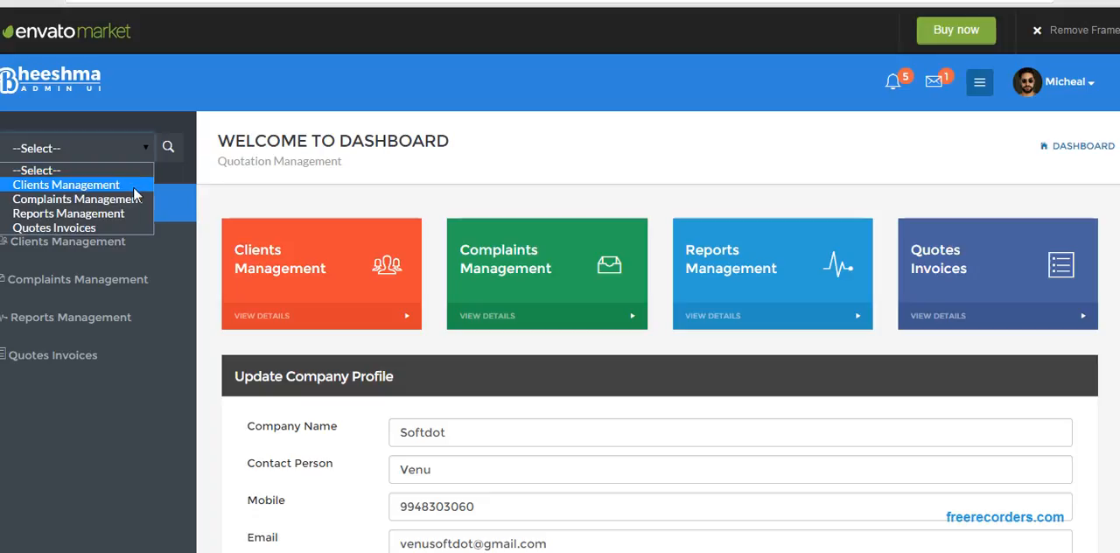
pyautogui.click(75, 200)
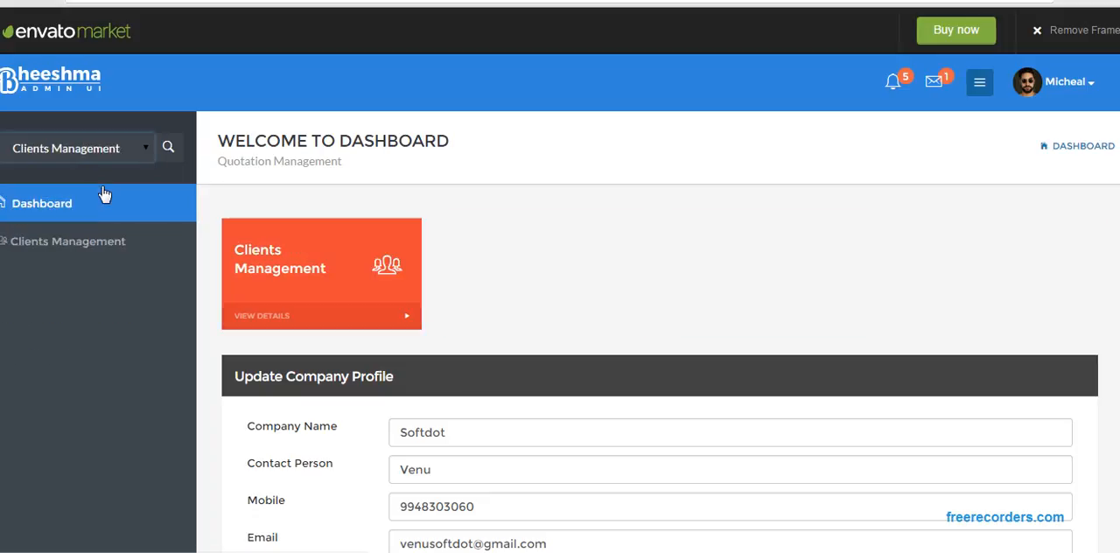
pyautogui.click(77, 147)
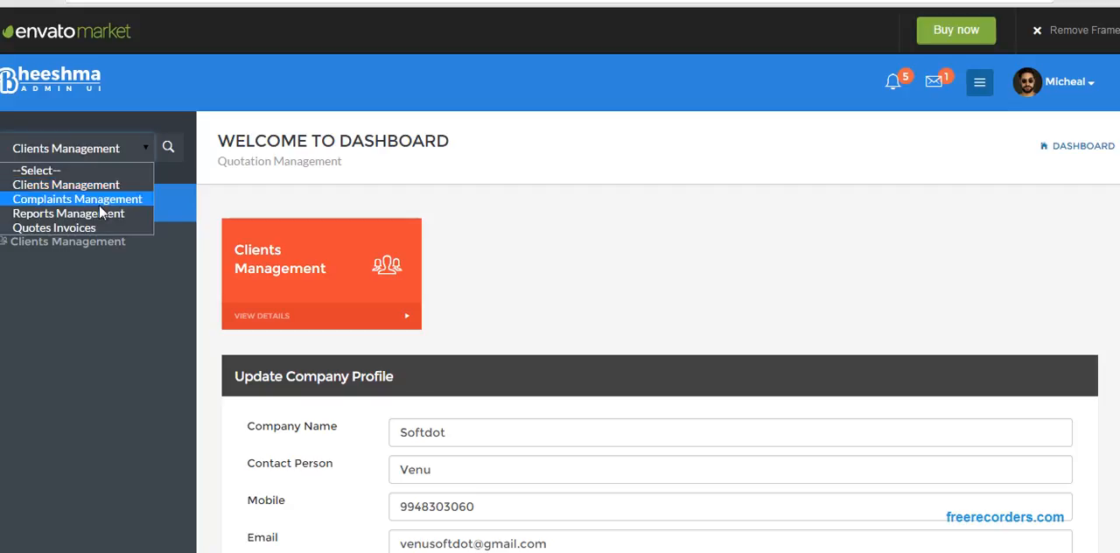
pyautogui.click(77, 199)
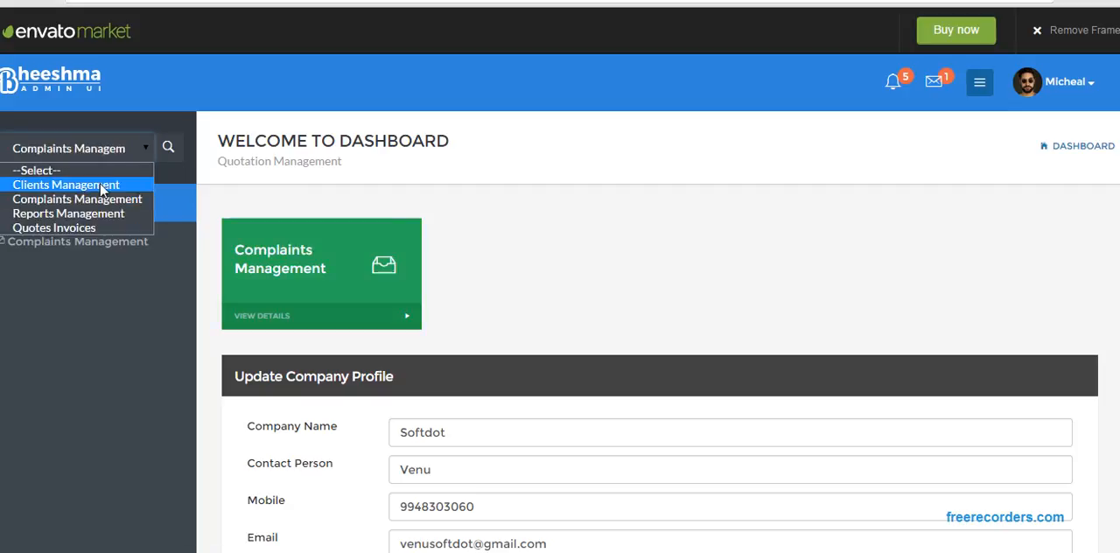
pyautogui.click(66, 185)
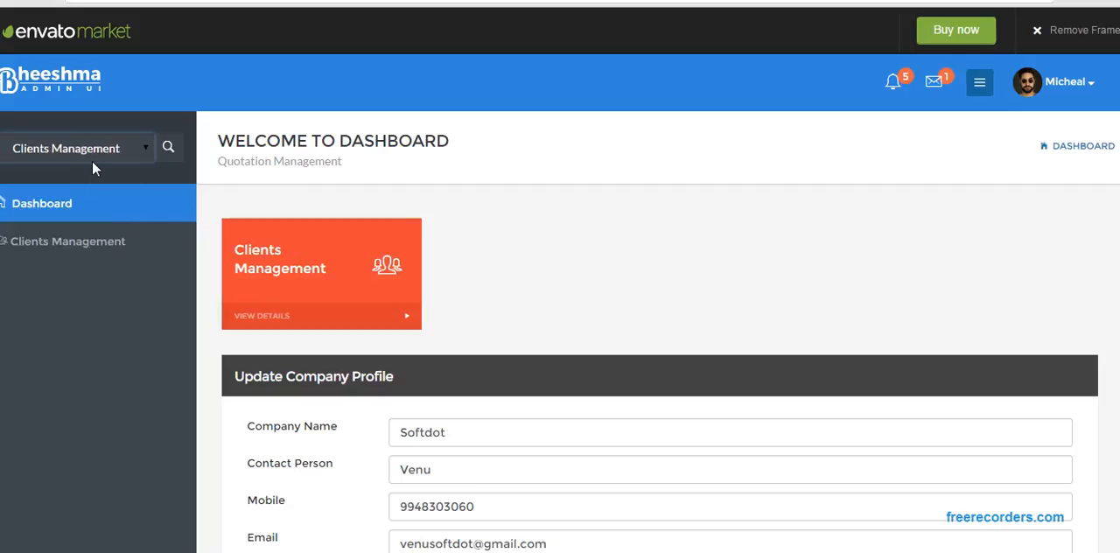
pyautogui.click(78, 147)
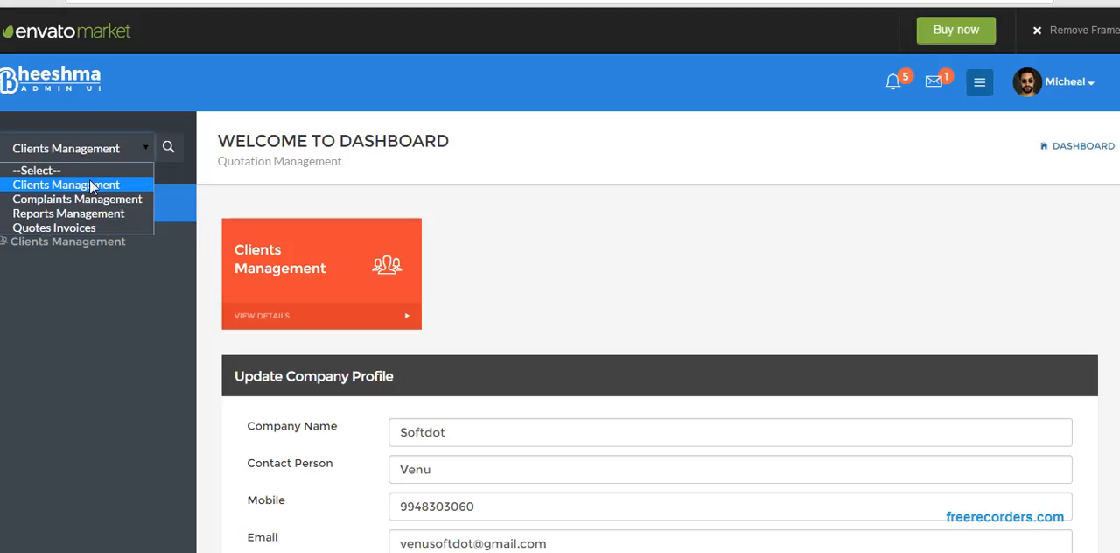
pyautogui.click(66, 186)
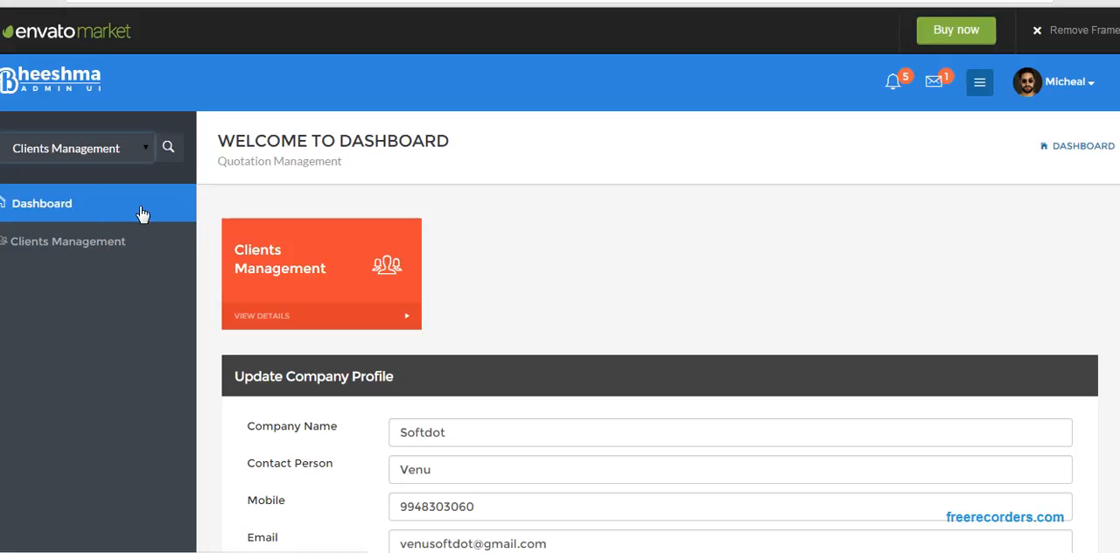
pyautogui.moveTo(259, 269)
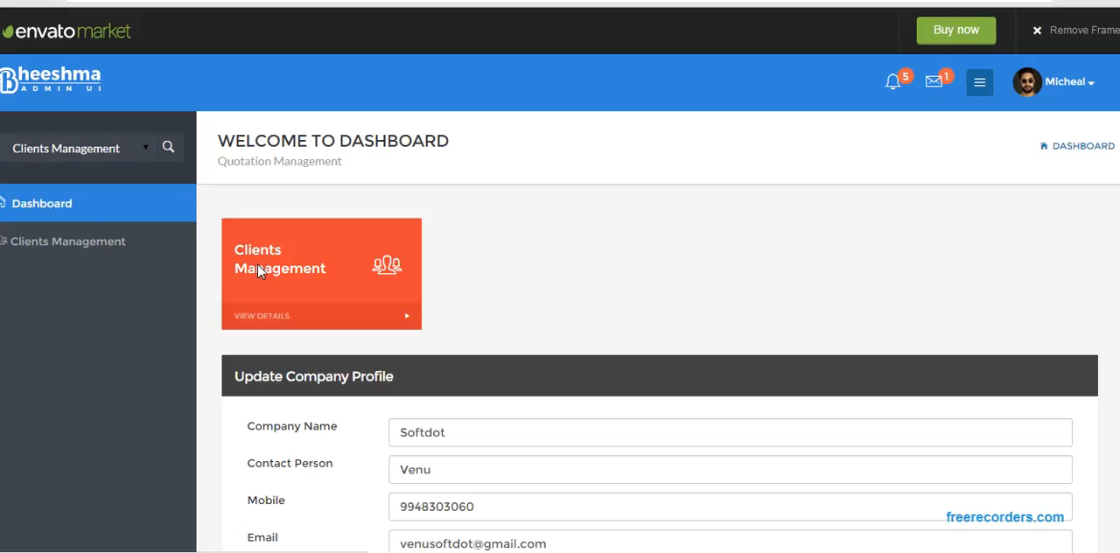
pyautogui.click(322, 259)
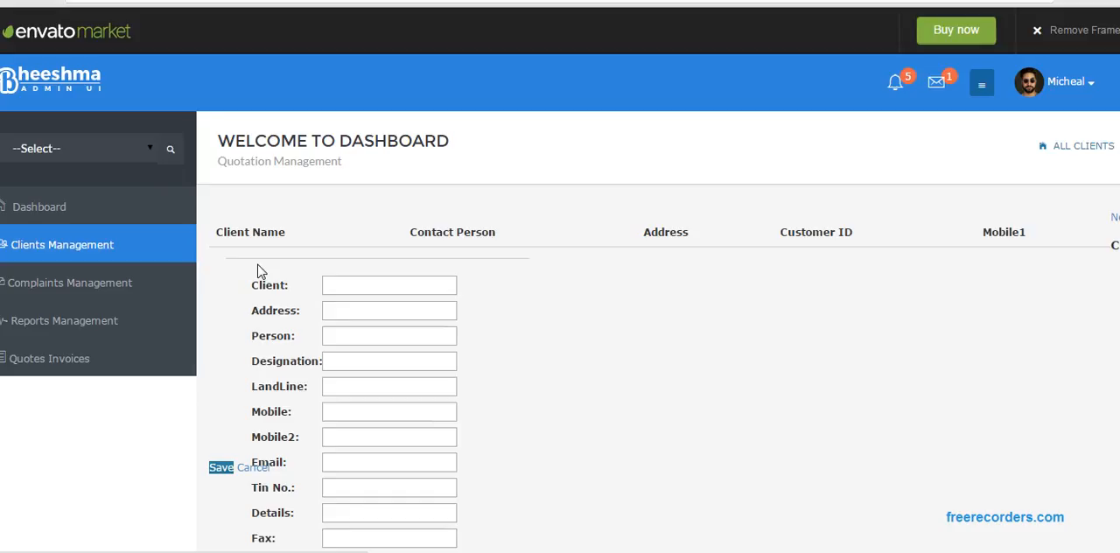
pyautogui.click(221, 466)
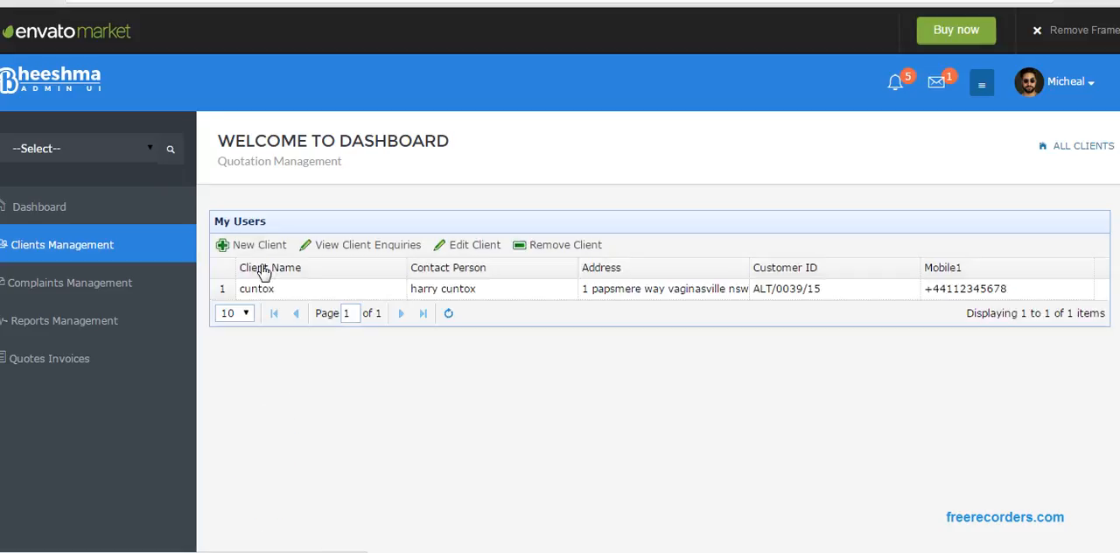
pyautogui.moveTo(319, 350)
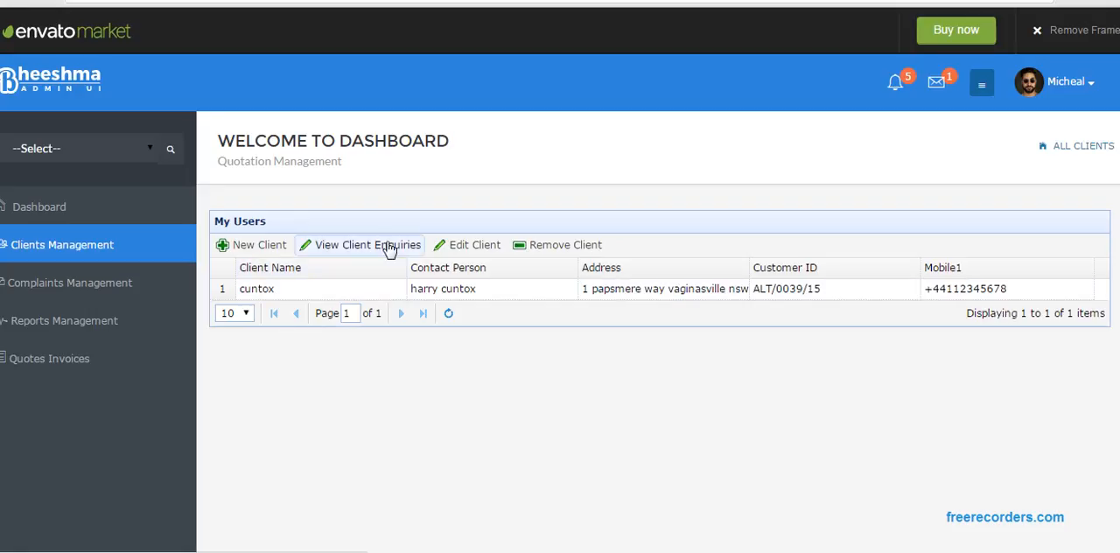
pyautogui.moveTo(259, 245)
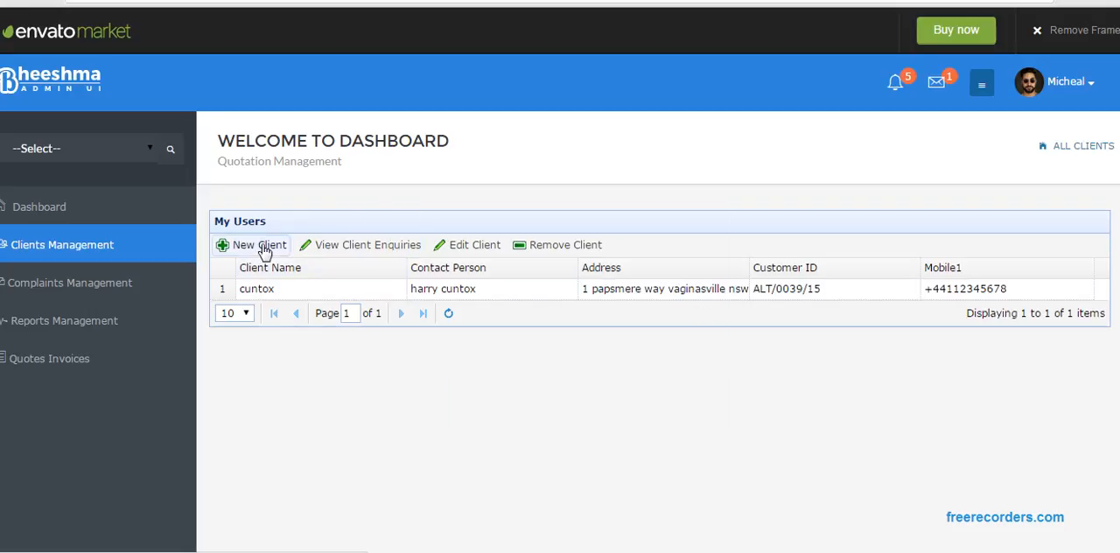
# Step: Start a new client named Sparkinfosys with address secunderabad
pyautogui.click(259, 245)
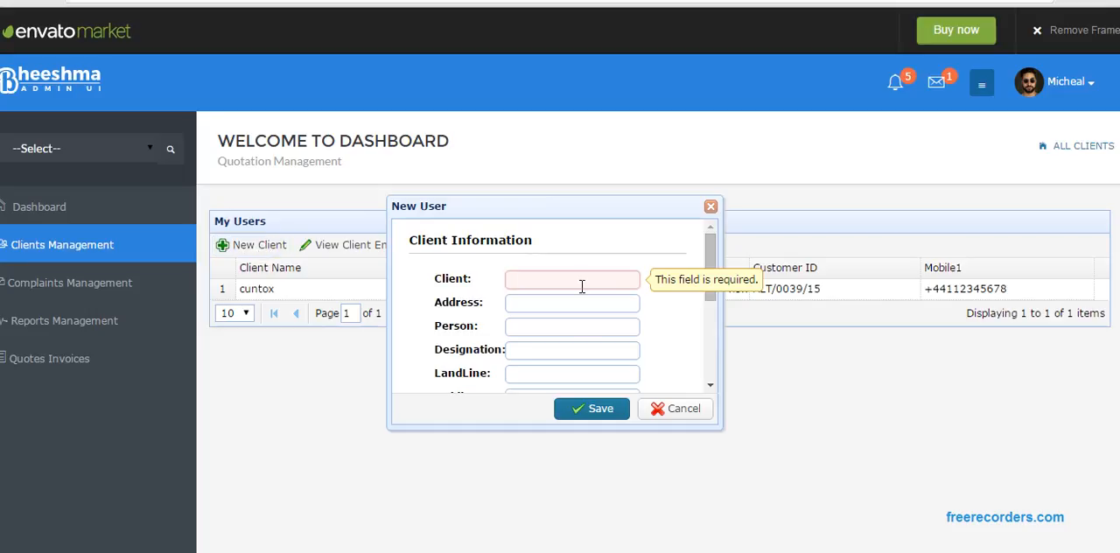
pyautogui.click(572, 279)
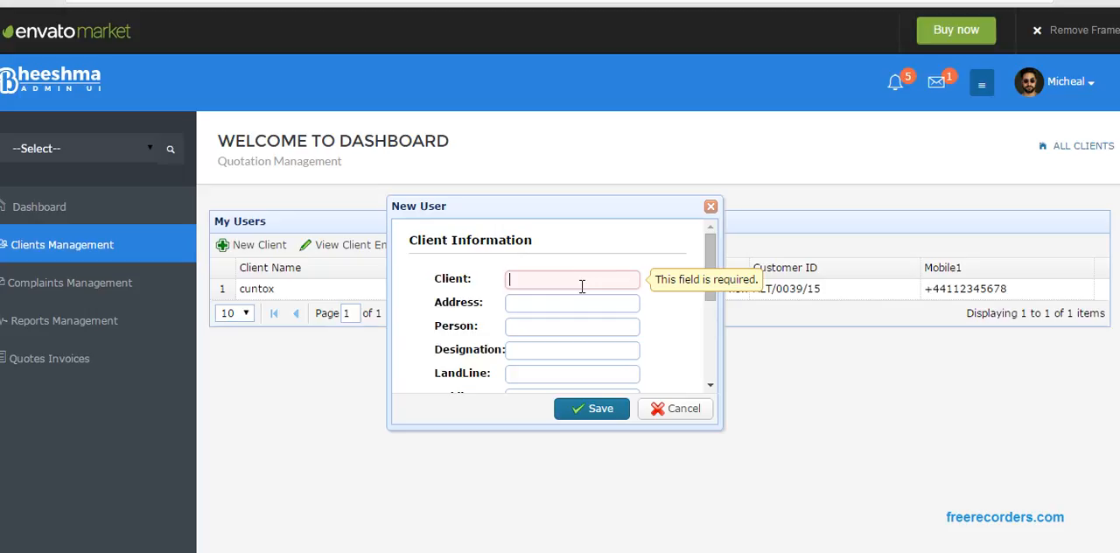
pyautogui.write('S')
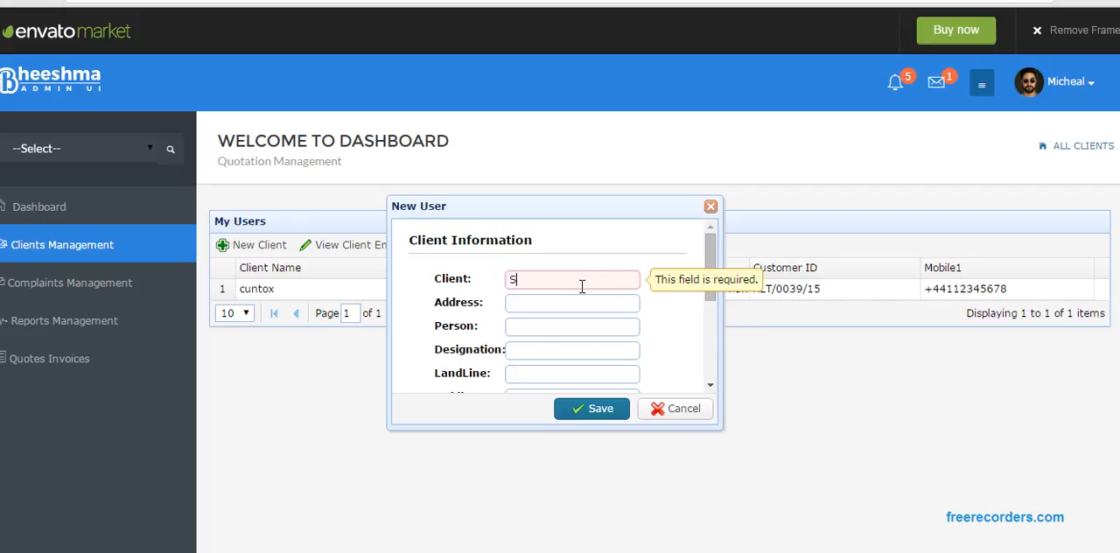
pyautogui.write('park')
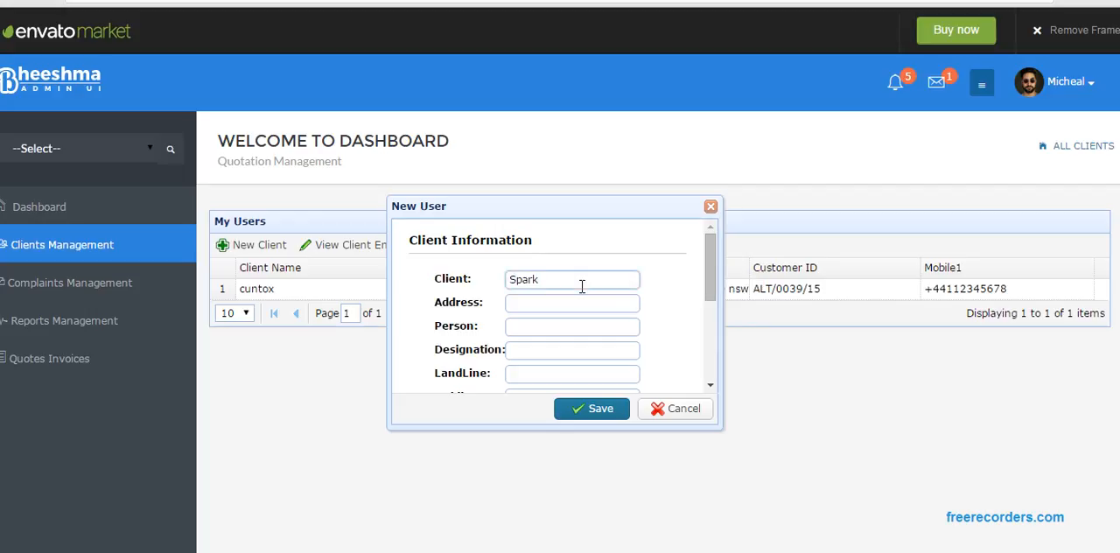
pyautogui.write('infosy')
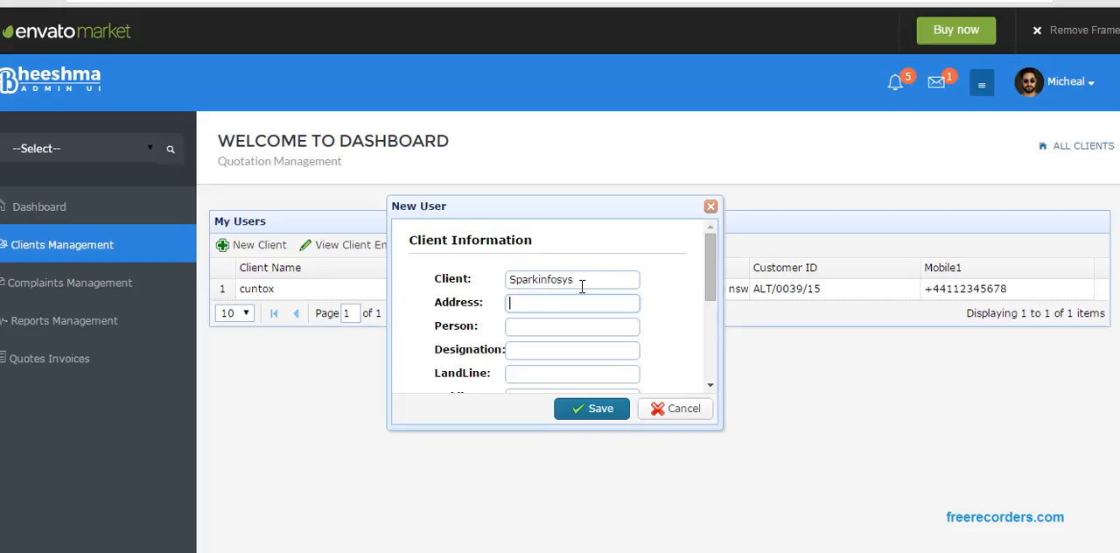
pyautogui.write('s')
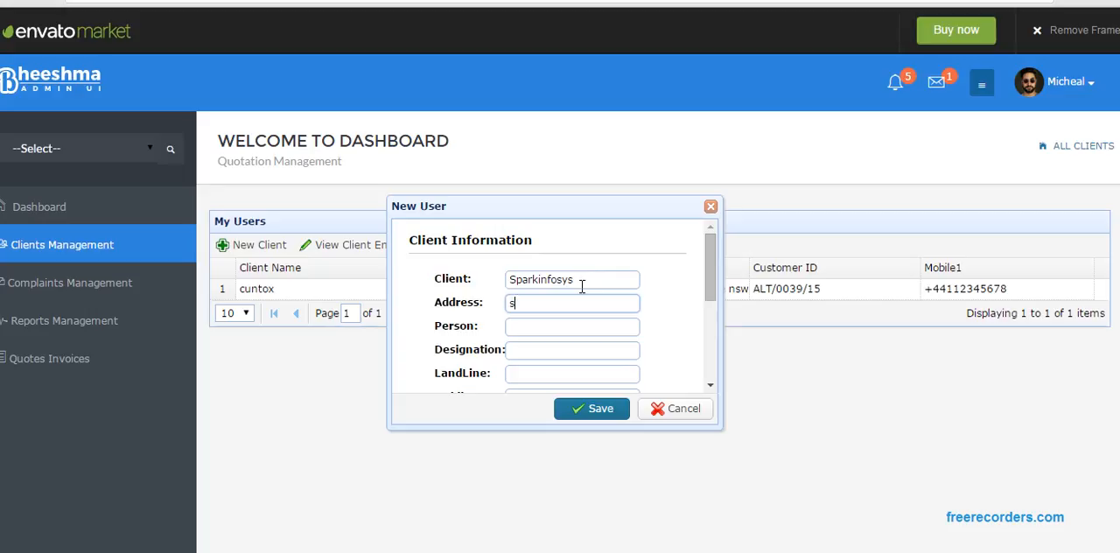
pyautogui.write('ecu')
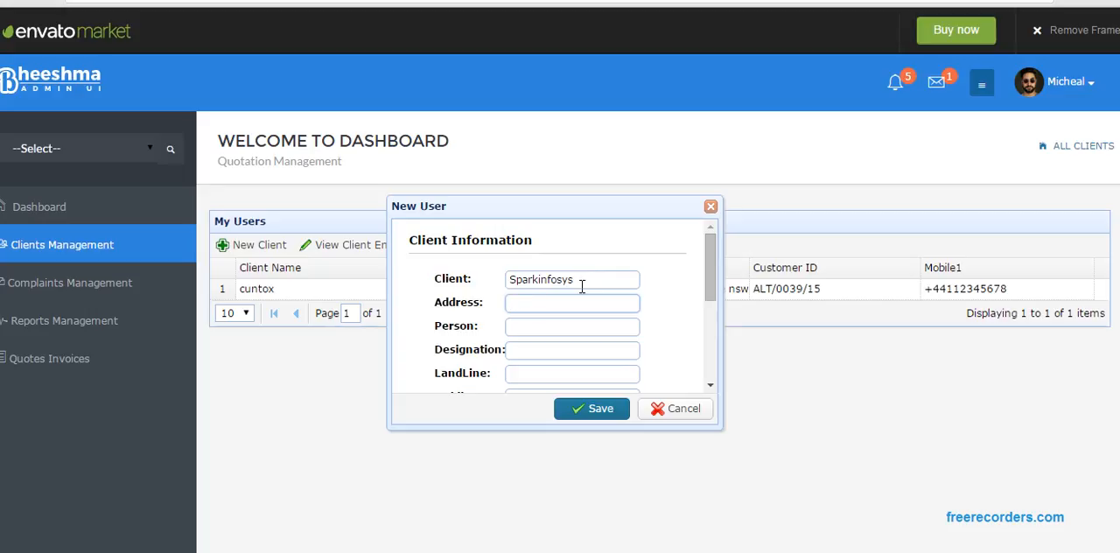
pyautogui.write('secunderabad')
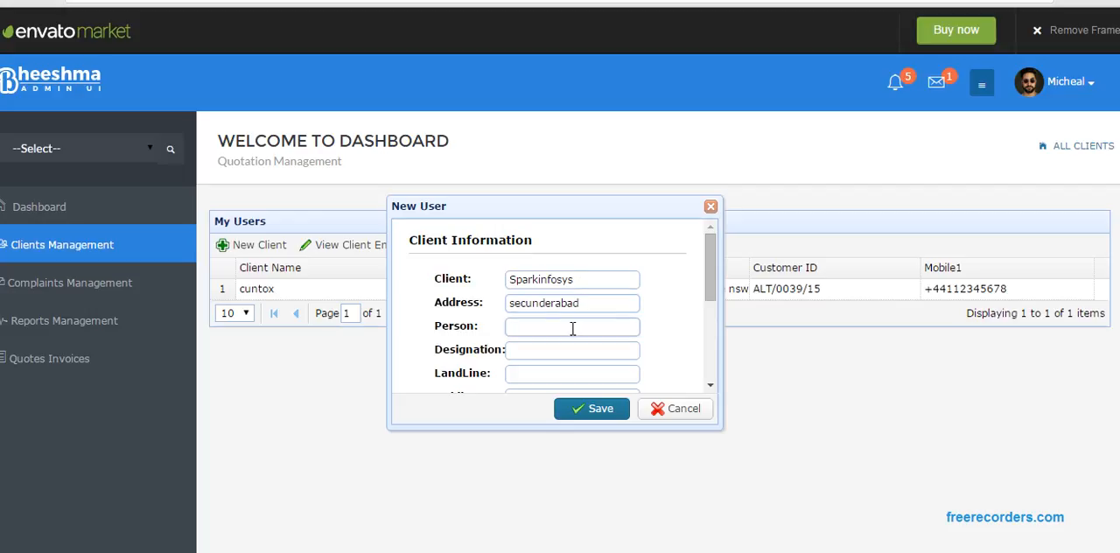
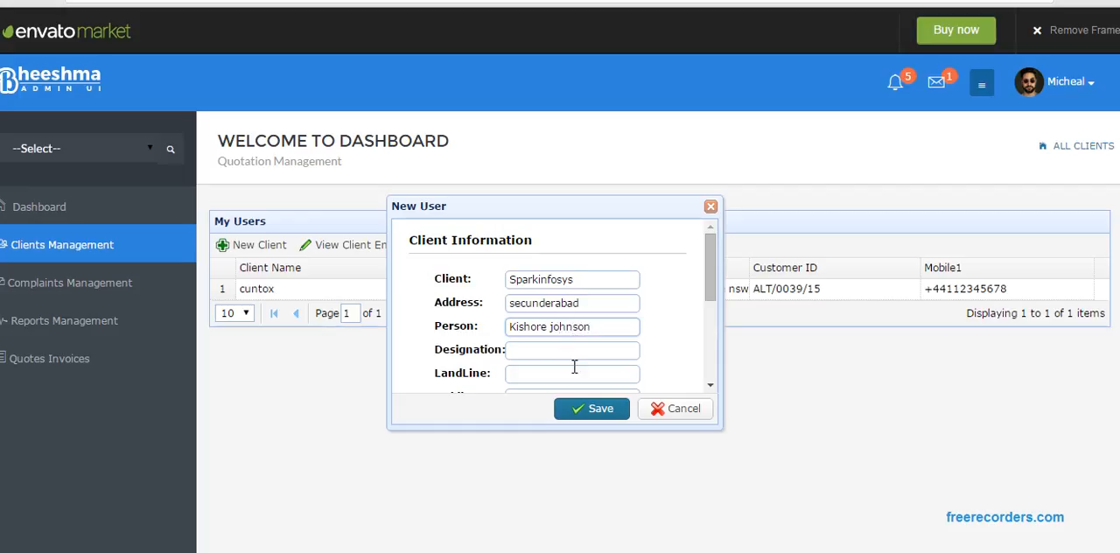
pyautogui.click(572, 350)
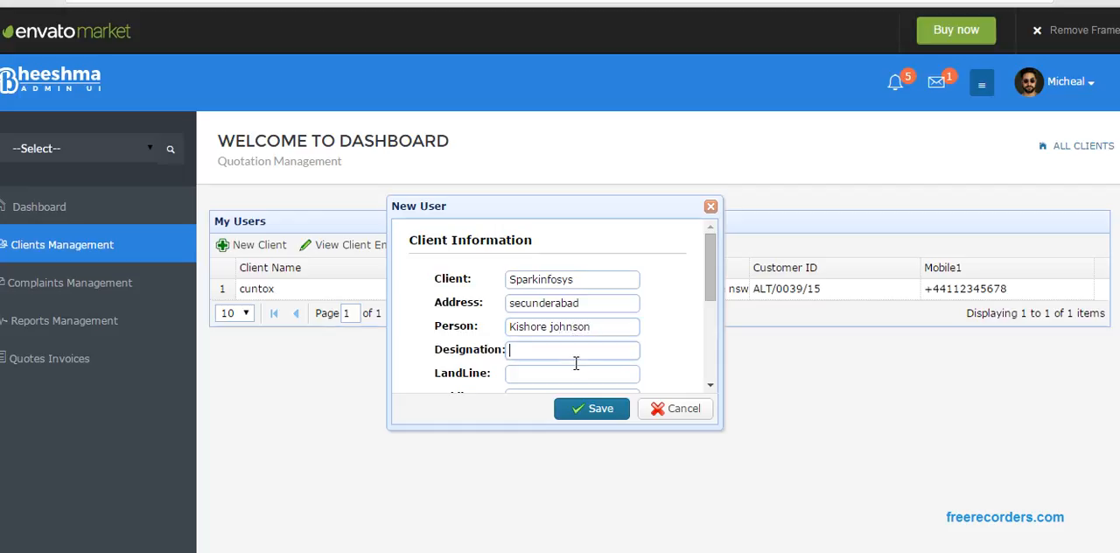
pyautogui.write('A')
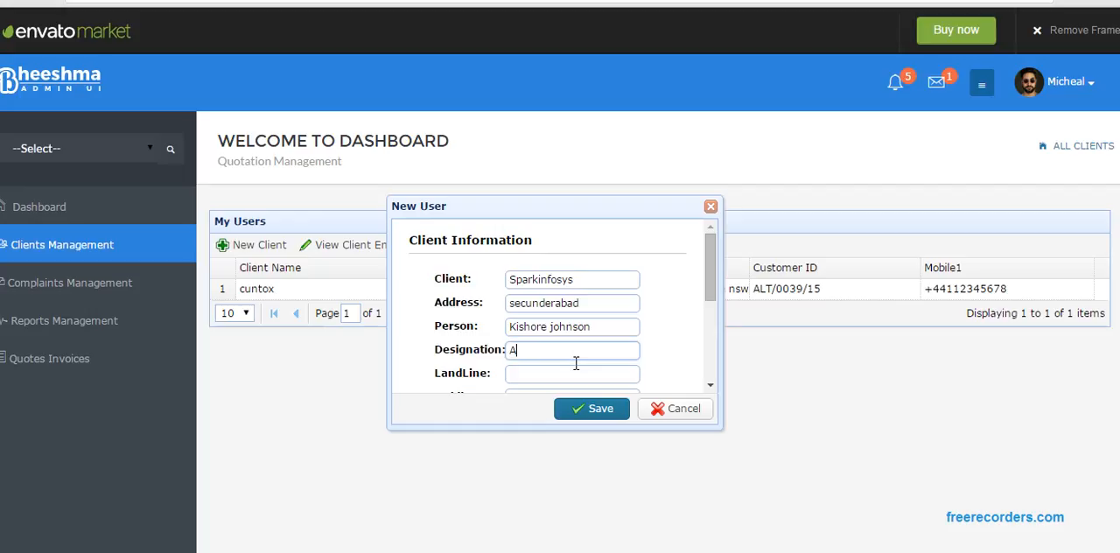
pyautogui.write('rchitect')
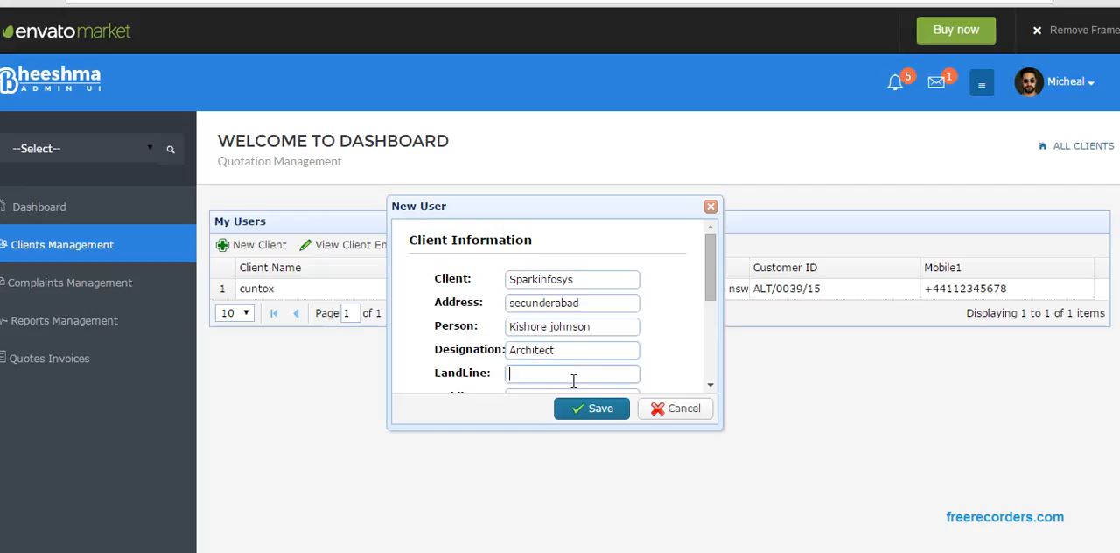
pyautogui.write('040-22222222')
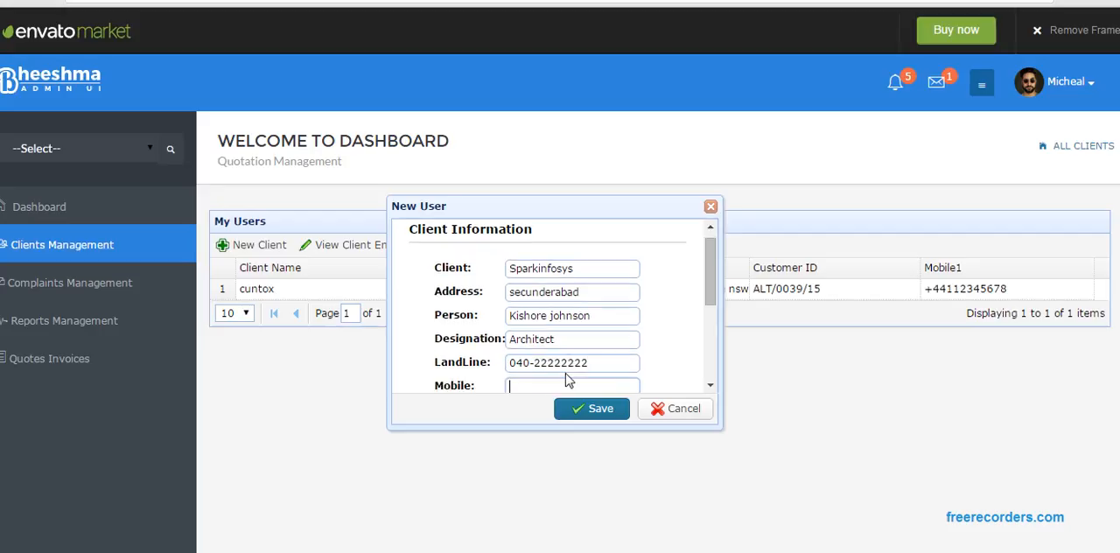
pyautogui.write('9999999999')
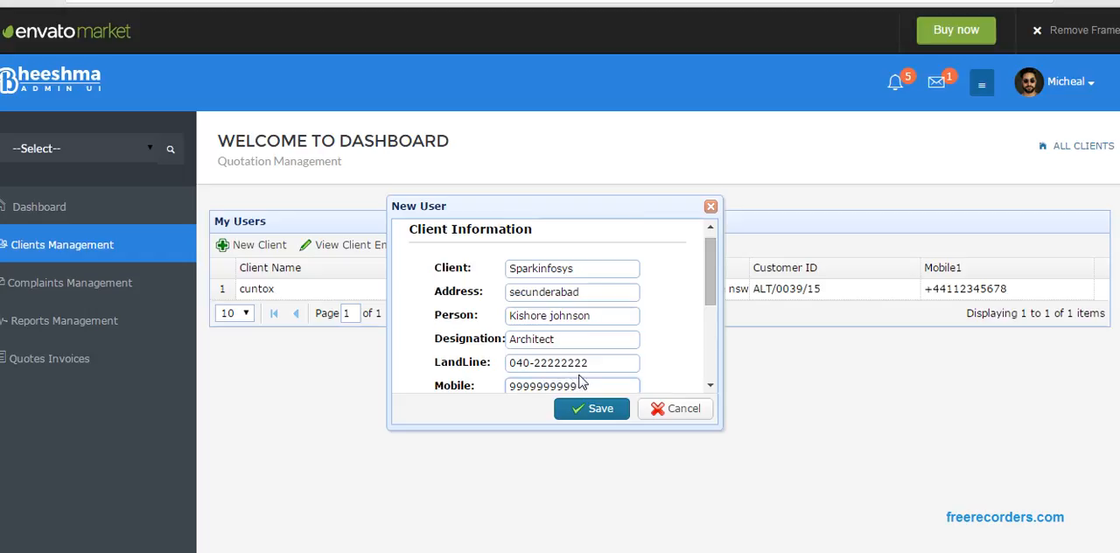
pyautogui.scroll(-3)
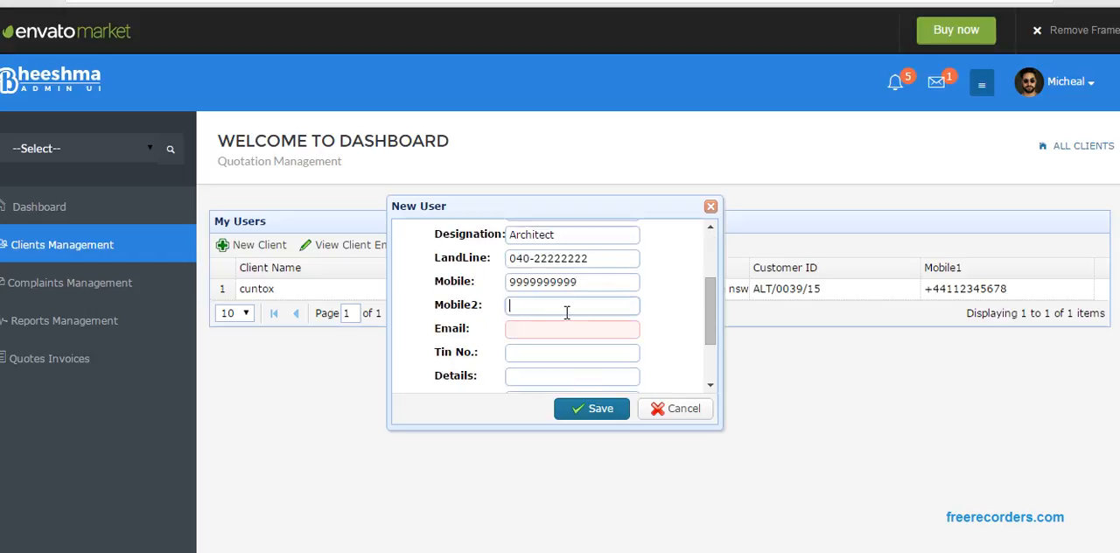
pyautogui.write('8888888888')
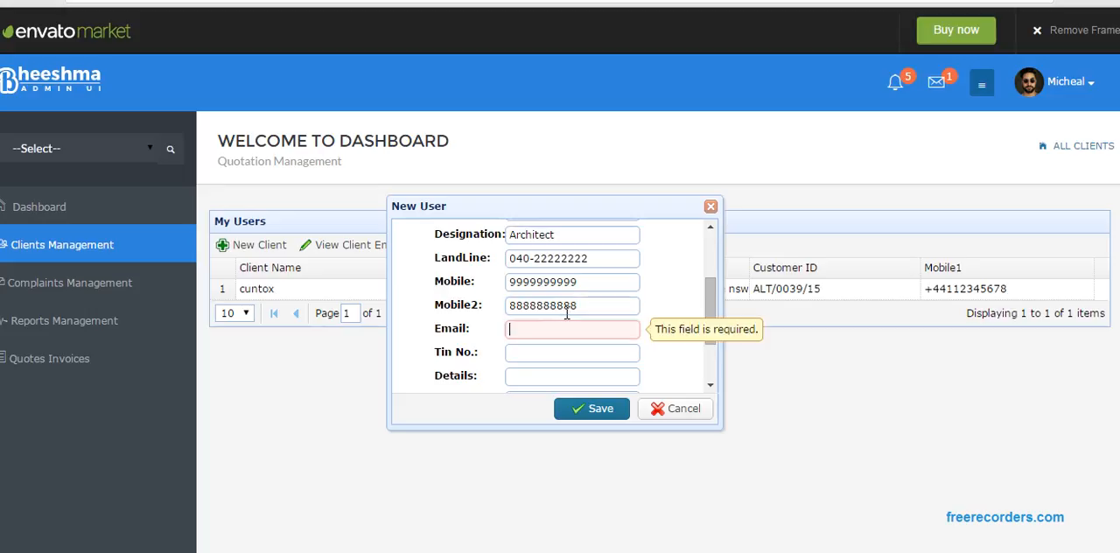
pyautogui.write('k')
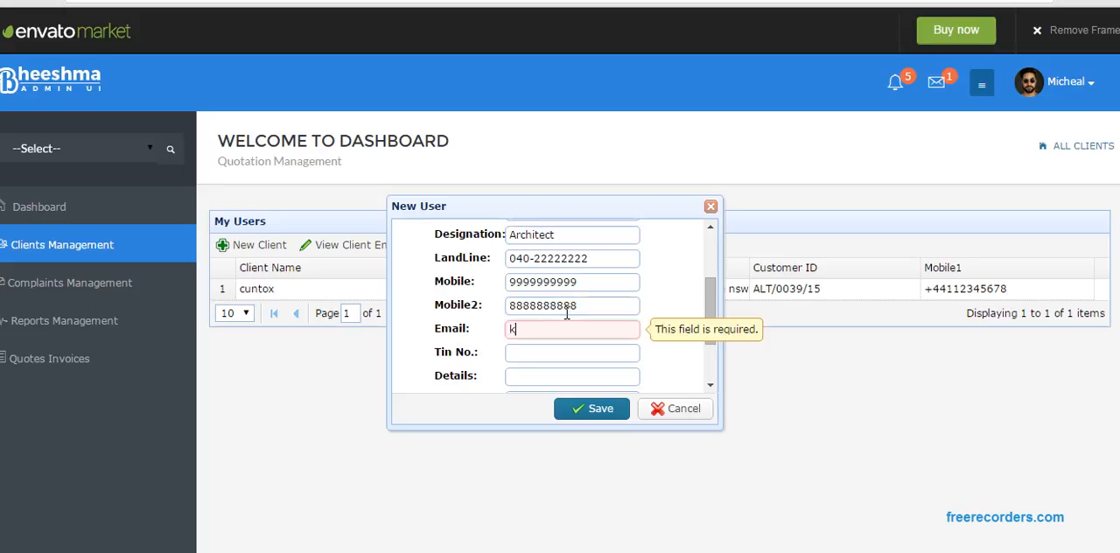
pyautogui.write('ishoreh')
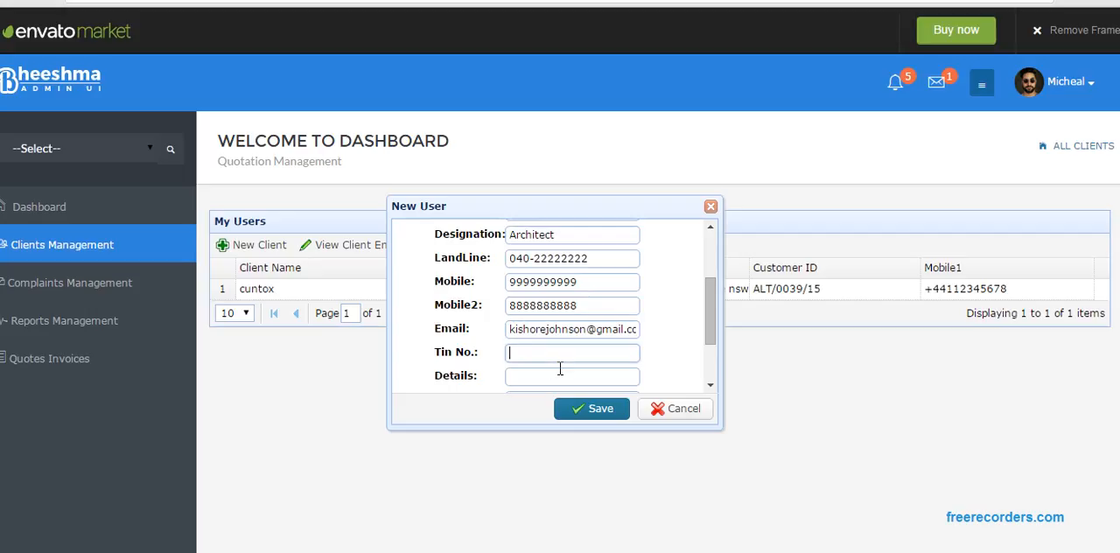
pyautogui.write('328942483')
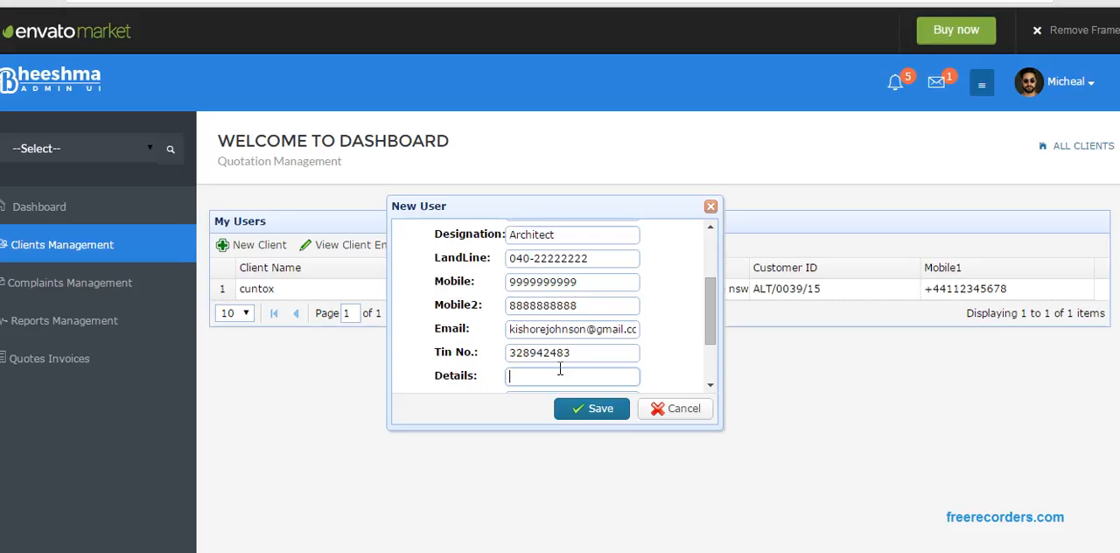
pyautogui.scroll(-3)
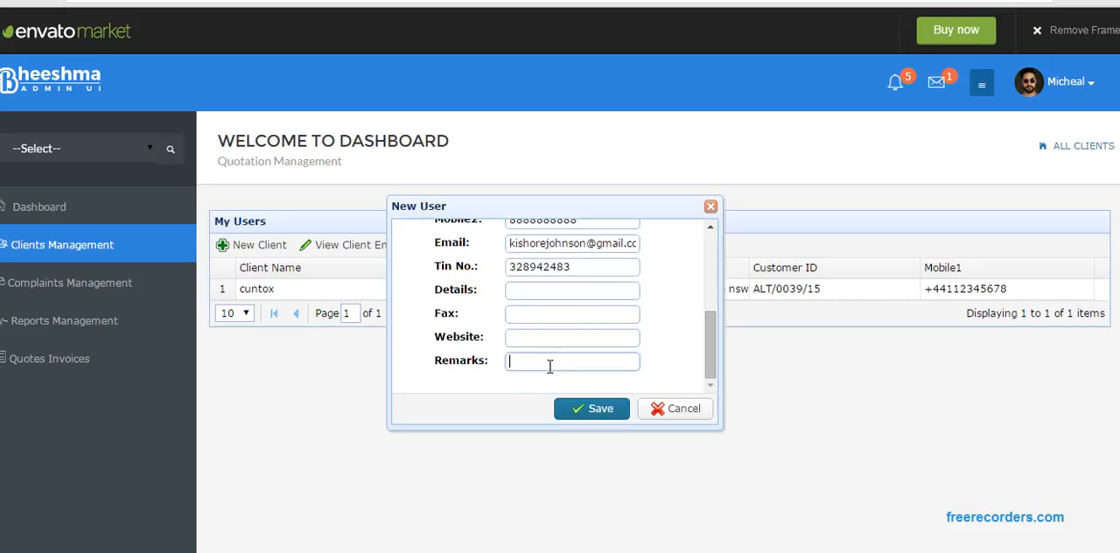
pyautogui.click(592, 410)
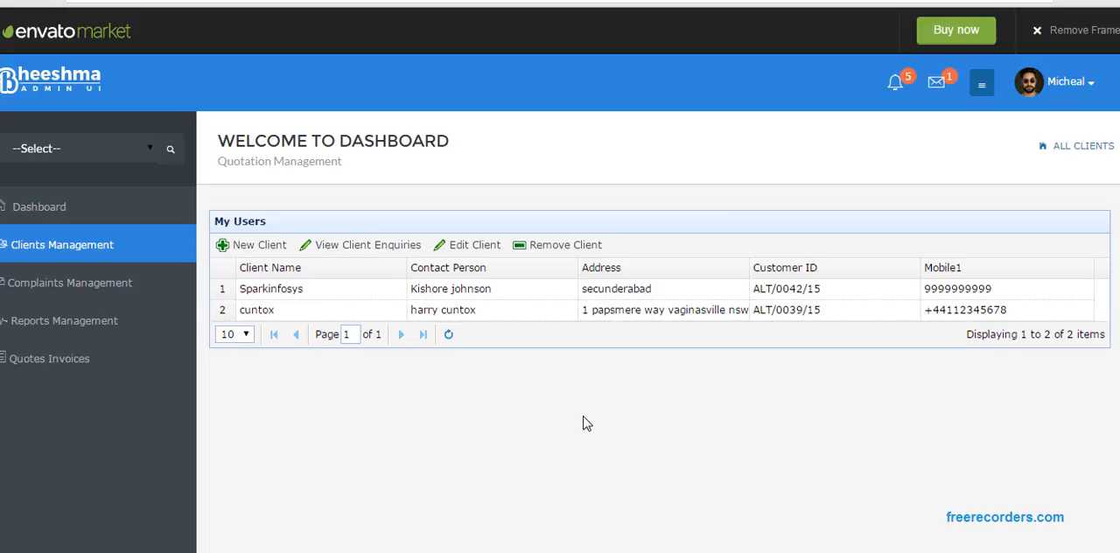
pyautogui.moveTo(312, 288)
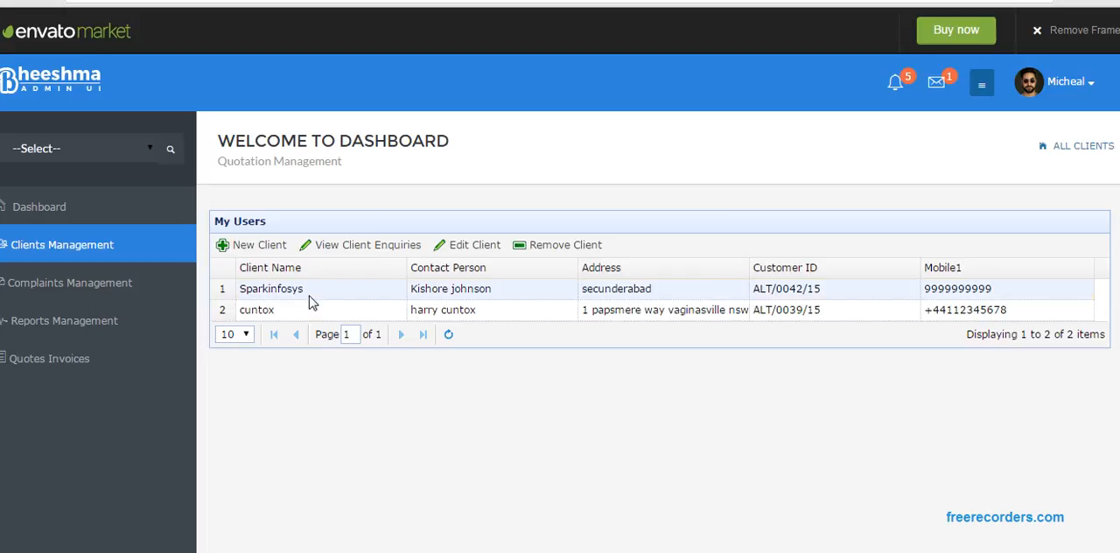
# Step: Select the Sparkinfosys client and view its enquiries, showing an empty My Quotations list
pyautogui.click(269, 289)
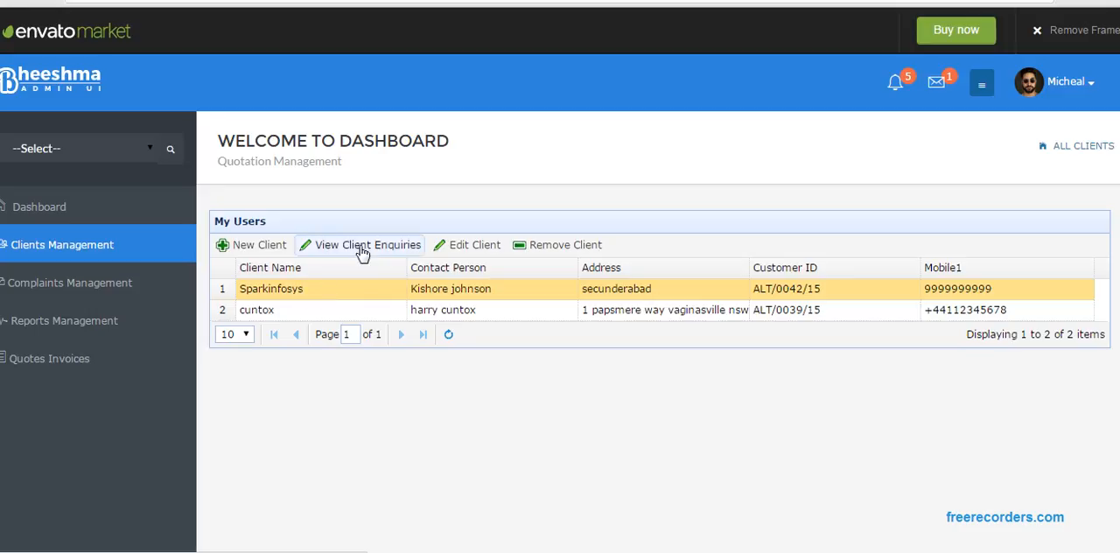
pyautogui.click(368, 245)
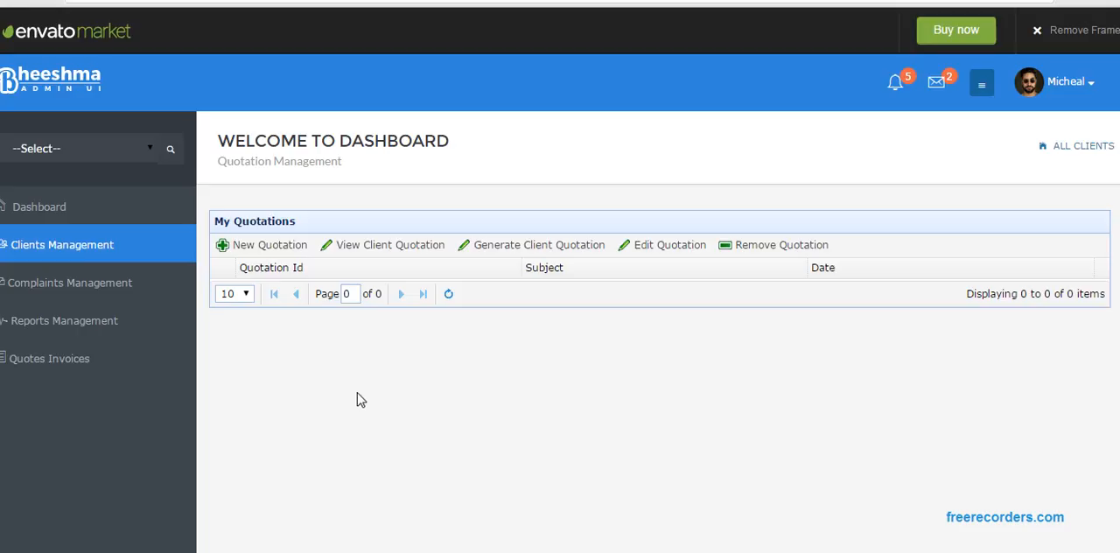
pyautogui.moveTo(343, 352)
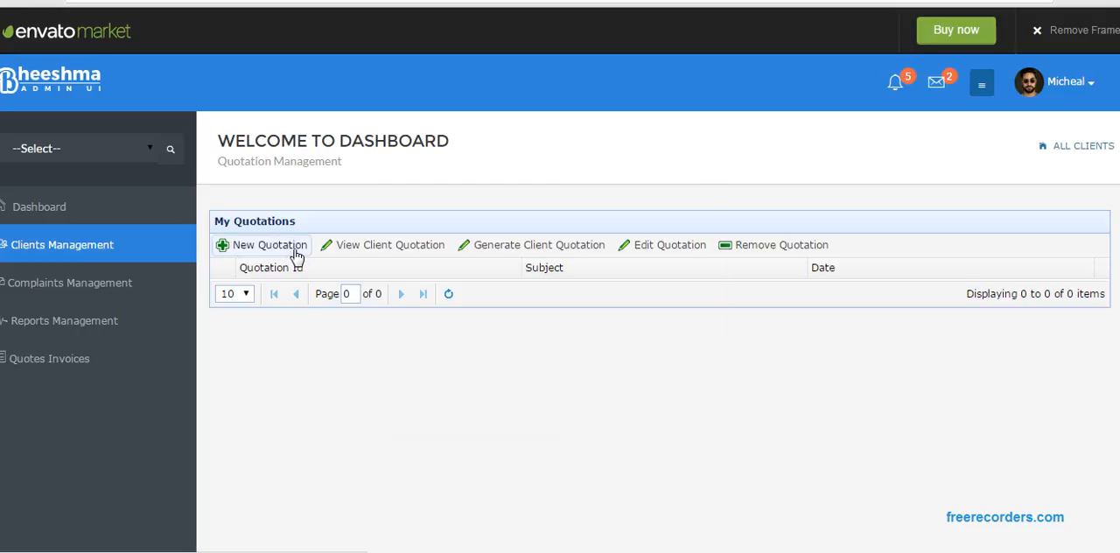
# Step: Start a new quotation with subject 'Looking for 3 desktop quotation' and save it
pyautogui.click(270, 245)
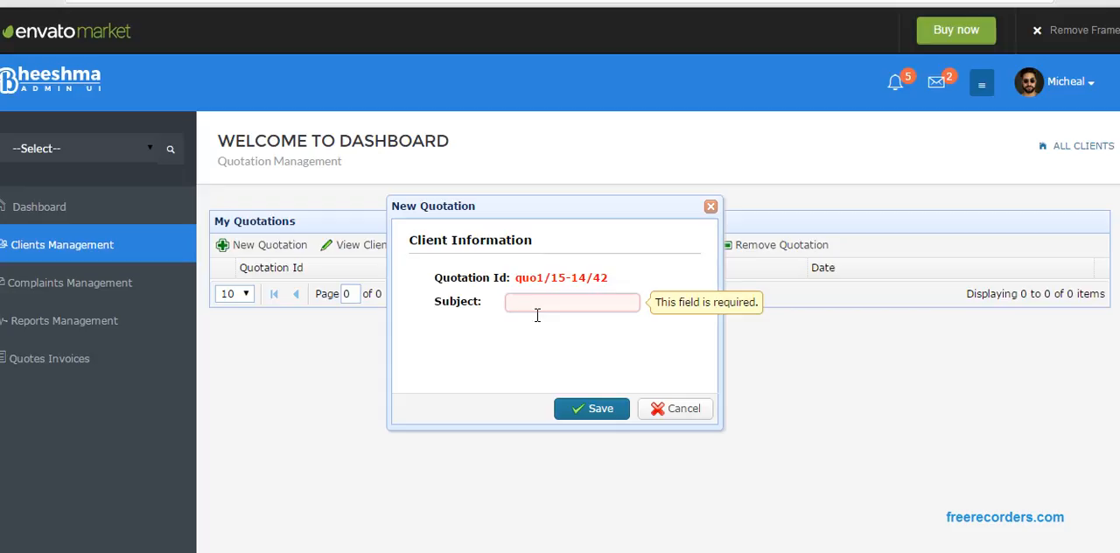
pyautogui.write('Looking fo')
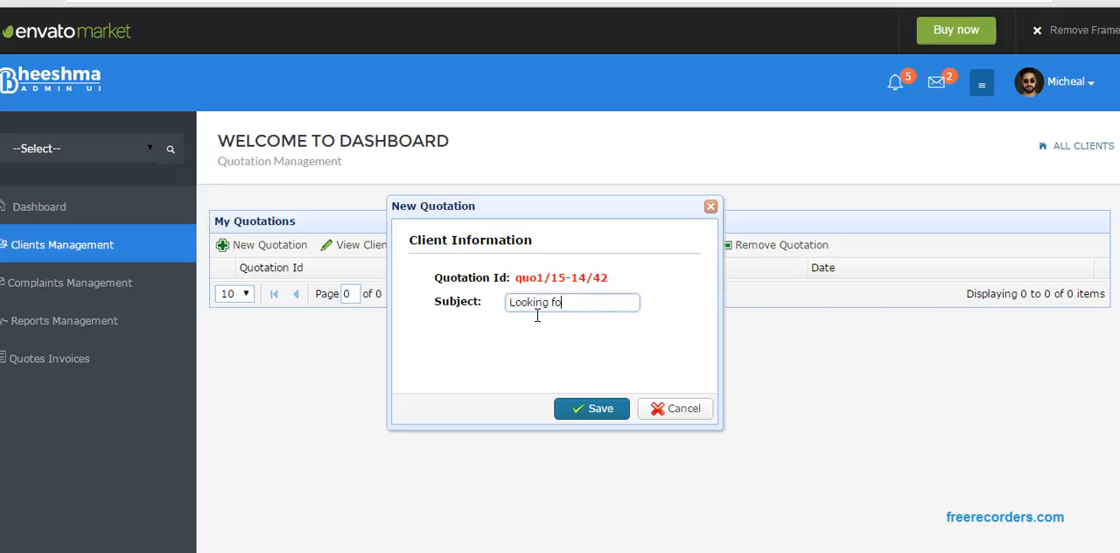
pyautogui.write('r desk')
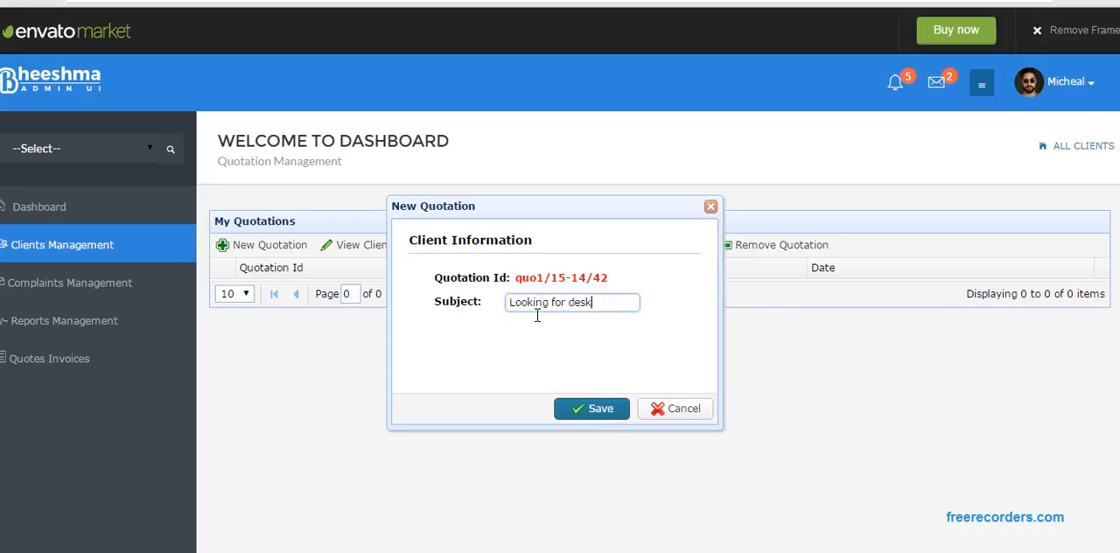
pyautogui.write('top')
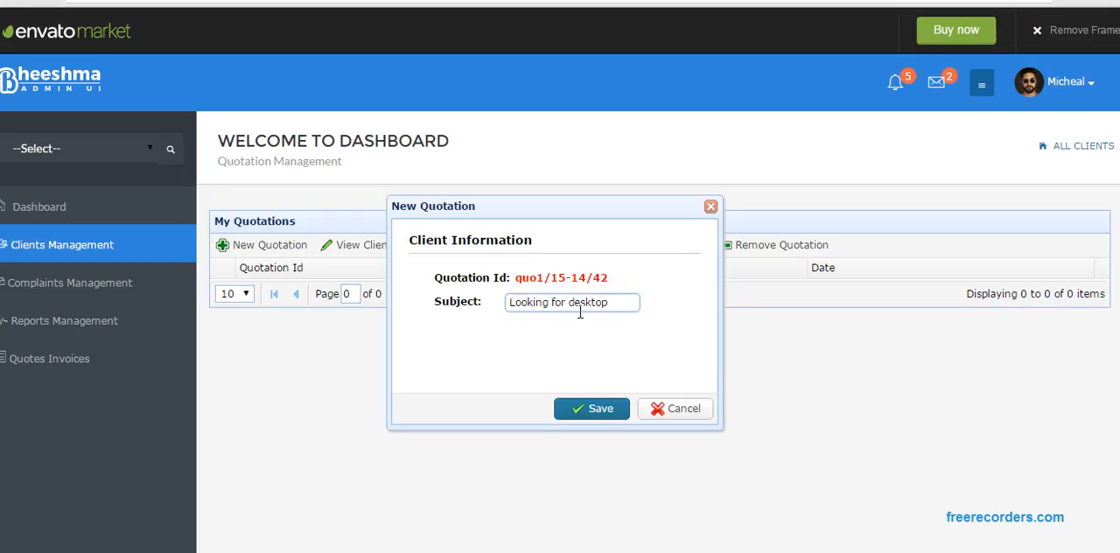
pyautogui.write('a')
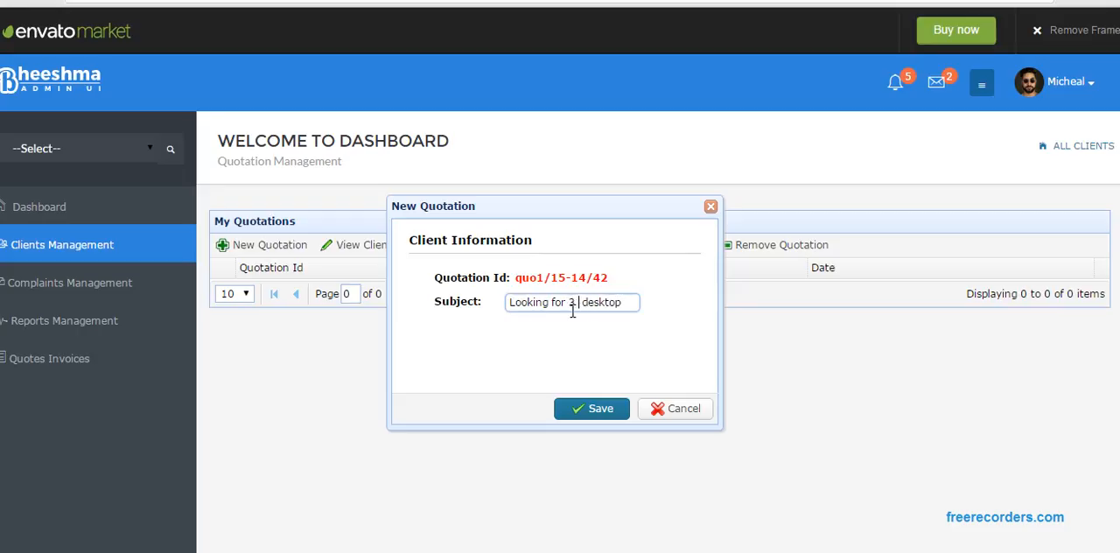
pyautogui.write('c')
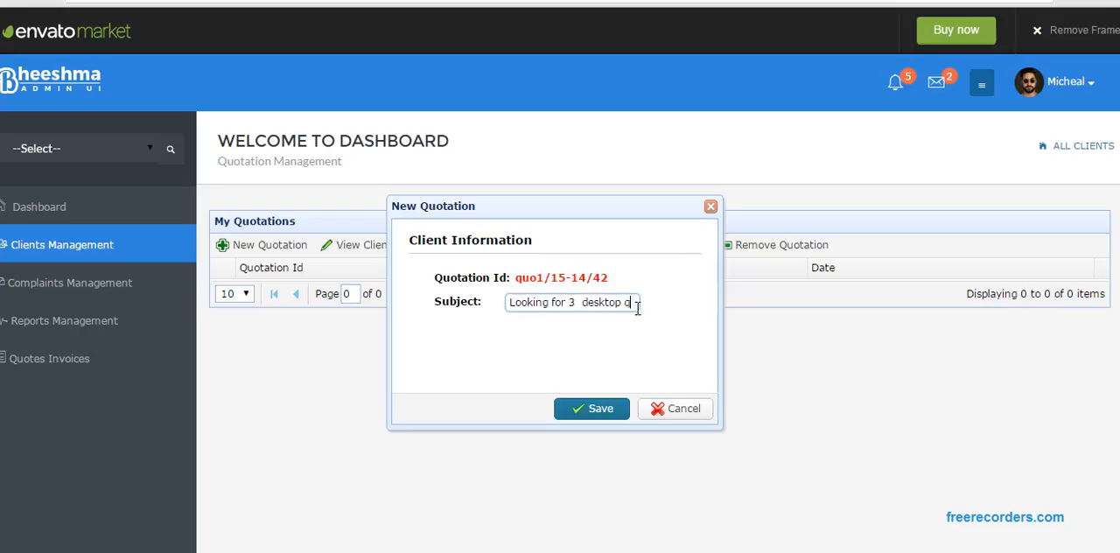
pyautogui.write('uotation')
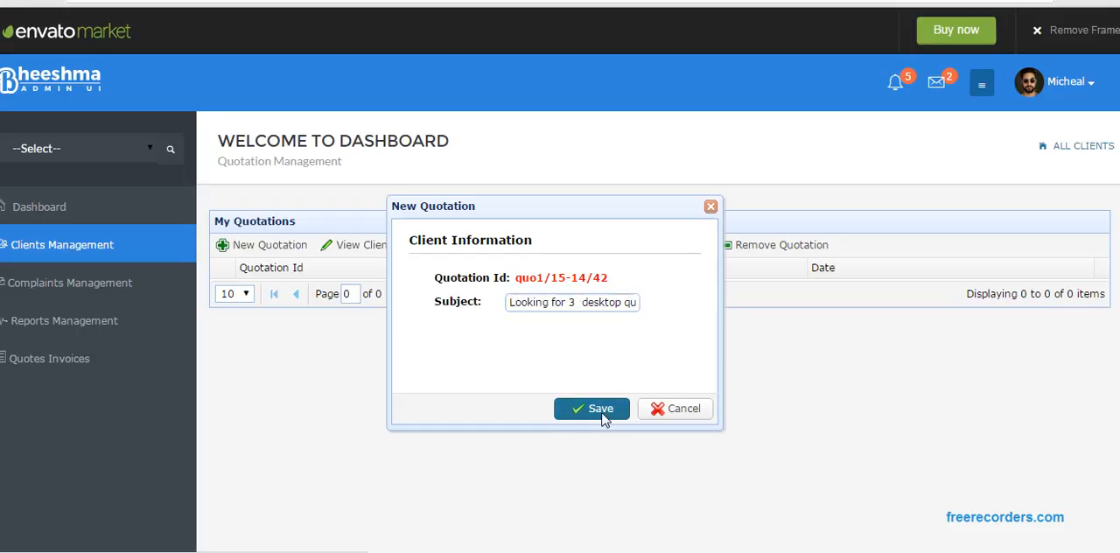
pyautogui.click(591, 410)
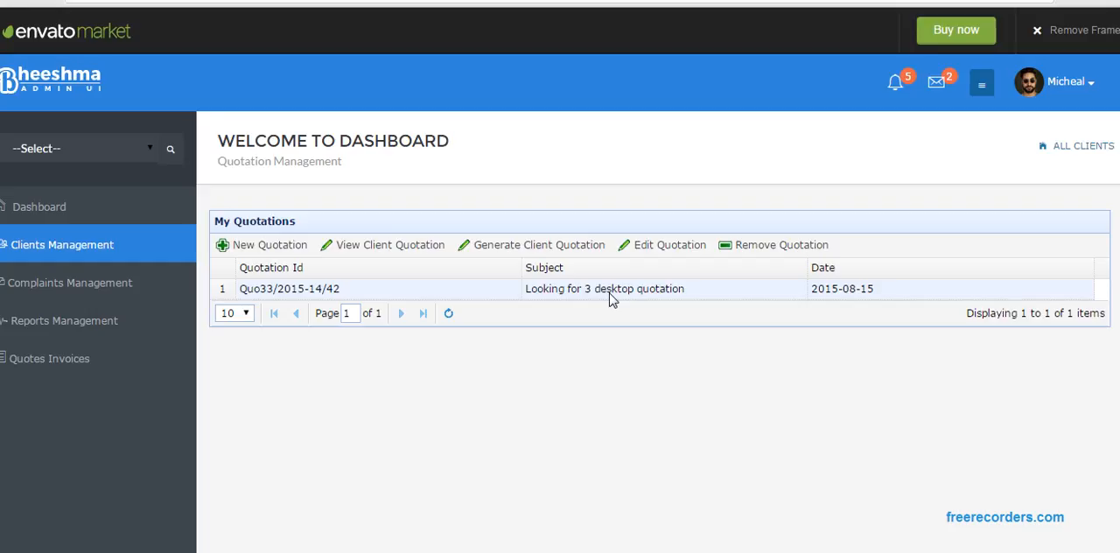
pyautogui.moveTo(847, 305)
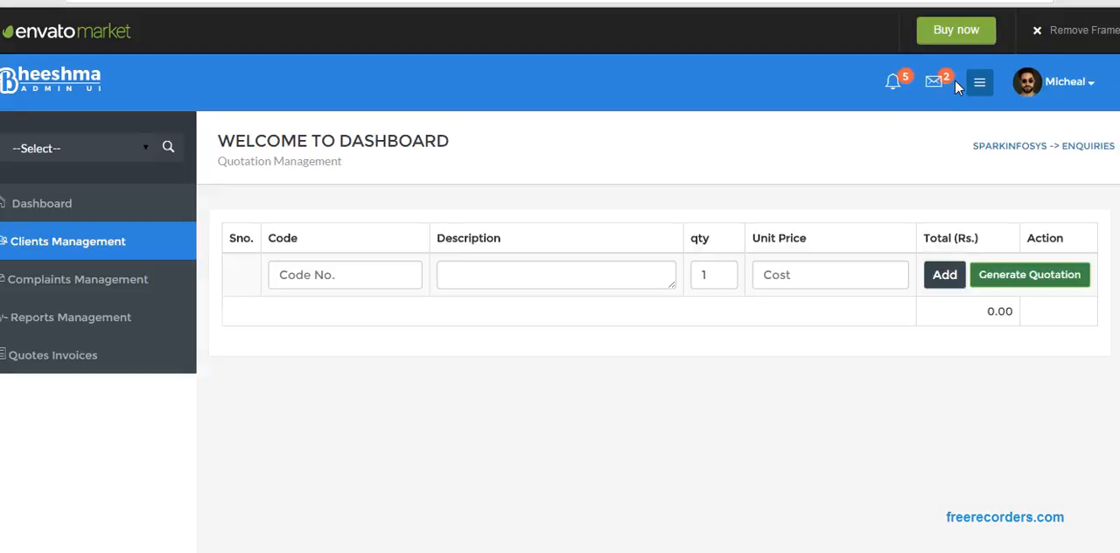
pyautogui.click(934, 81)
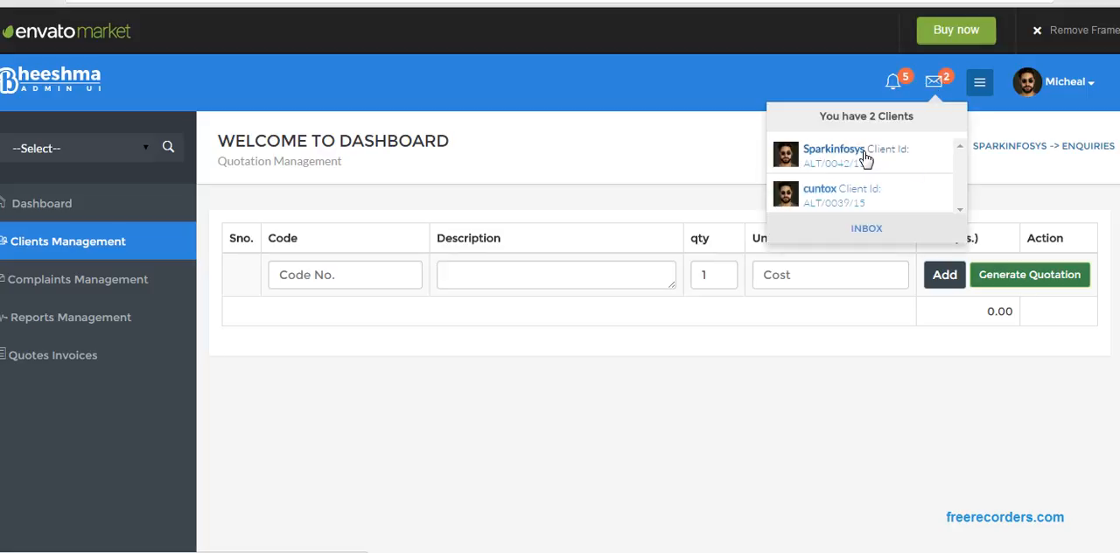
pyautogui.moveTo(900, 65)
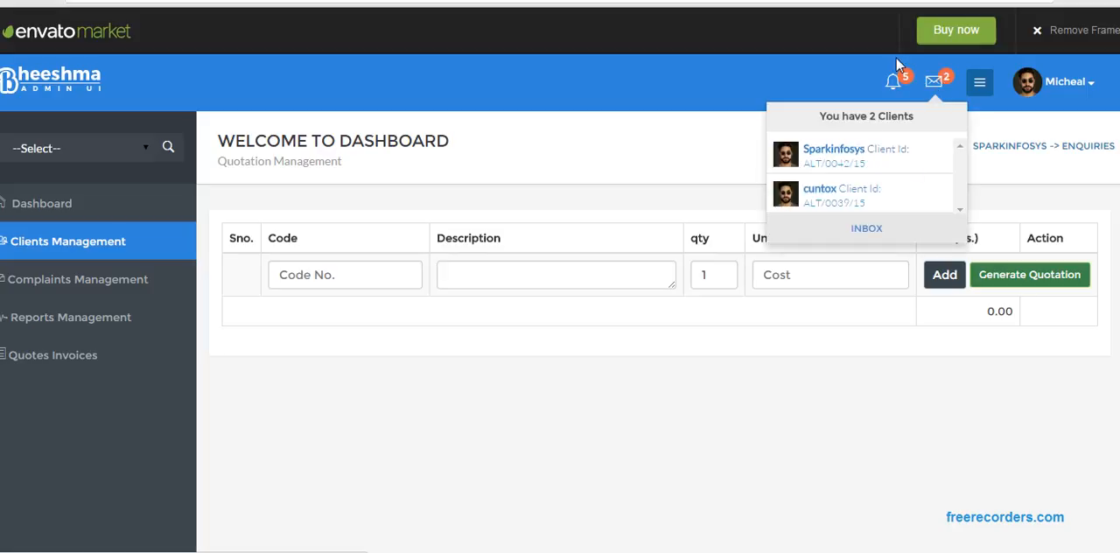
pyautogui.click(893, 80)
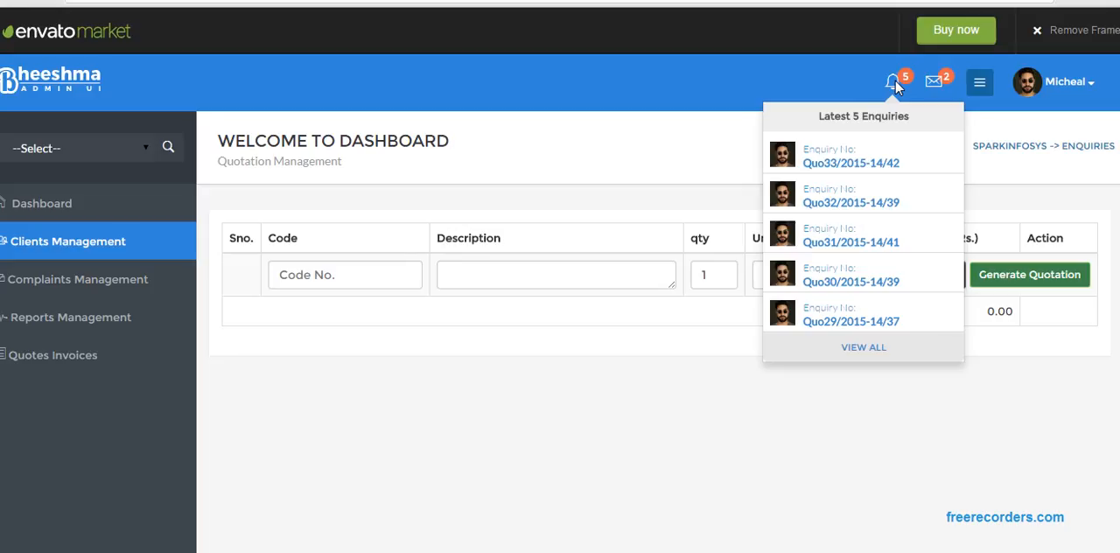
pyautogui.moveTo(830, 168)
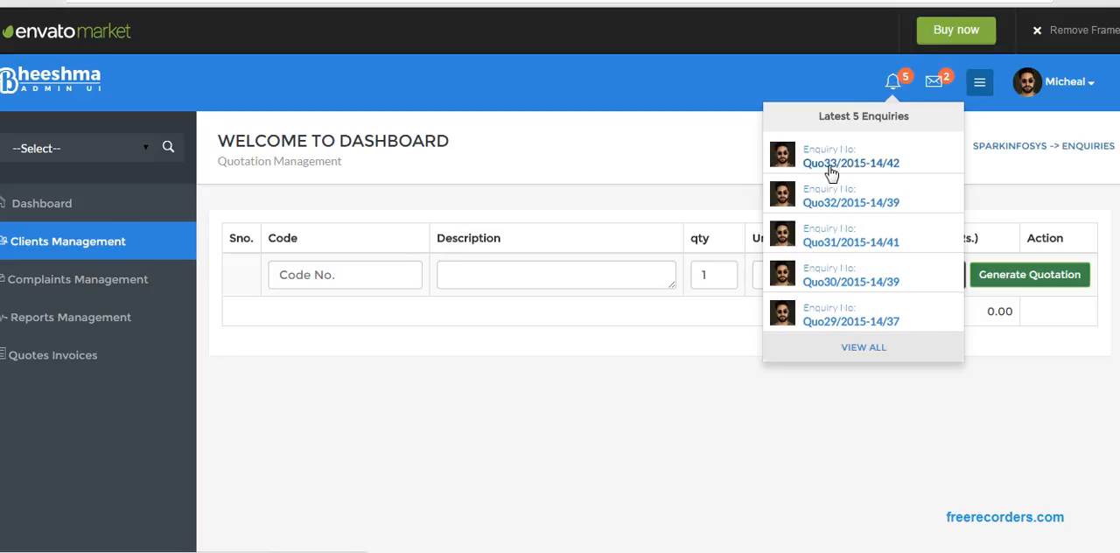
pyautogui.moveTo(856, 171)
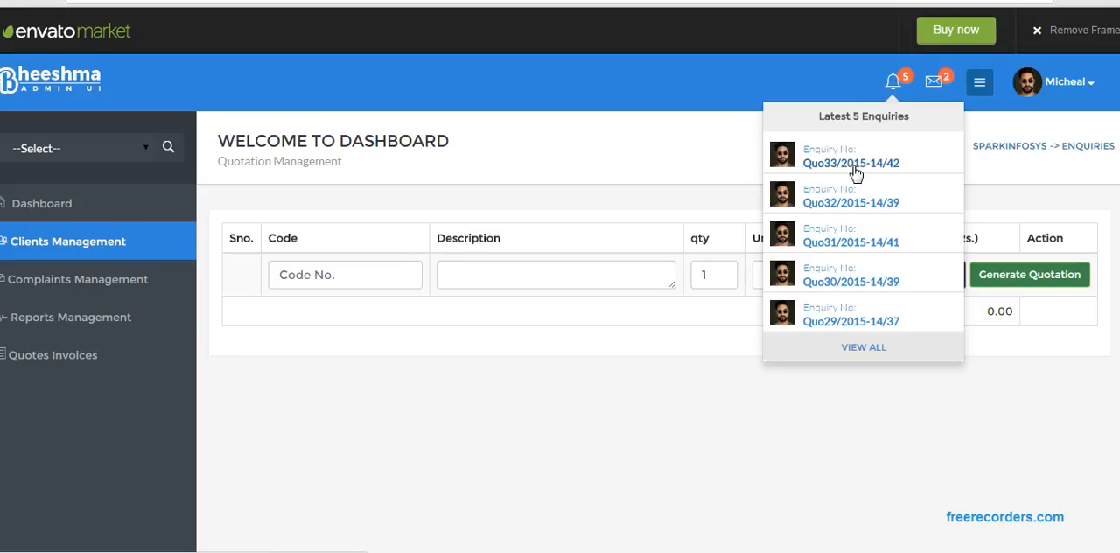
pyautogui.moveTo(879, 171)
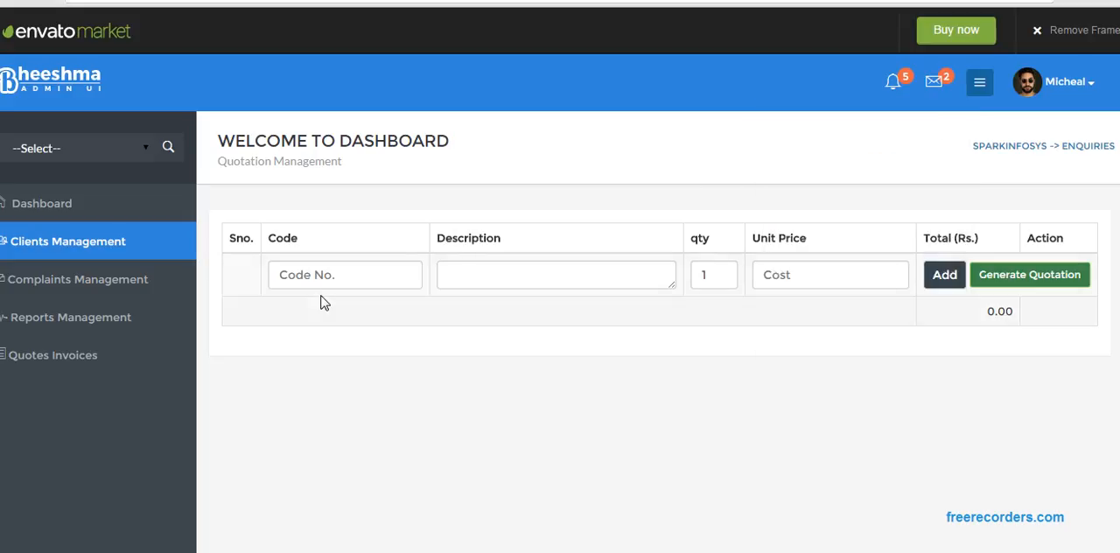
# Step: Enter item code md123, description 17inch screen and quantity 3
pyautogui.click(344, 273)
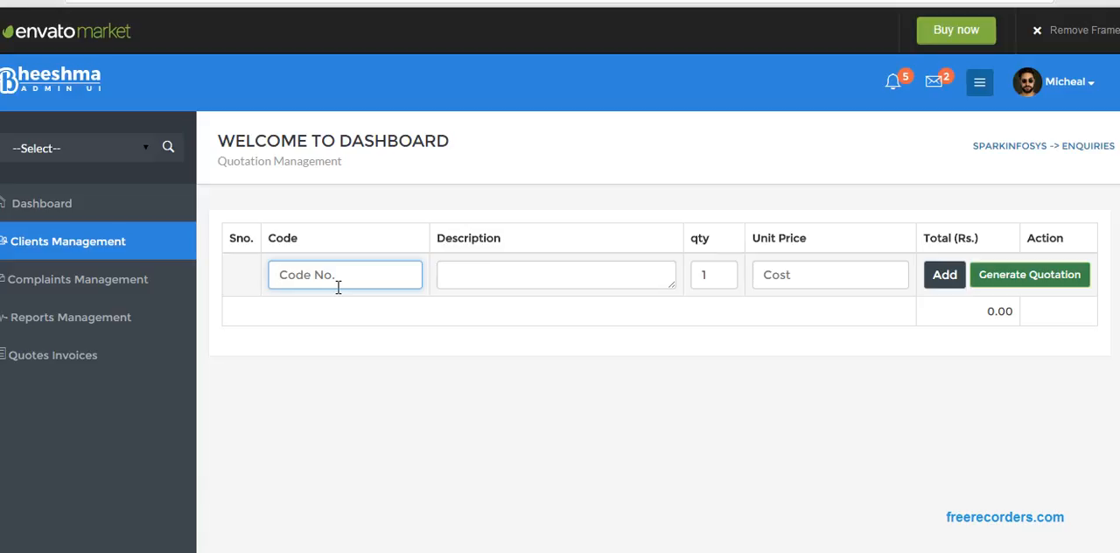
pyautogui.write('m')
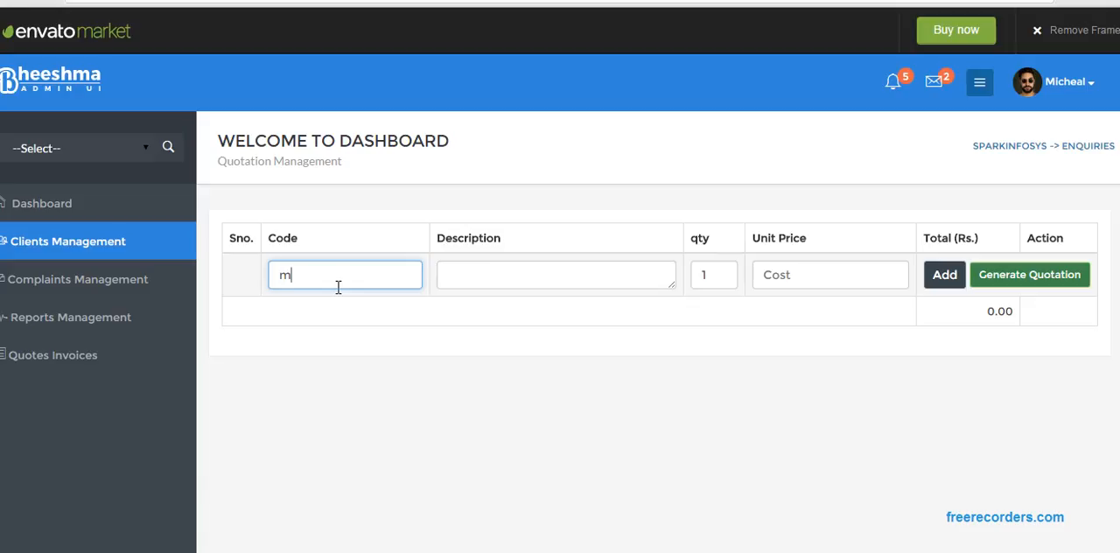
pyautogui.write('d')
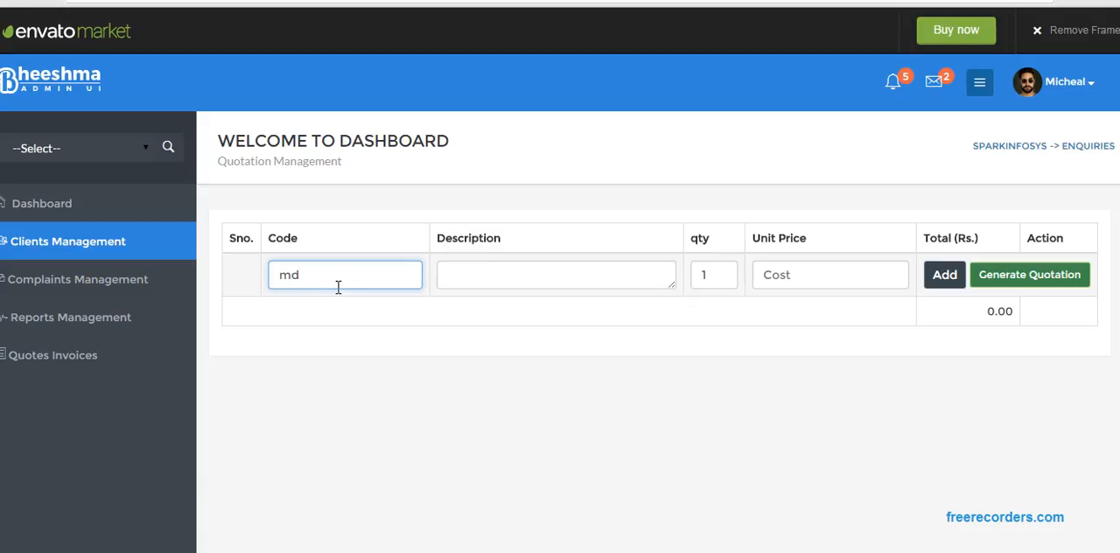
pyautogui.write('123')
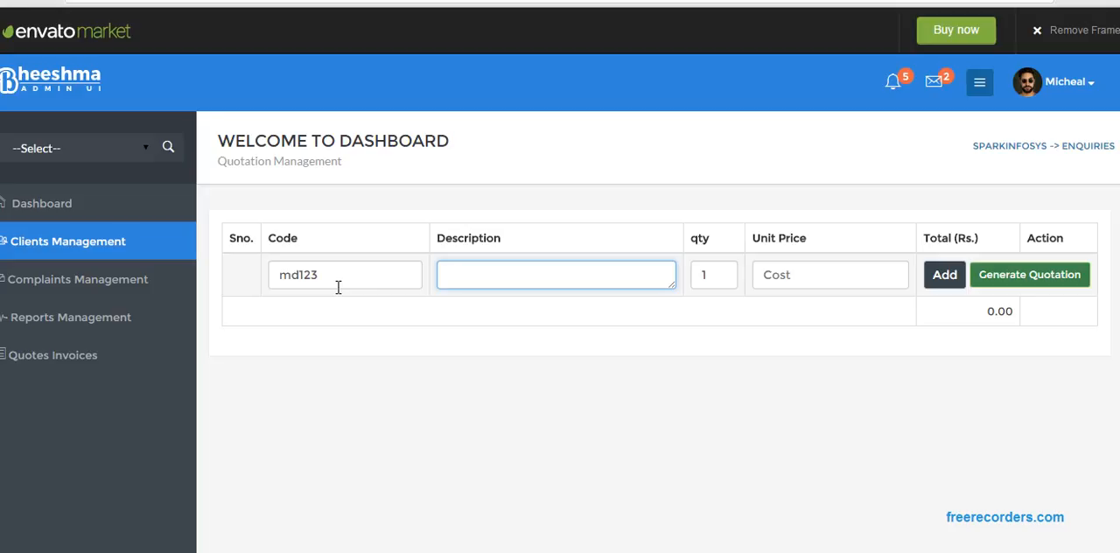
pyautogui.write('17')
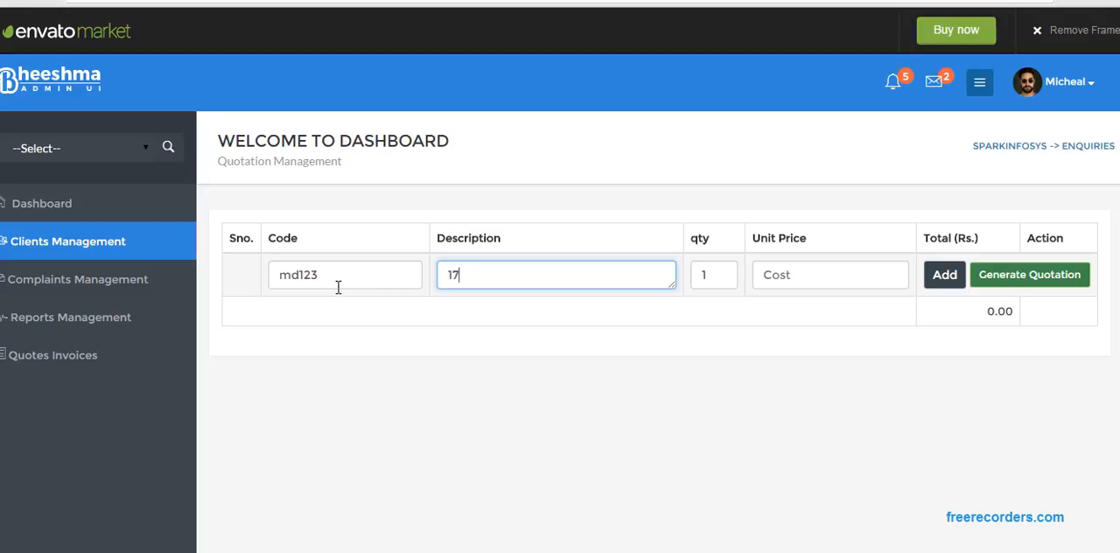
pyautogui.write('inch')
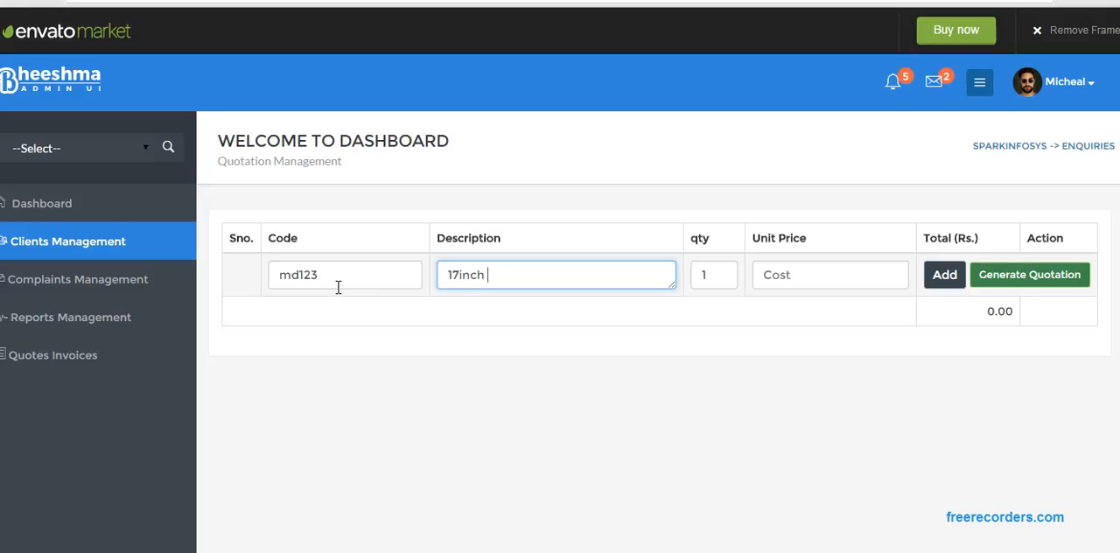
pyautogui.write('screen')
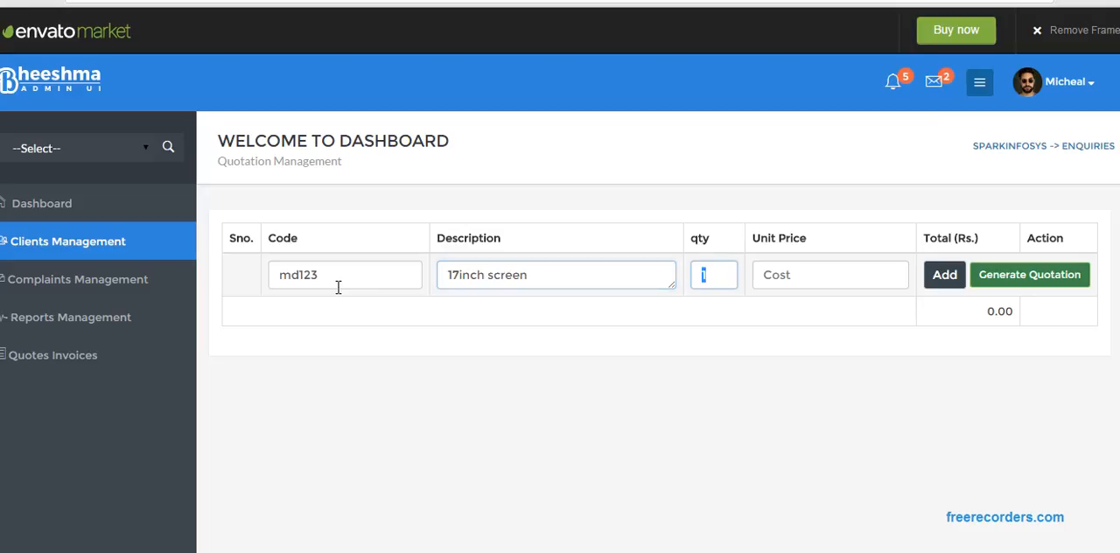
pyautogui.write('3')
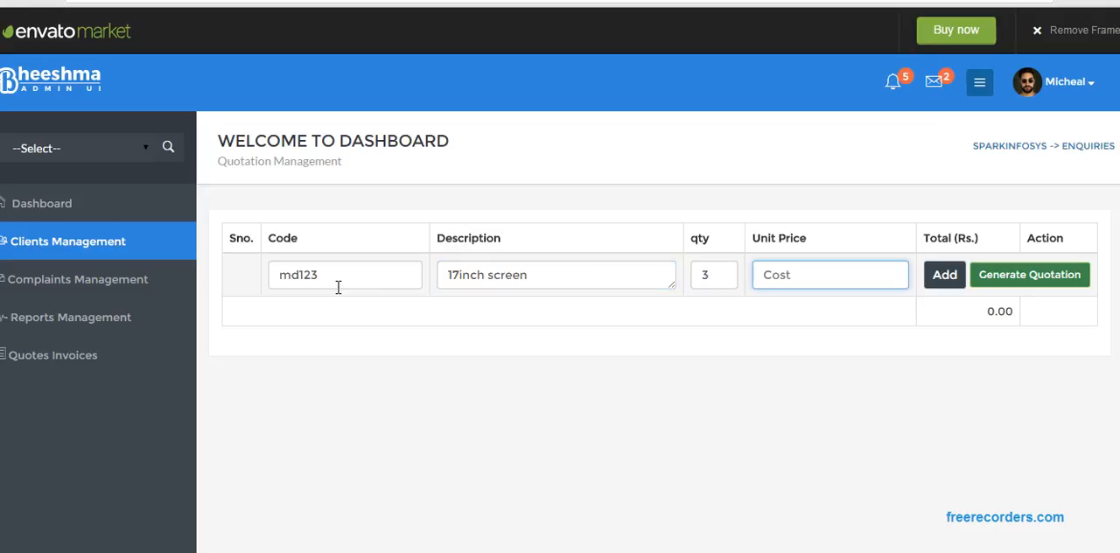
# Step: Set the unit price to 35000 and add the line, totalling 105000
pyautogui.click(830, 273)
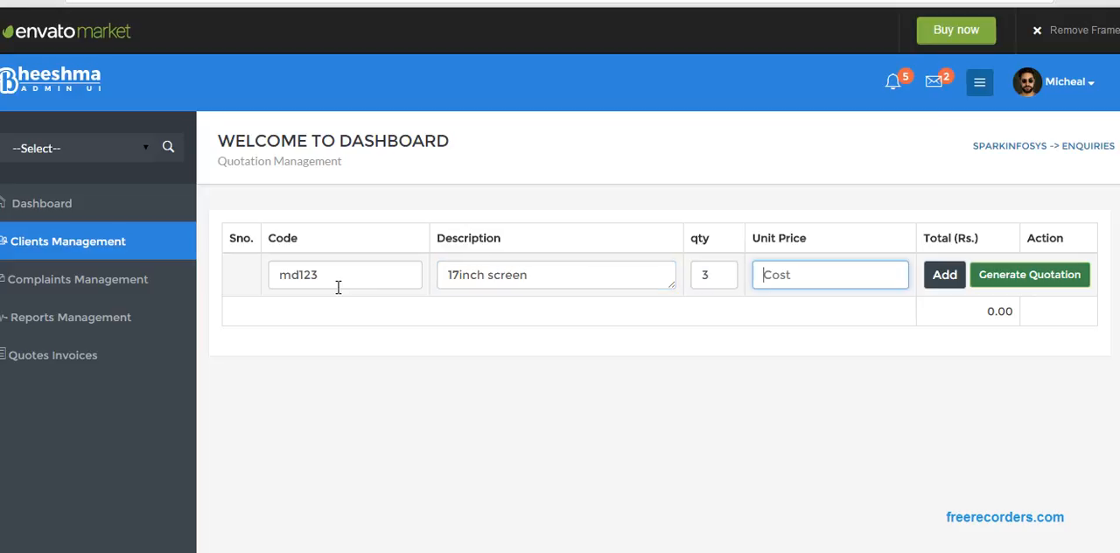
pyautogui.write('3')
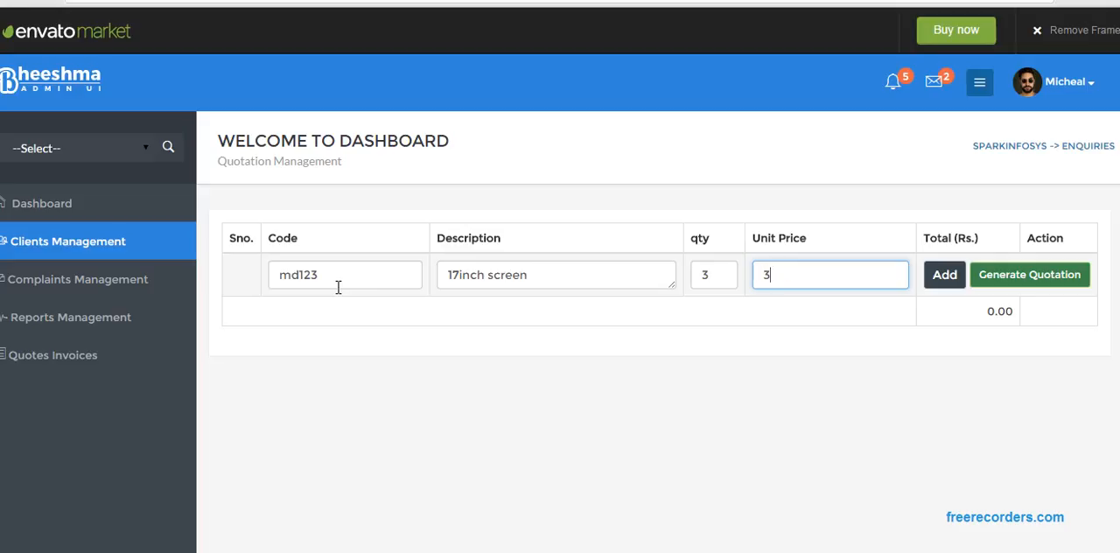
pyautogui.write('5000')
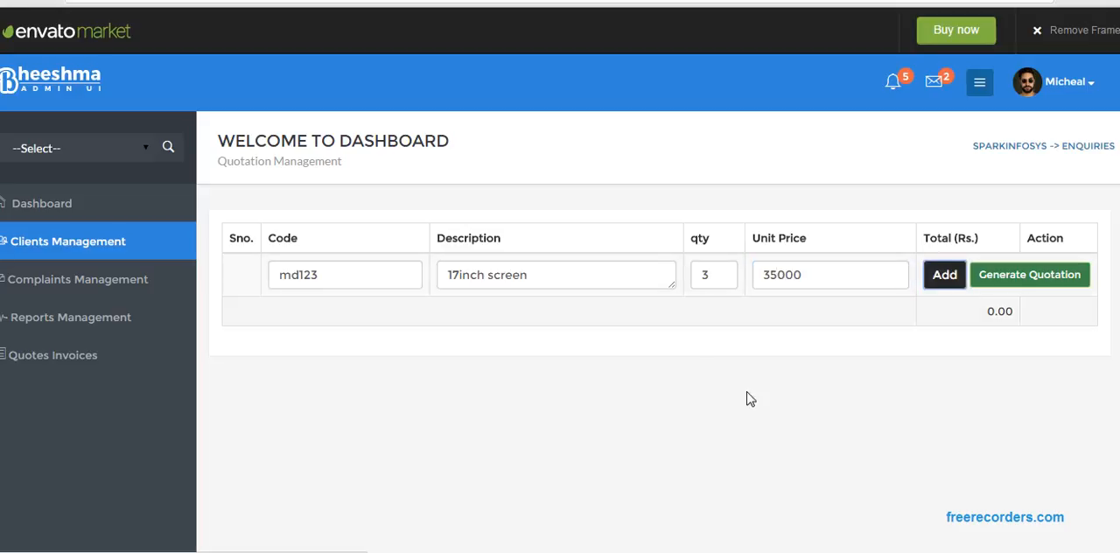
pyautogui.click(945, 273)
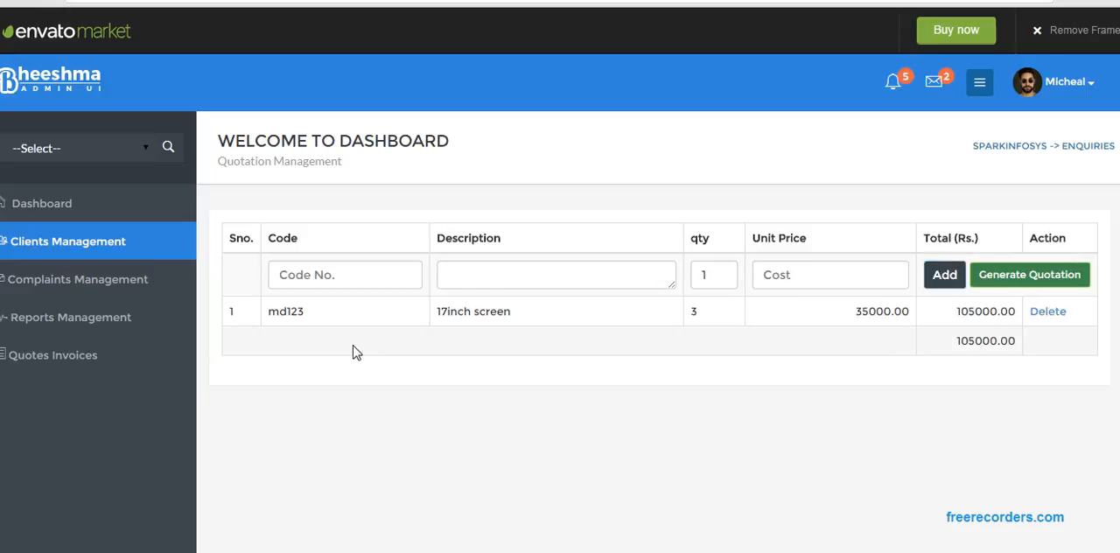
# Step: Add line md124, 4 laptops, quantity 4 at 50000, bringing the total to 305000
pyautogui.click(344, 273)
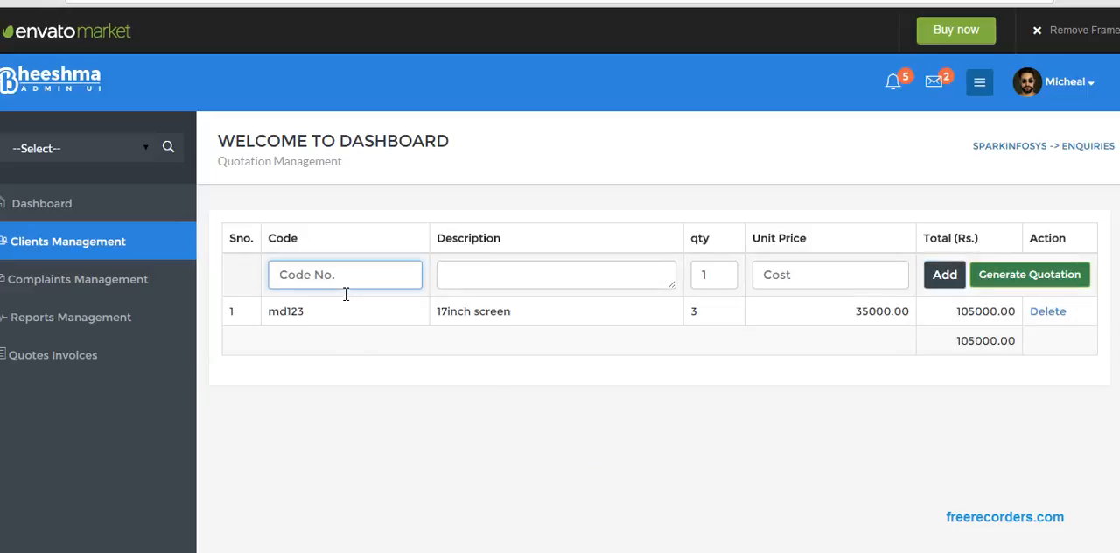
pyautogui.write('md124')
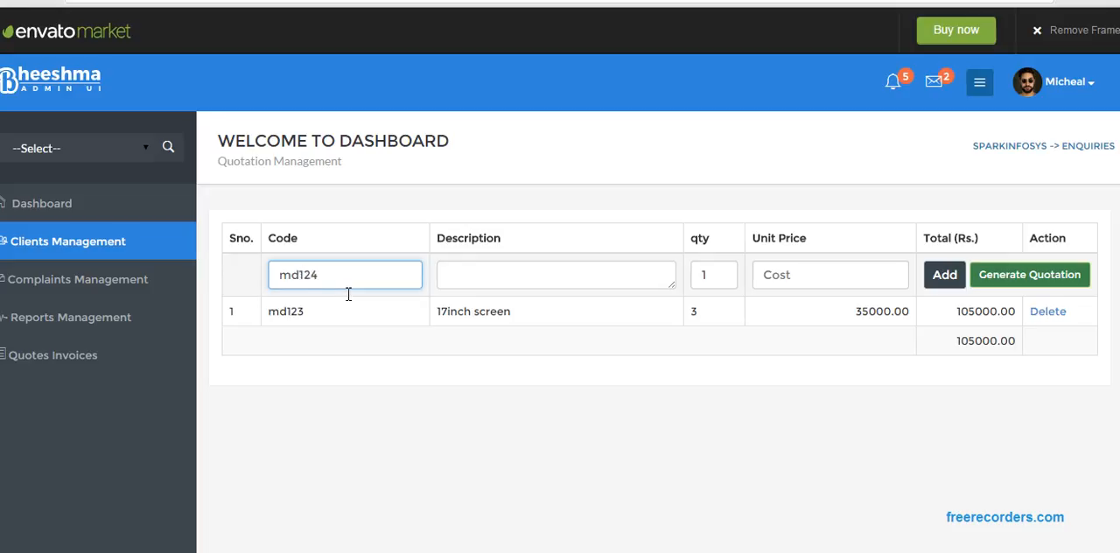
pyautogui.click(556, 273)
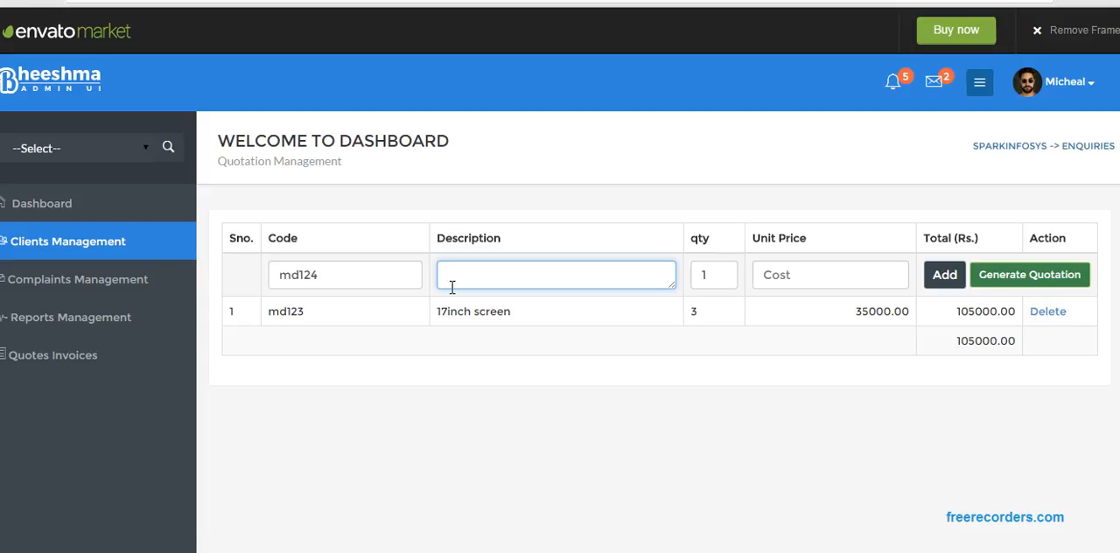
pyautogui.write('4 laptops')
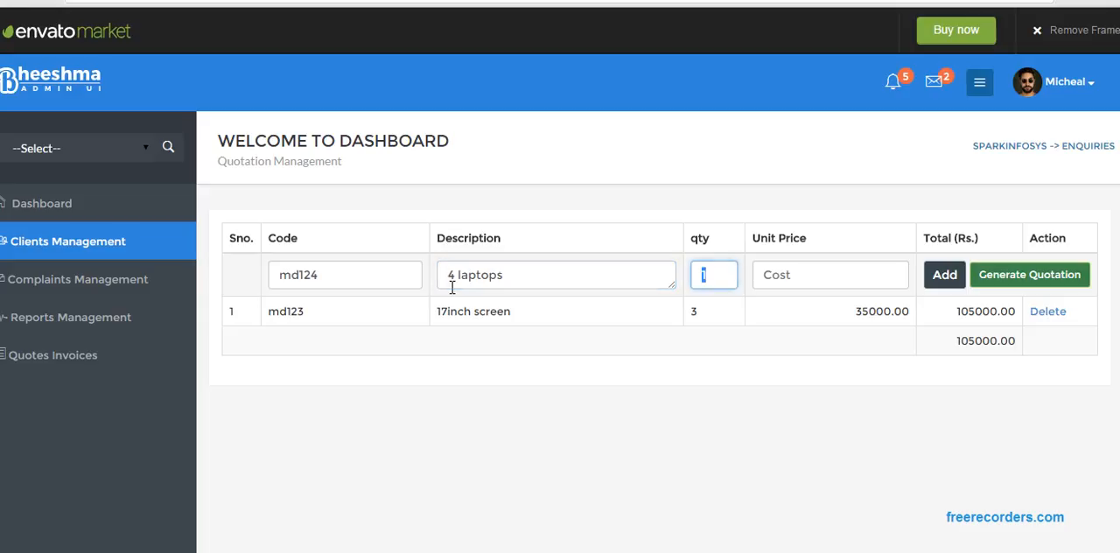
pyautogui.write('4')
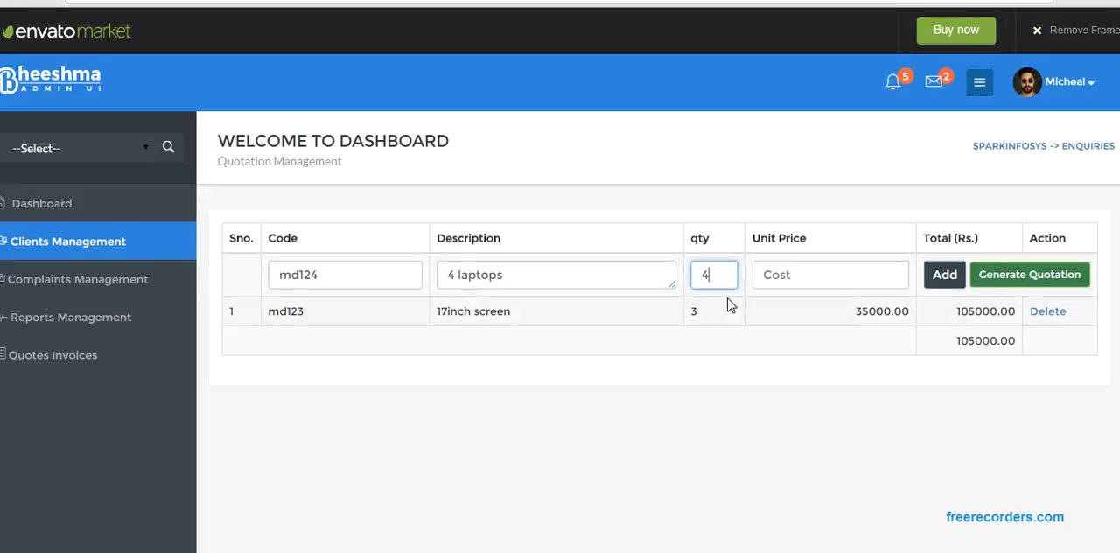
pyautogui.click(830, 273)
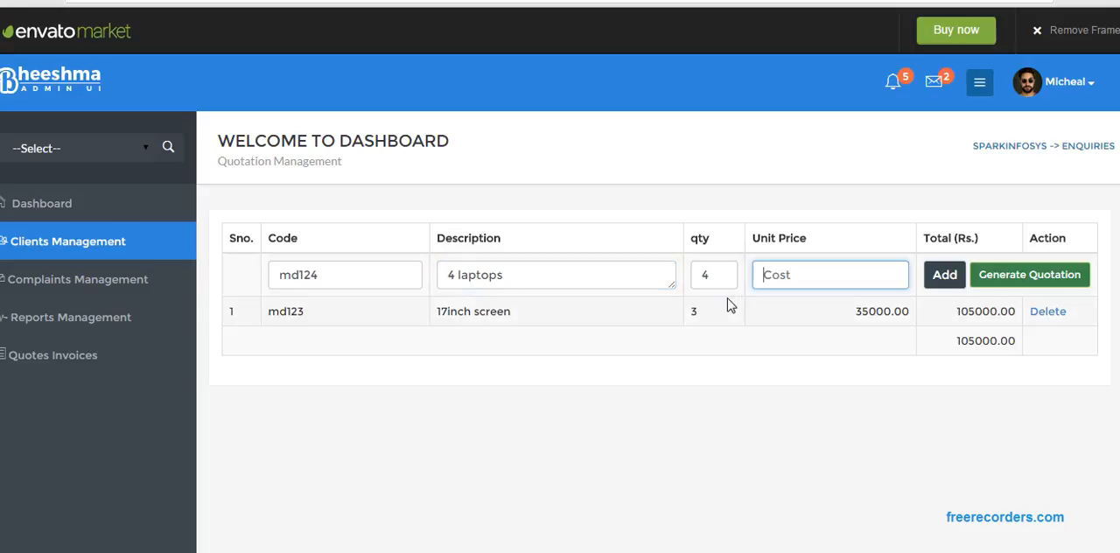
pyautogui.write('50000')
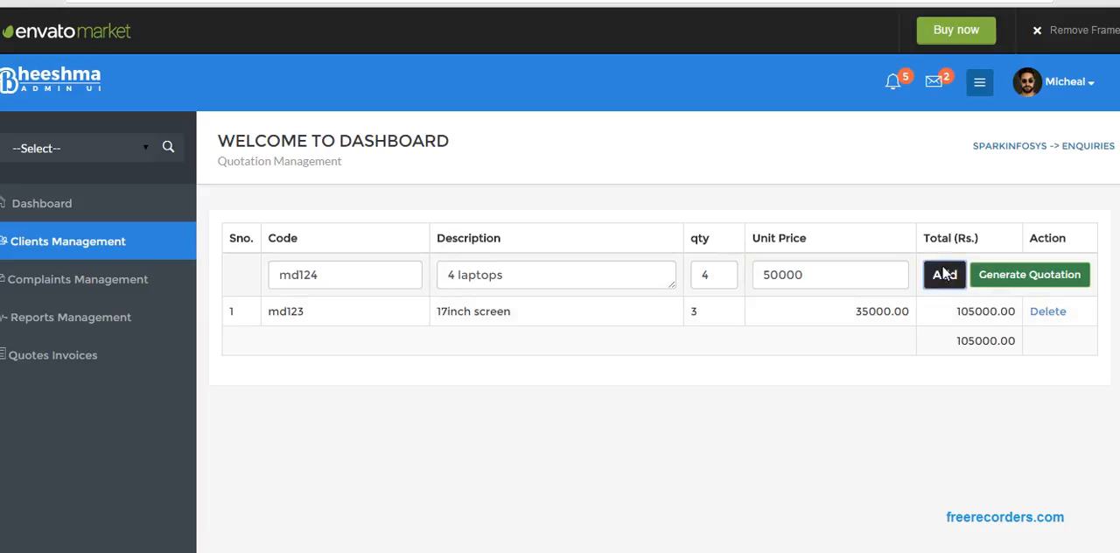
pyautogui.click(945, 275)
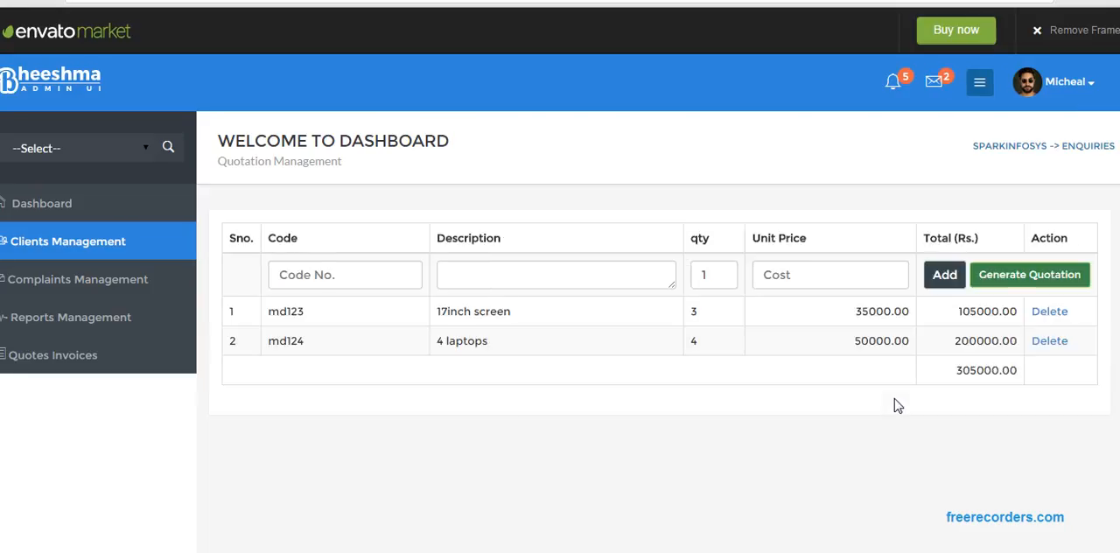
pyautogui.moveTo(696, 331)
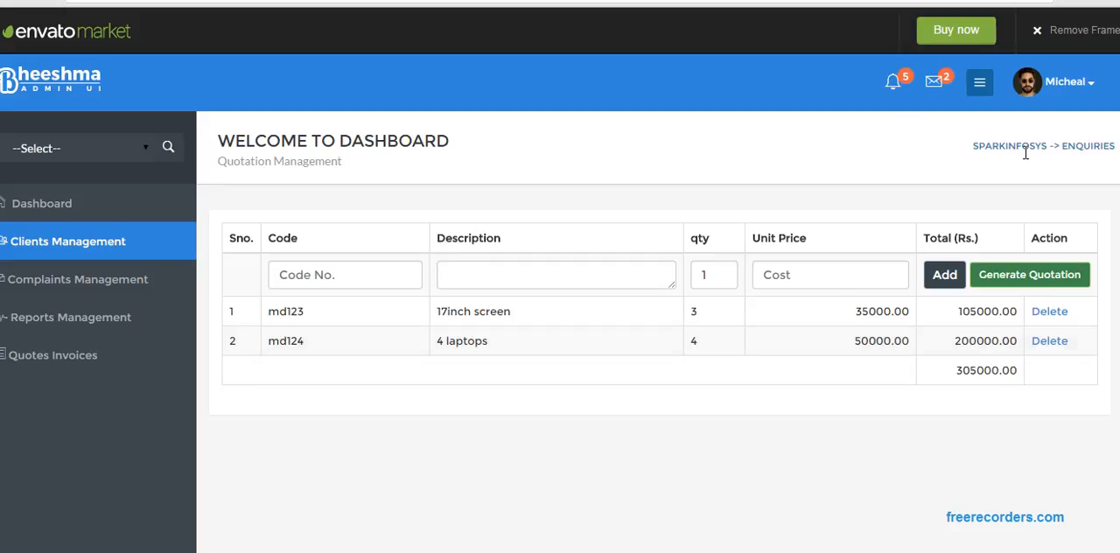
pyautogui.moveTo(490, 342)
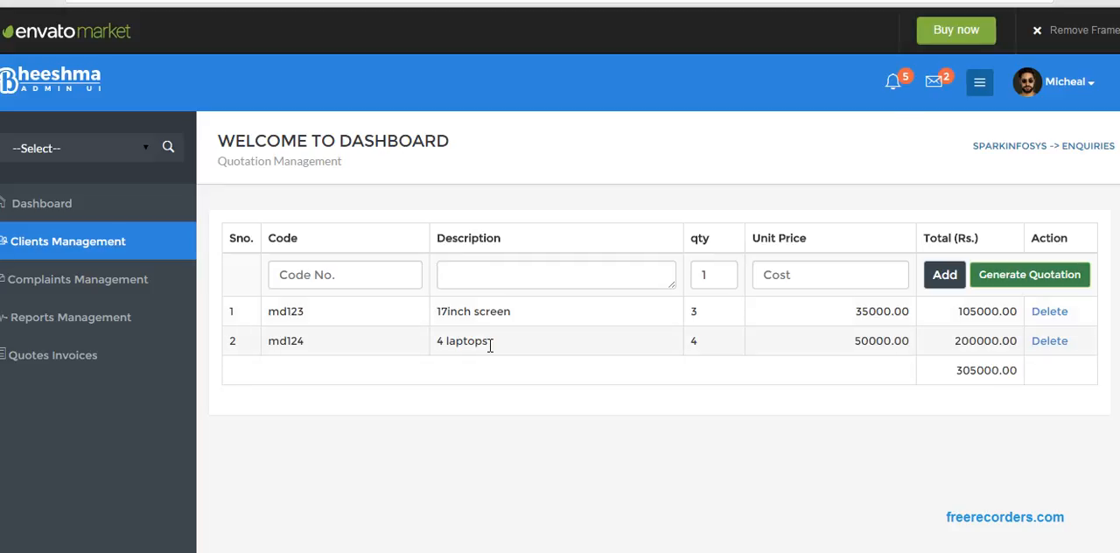
pyautogui.moveTo(506, 326)
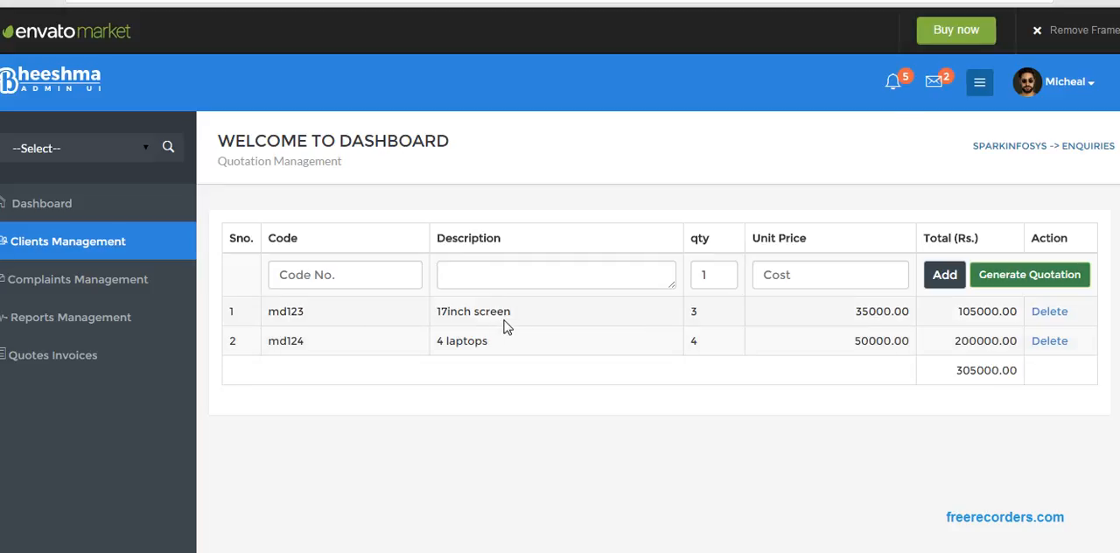
pyautogui.moveTo(683, 339)
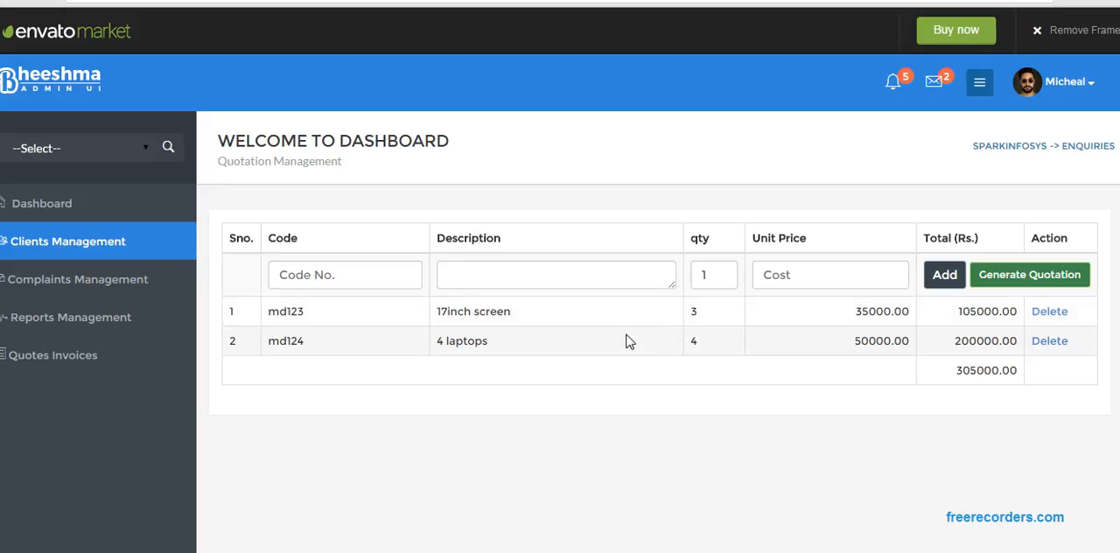
pyautogui.moveTo(853, 301)
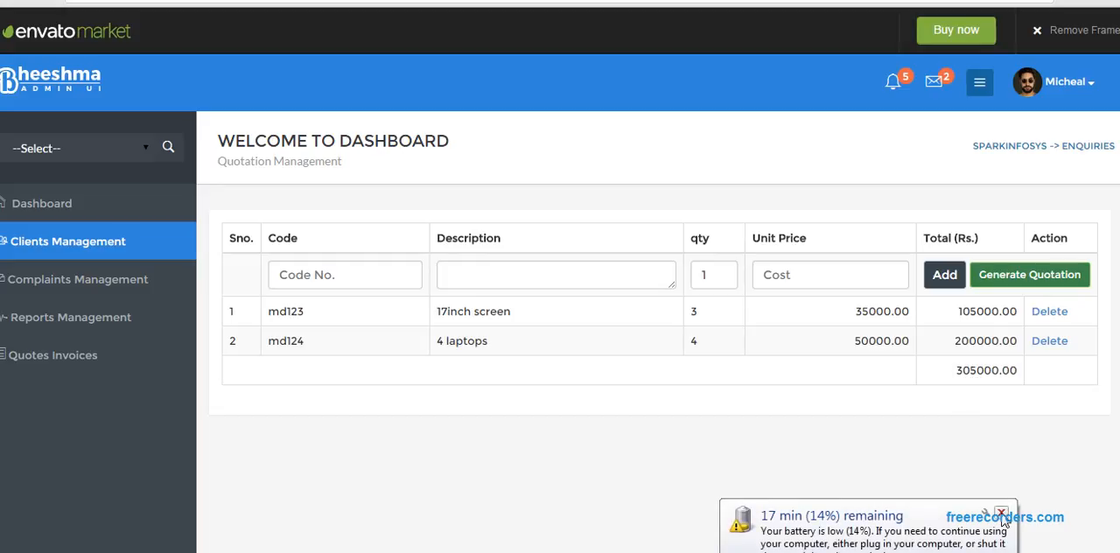
# Step: Review the enquiry items md123 and md124 totalling 305000
pyautogui.click(1001, 513)
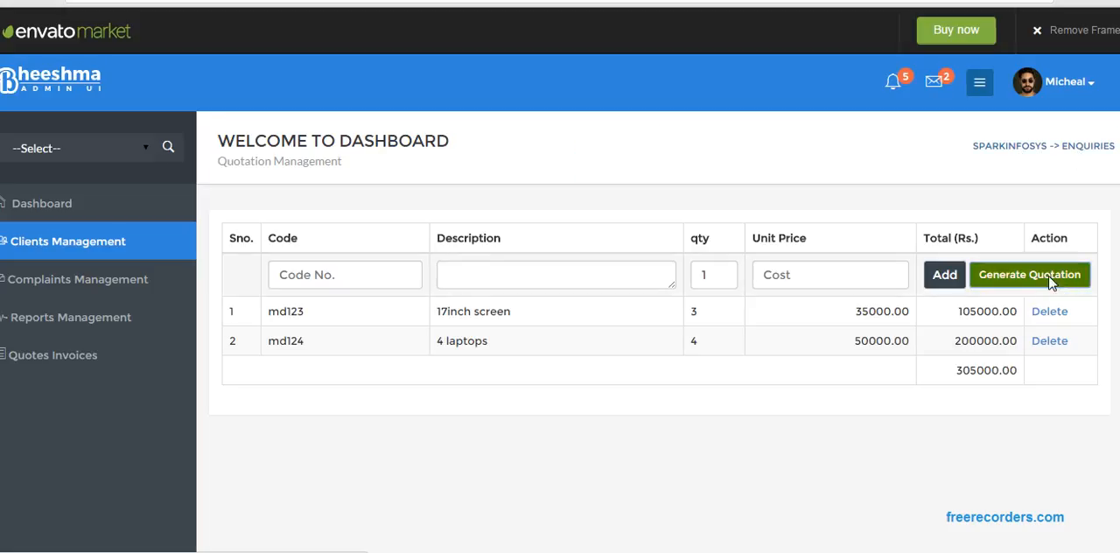
# Step: Generate quotation Quo33/2015-14/42 for Sparkinfosys and review its item table and terms
pyautogui.click(1029, 273)
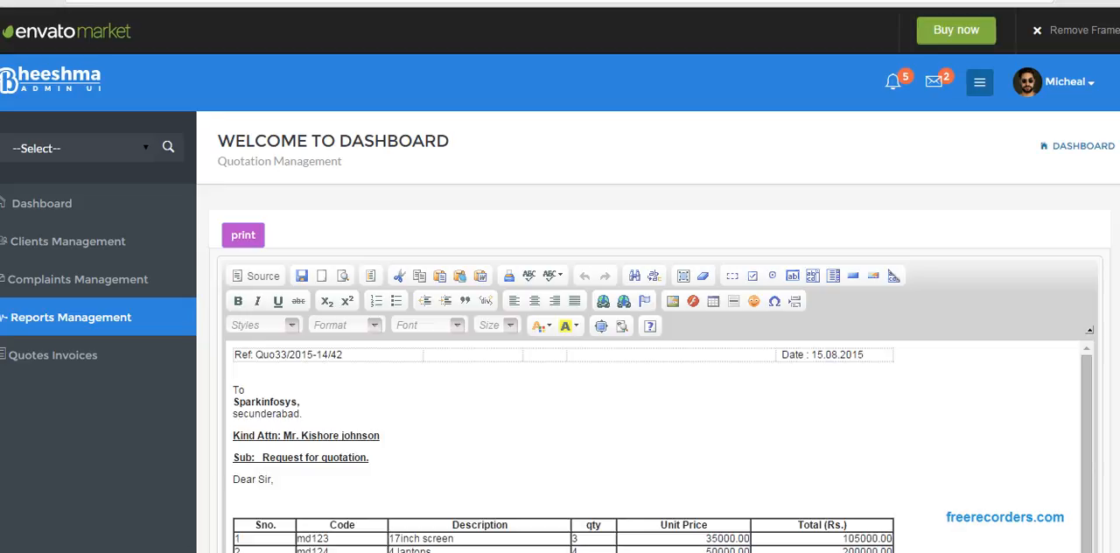
pyautogui.scroll(-3)
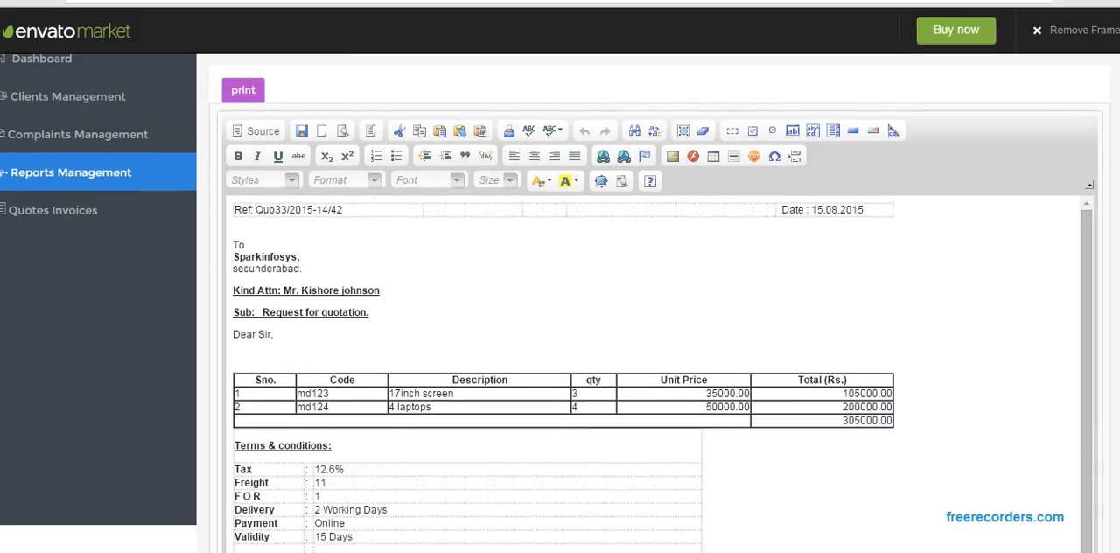
pyautogui.scroll(-3)
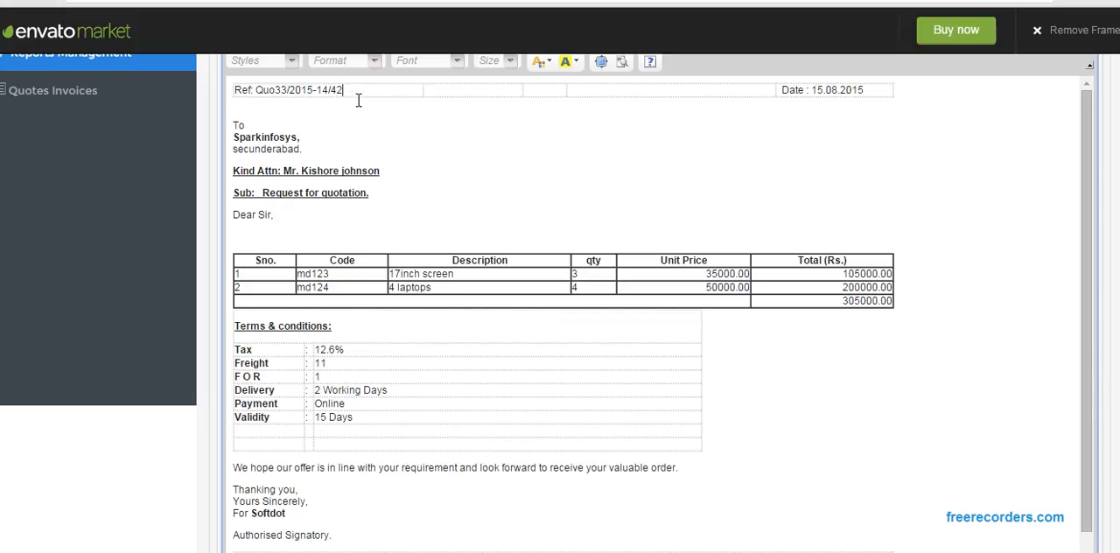
pyautogui.doubleClick(791, 89)
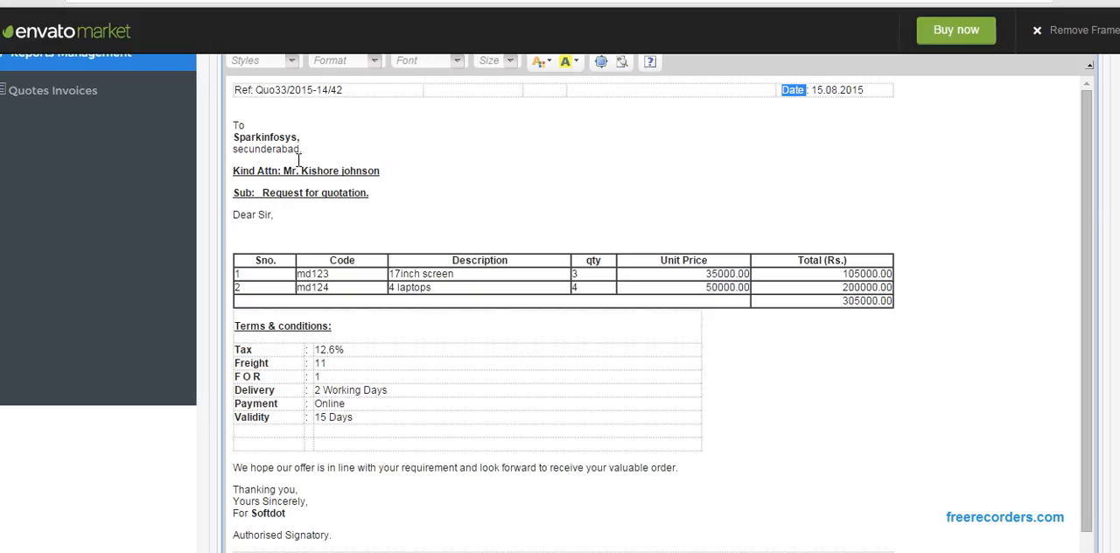
pyautogui.moveTo(343, 189)
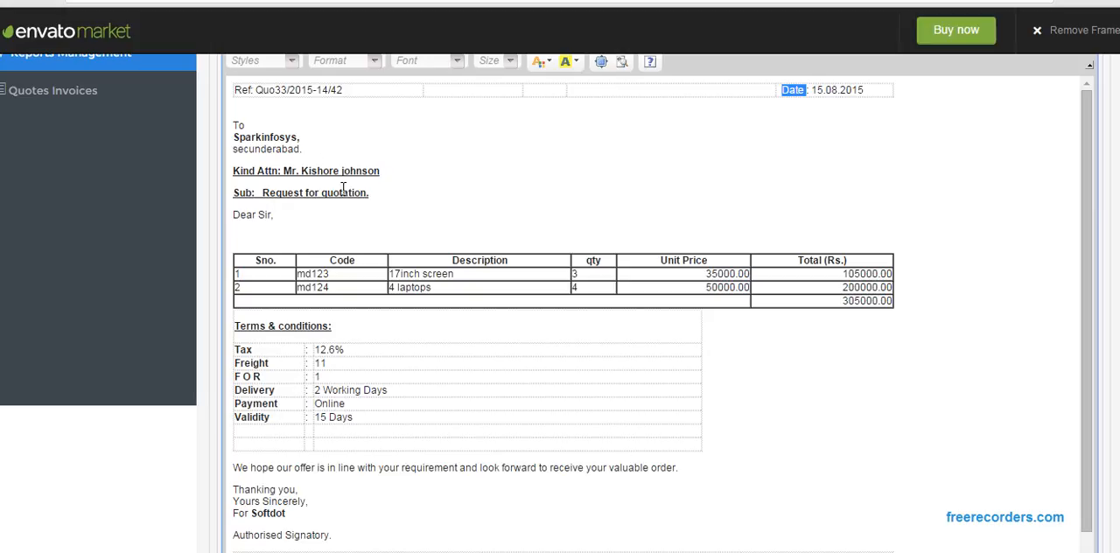
pyautogui.moveTo(334, 217)
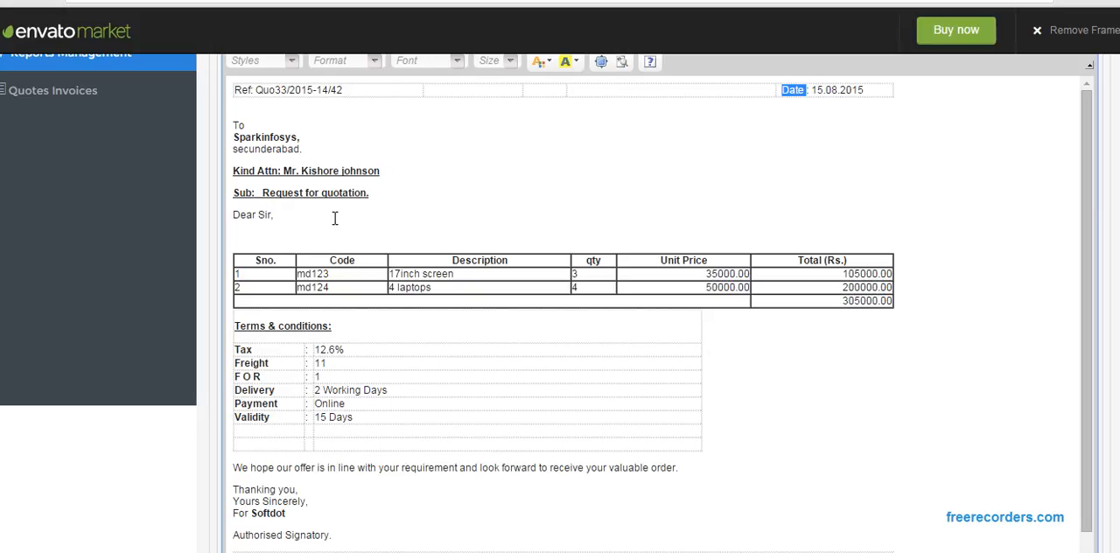
pyautogui.moveTo(283, 266)
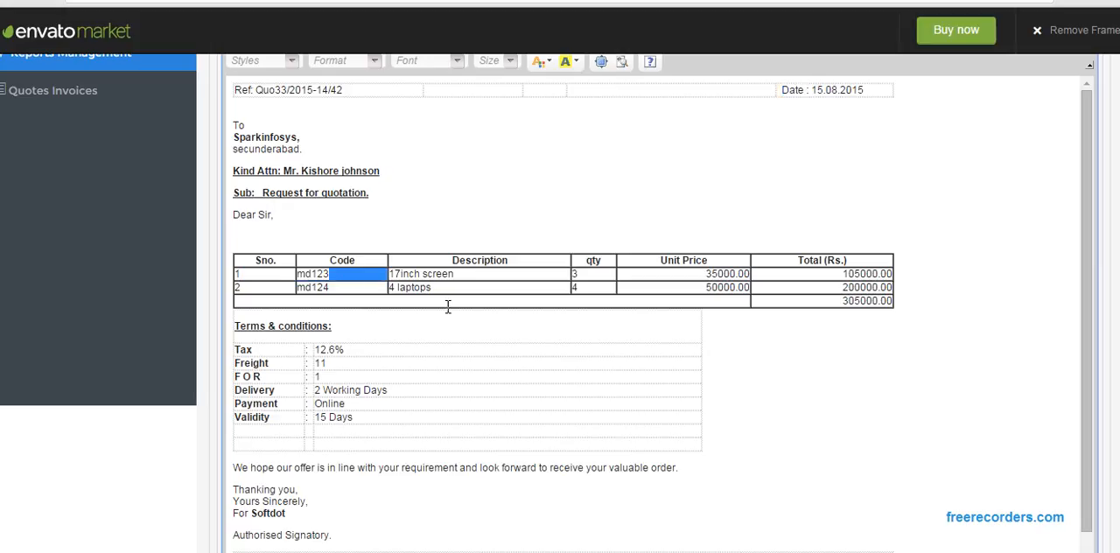
pyautogui.moveTo(746, 306)
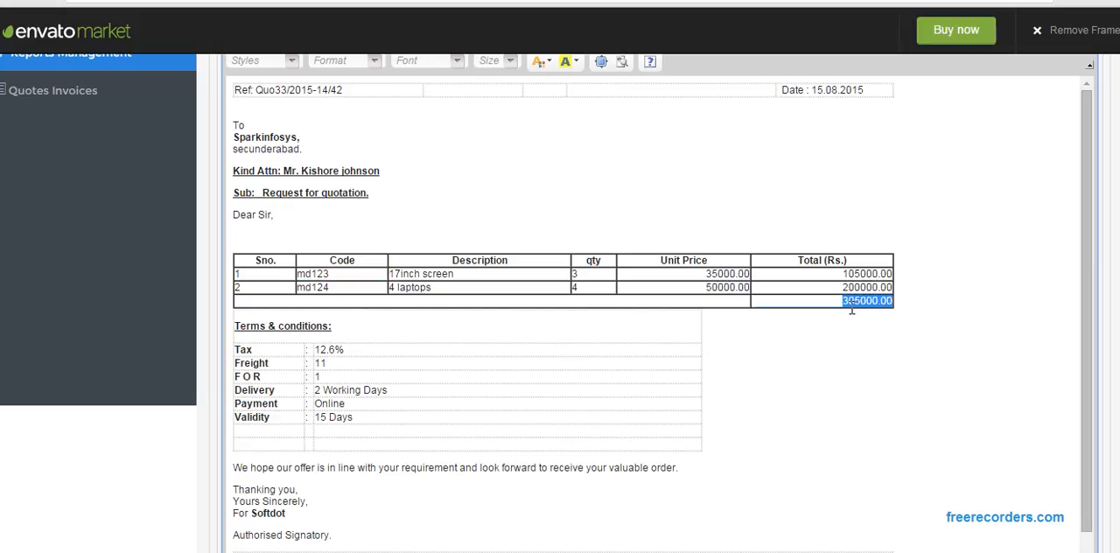
pyautogui.moveTo(766, 329)
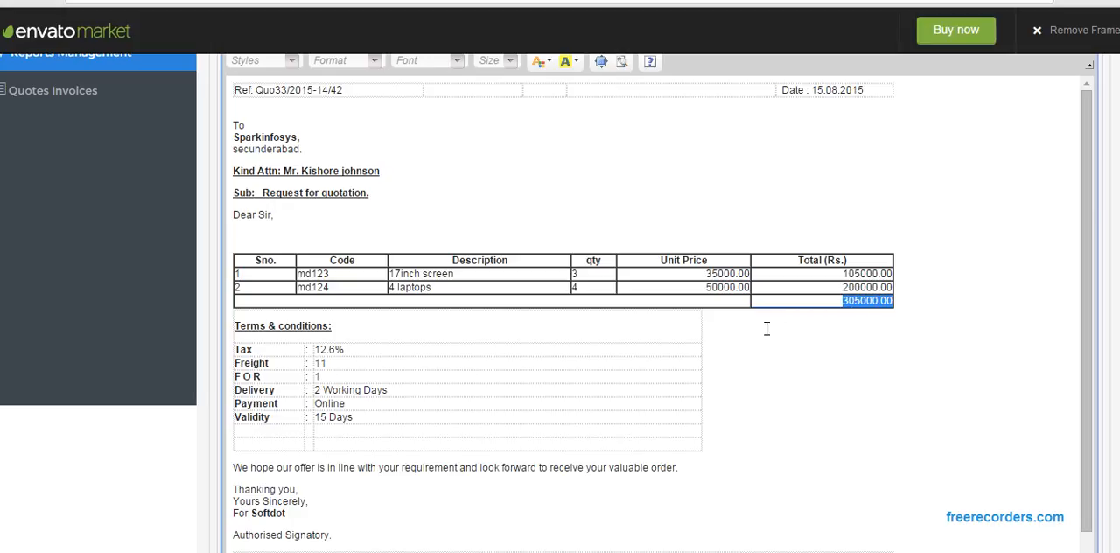
pyautogui.moveTo(343, 342)
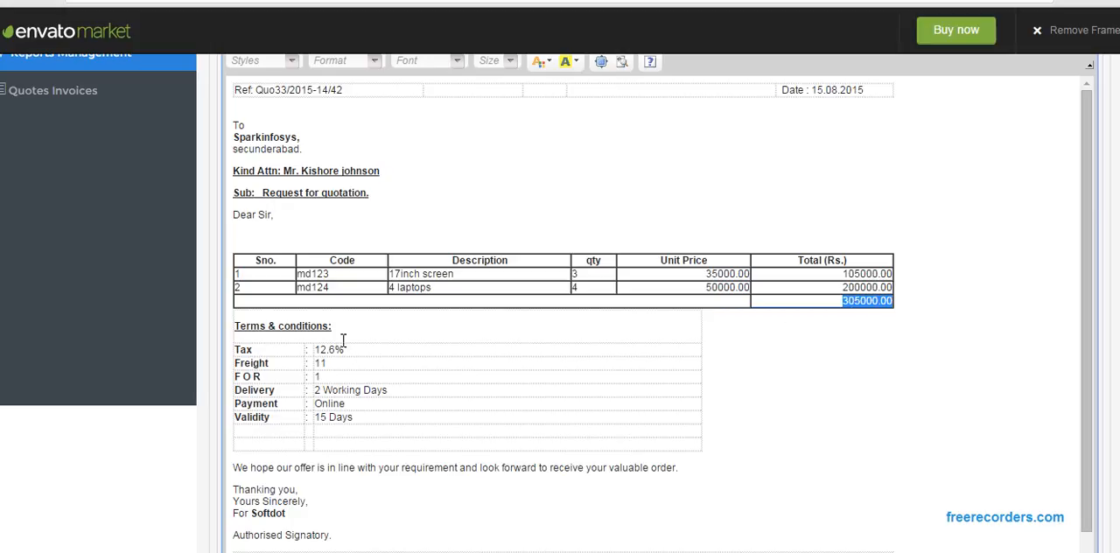
pyautogui.moveTo(342, 467)
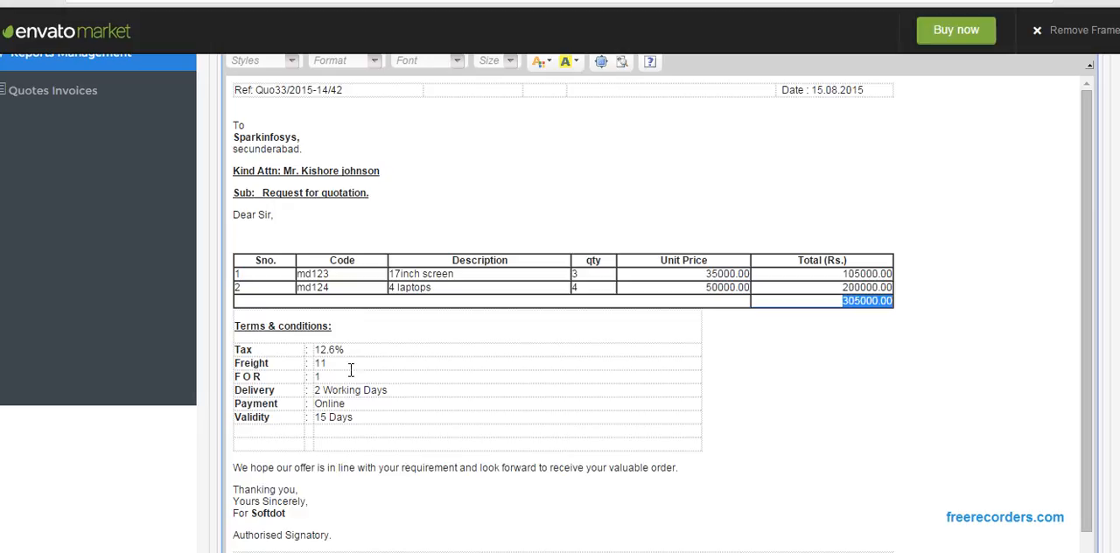
pyautogui.moveTo(363, 154)
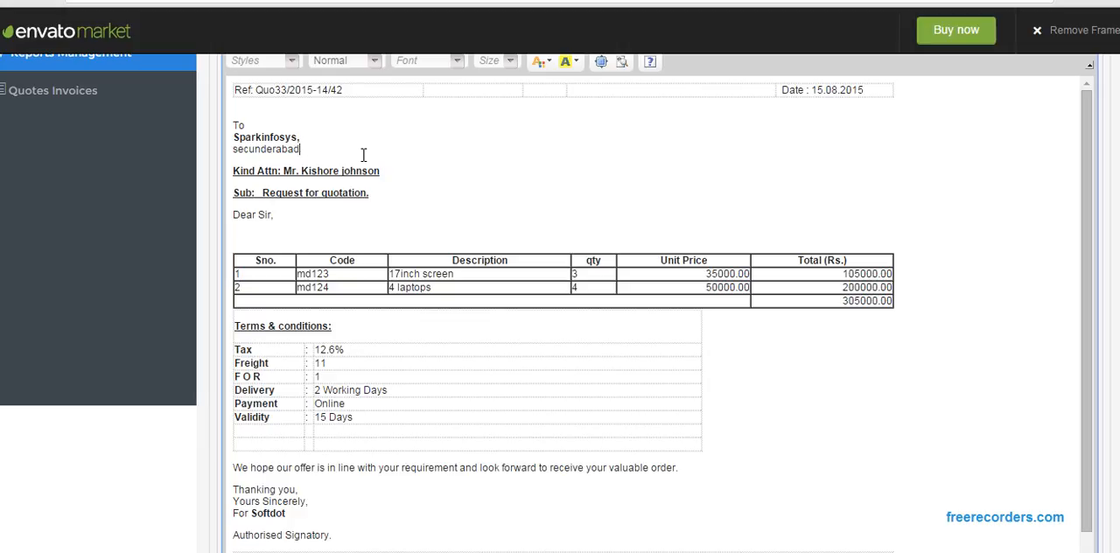
# Step: Append ',Hyderabad' to the client address and set Tax 14.6% and Freight 10
pyautogui.write('H')
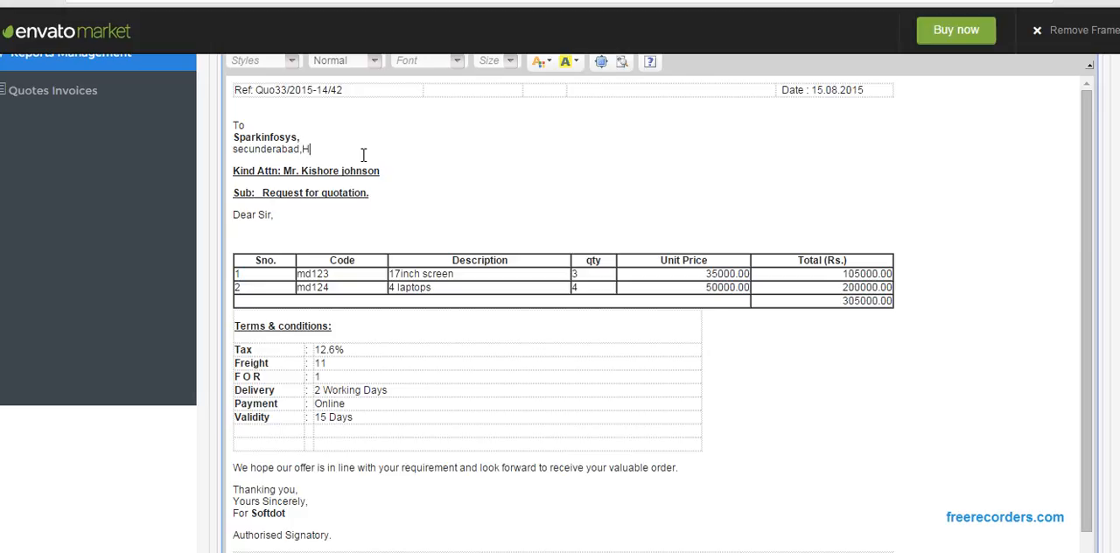
pyautogui.write('yde')
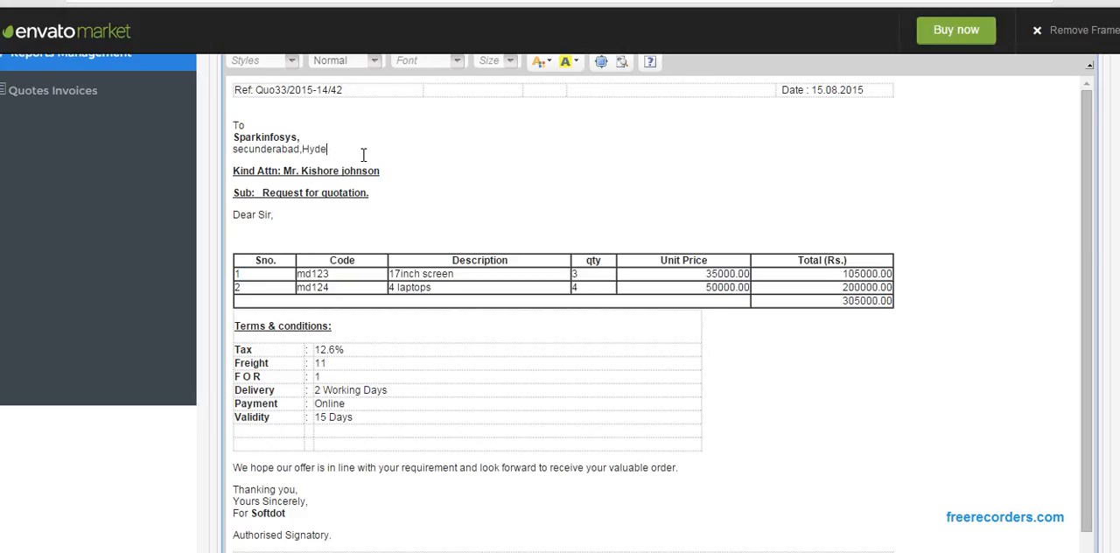
pyautogui.write('rabad')
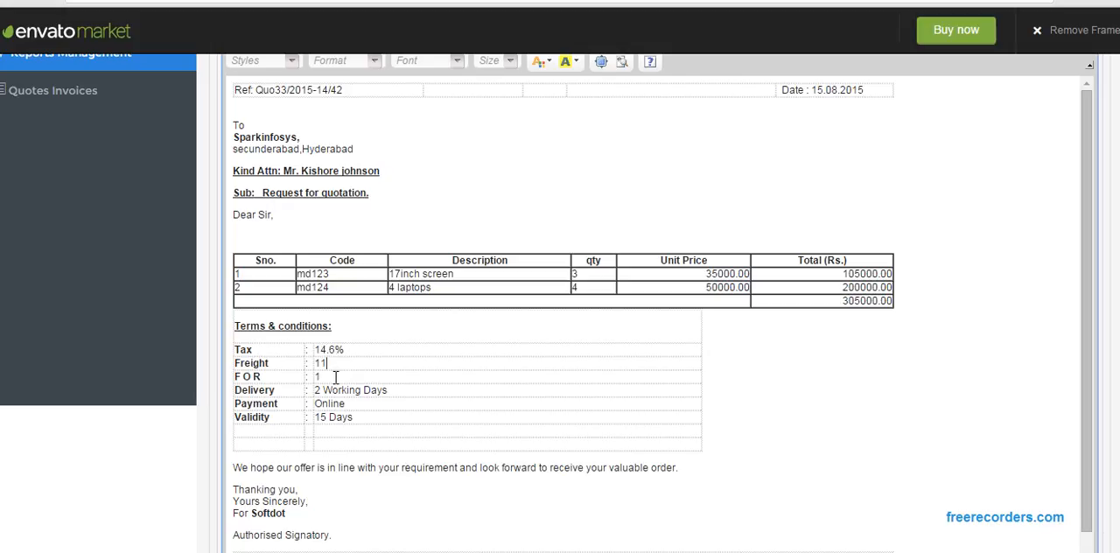
pyautogui.write('0')
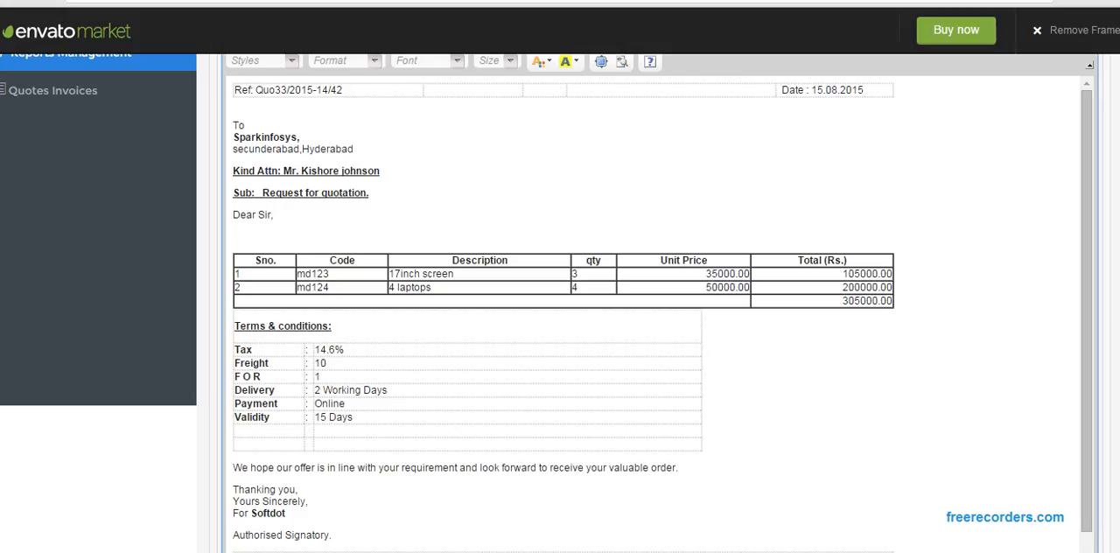
pyautogui.scroll(-3)
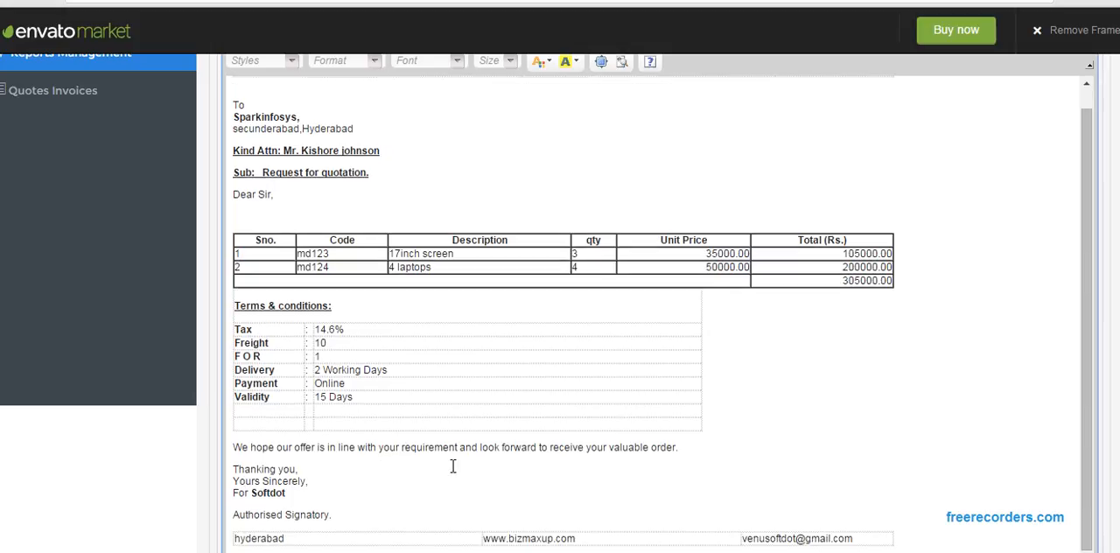
pyautogui.moveTo(660, 463)
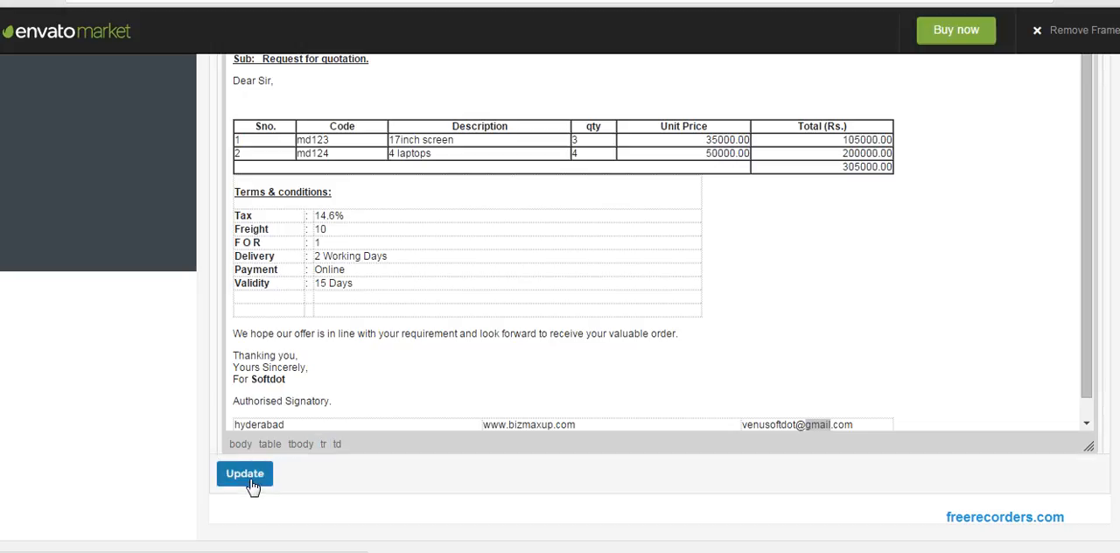
# Step: Update the edited quotation letter and print it
pyautogui.click(245, 472)
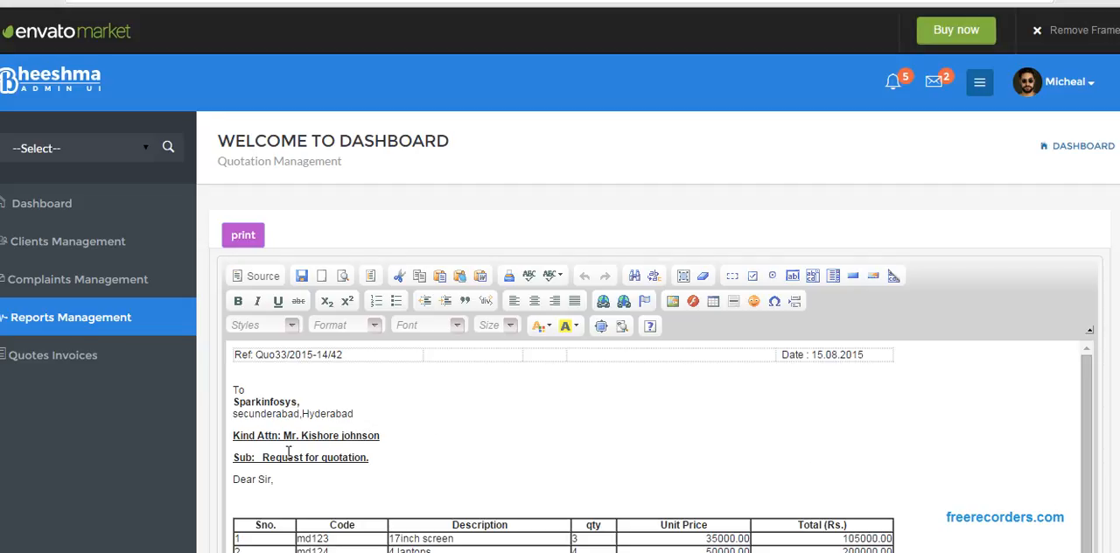
pyautogui.doubleClick(329, 413)
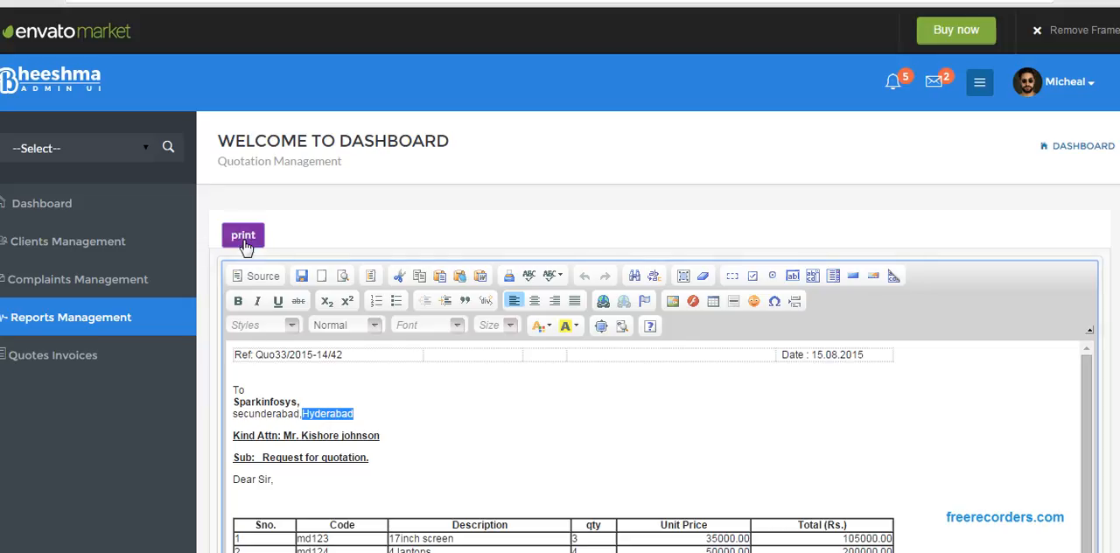
pyautogui.moveTo(508, 276)
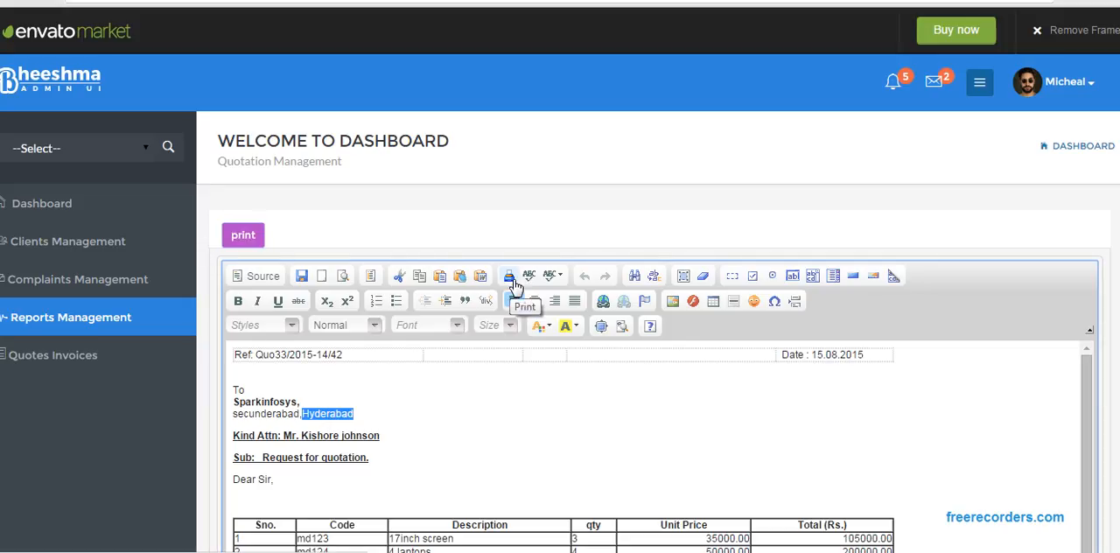
pyautogui.click(510, 276)
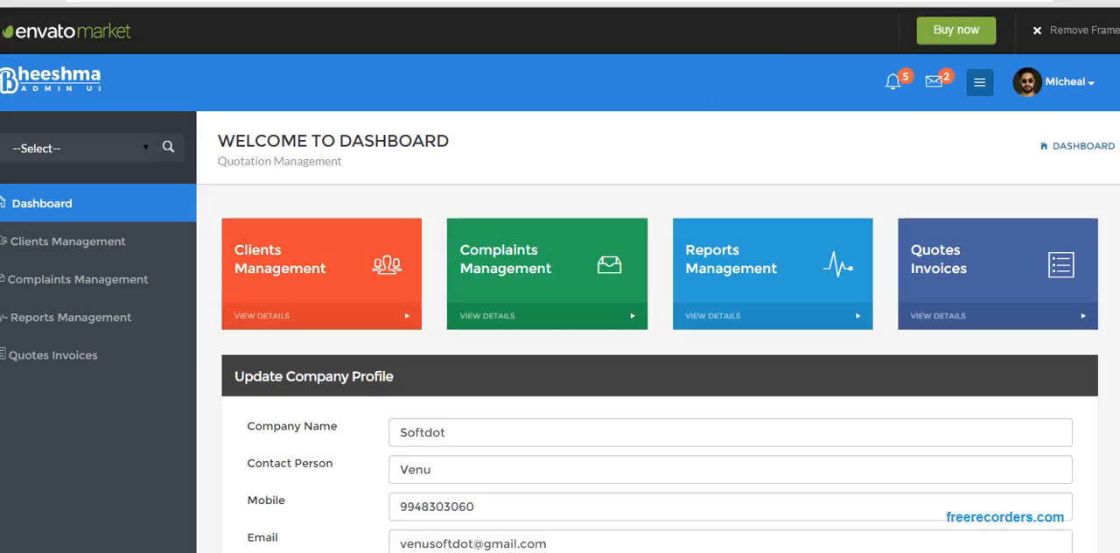
# Step: Scroll the dashboard to view the company profile
pyautogui.scroll(-3)
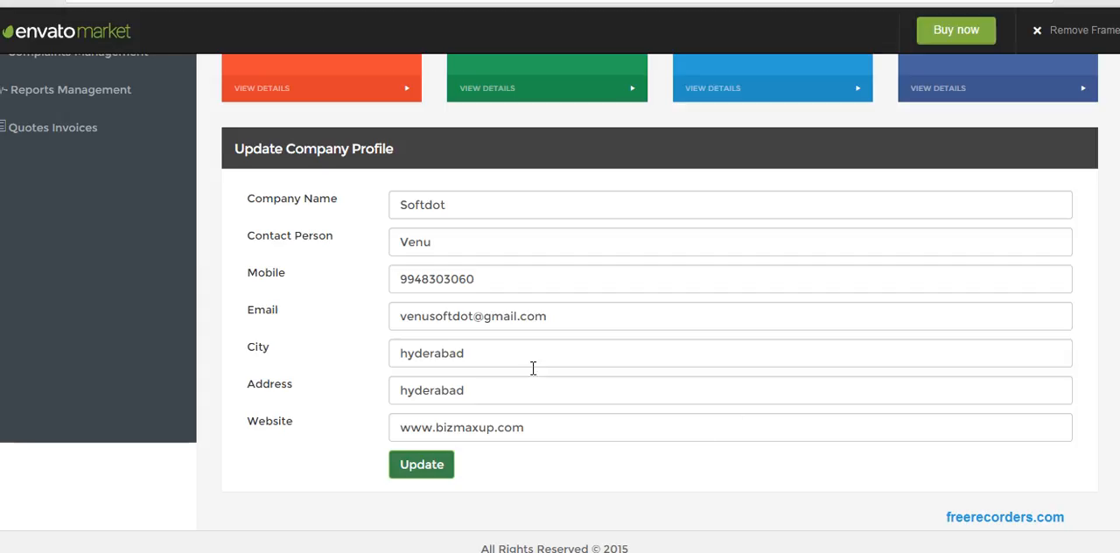
pyautogui.scroll(3)
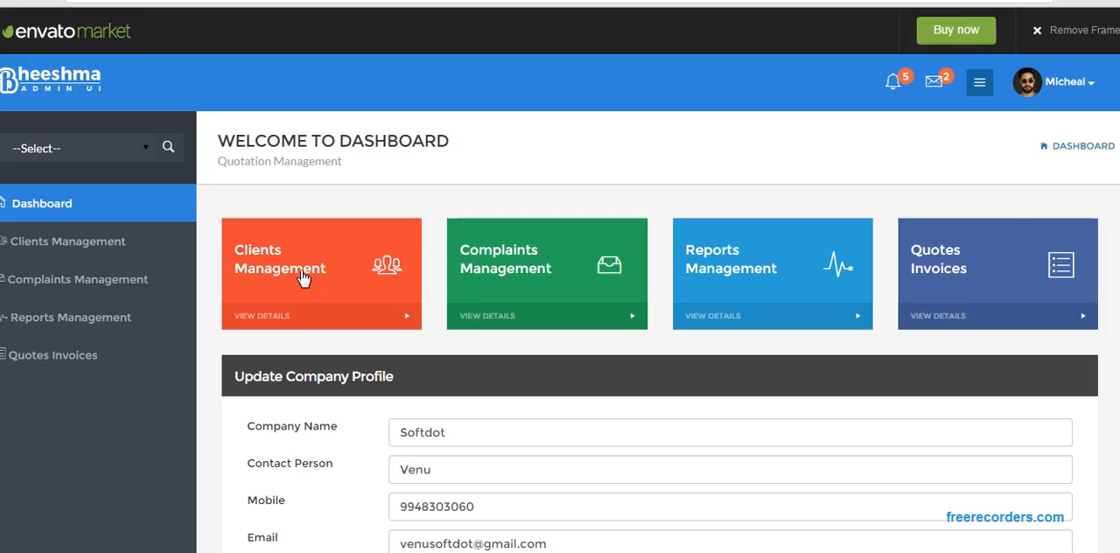
pyautogui.moveTo(263, 252)
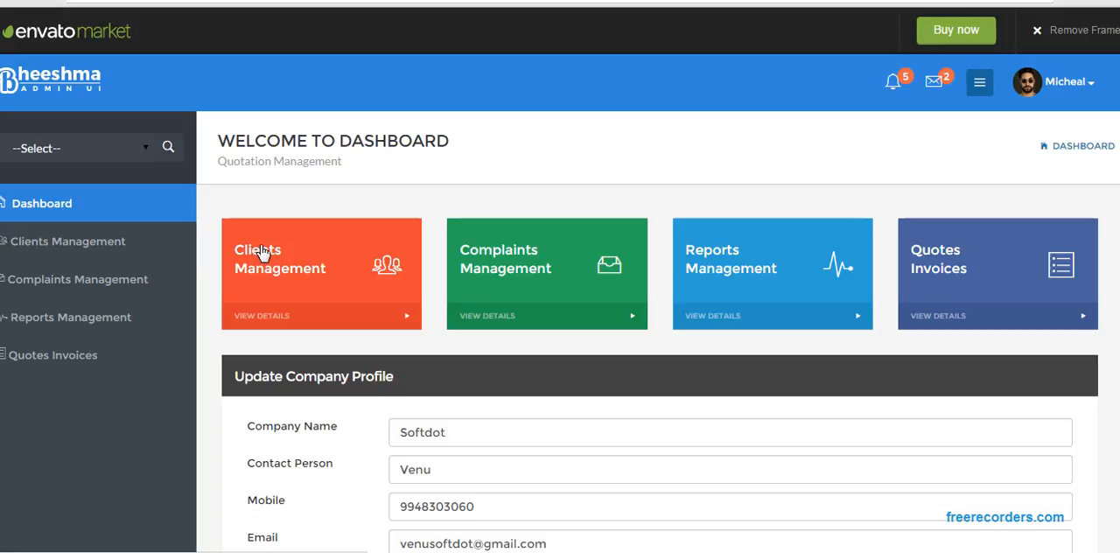
pyautogui.moveTo(497, 280)
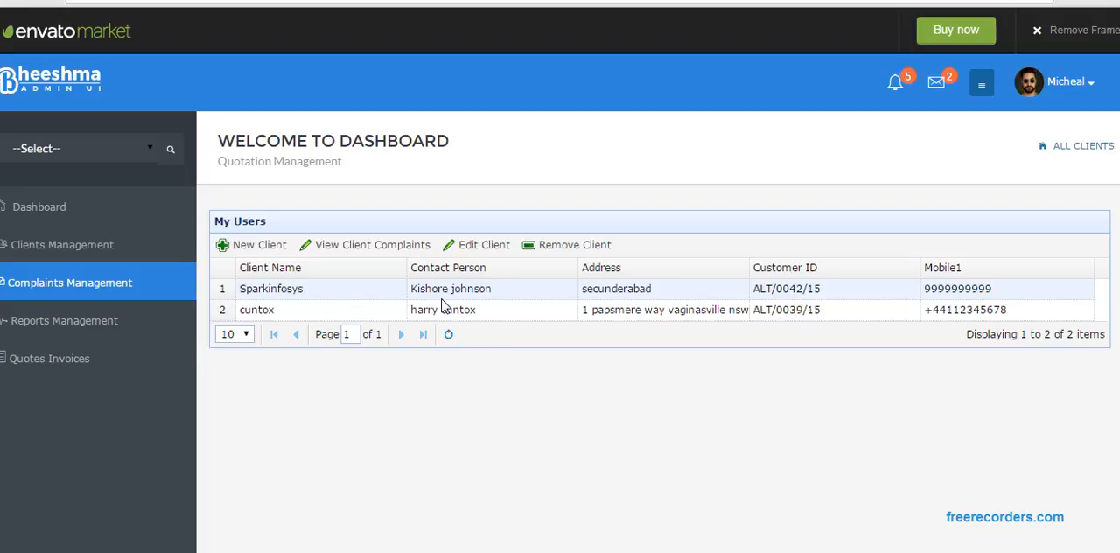
pyautogui.moveTo(371, 304)
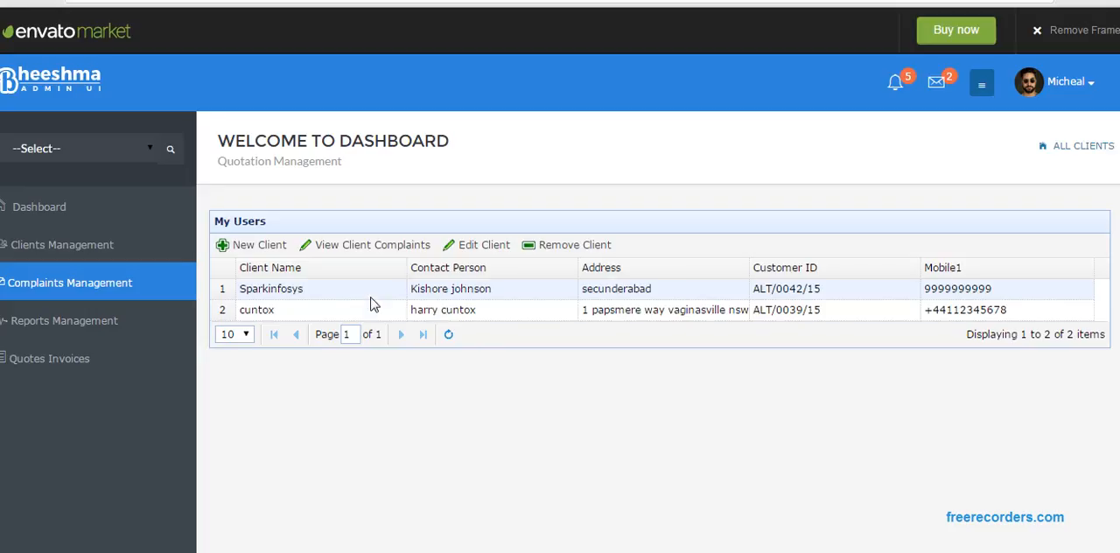
pyautogui.moveTo(353, 305)
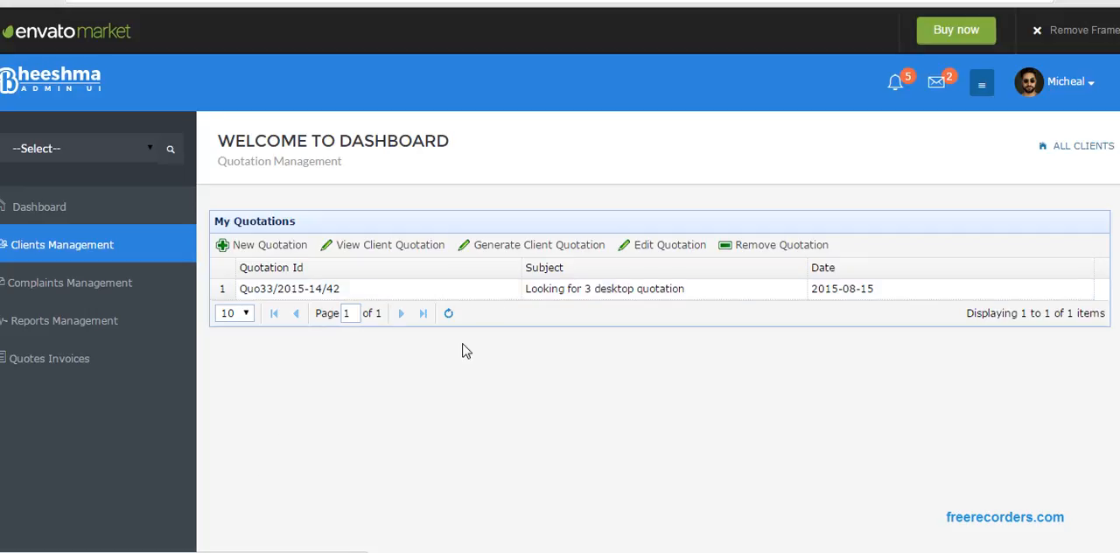
pyautogui.moveTo(221, 245)
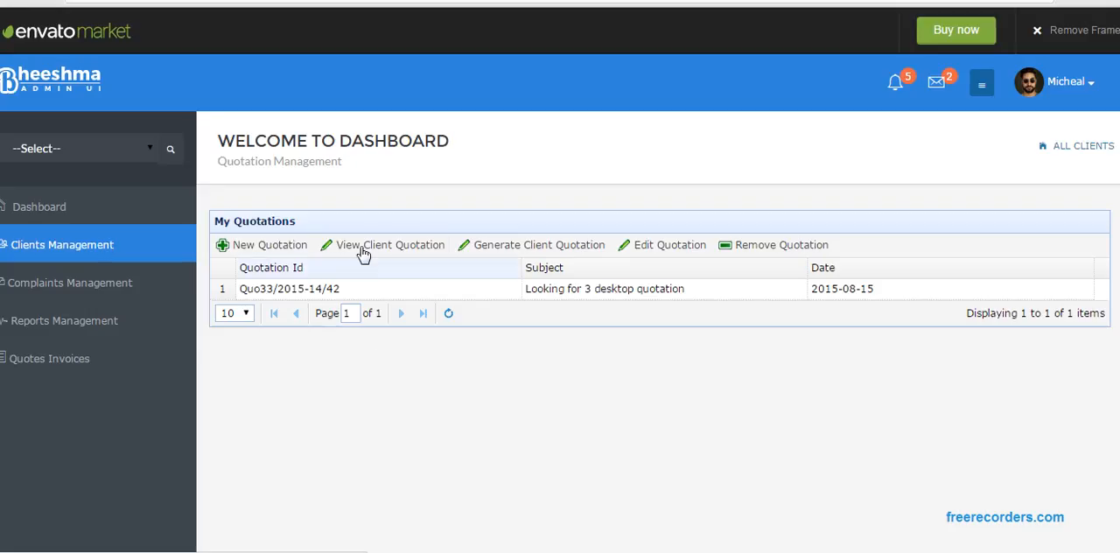
pyautogui.moveTo(368, 423)
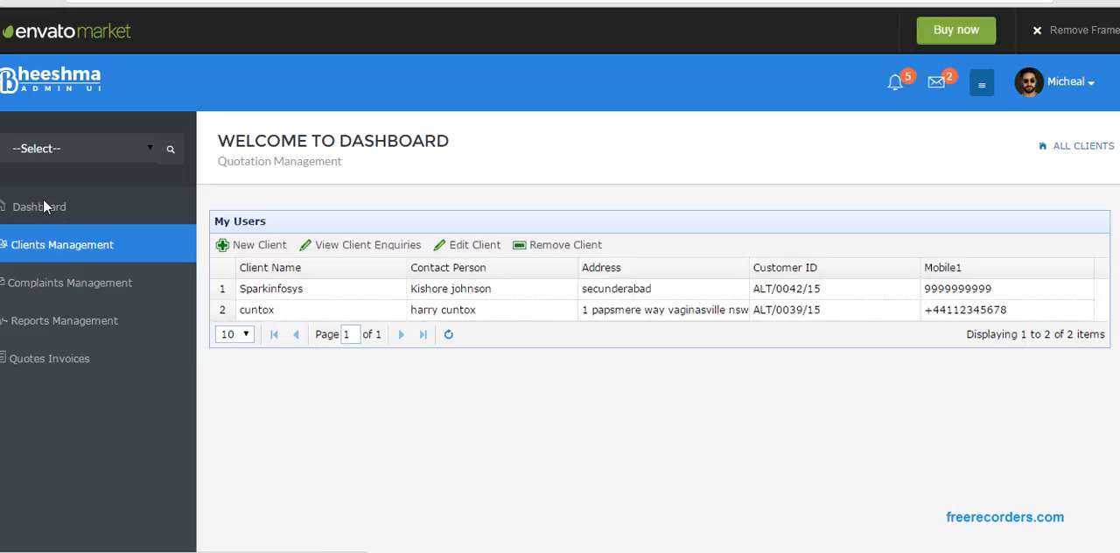
pyautogui.moveTo(49, 210)
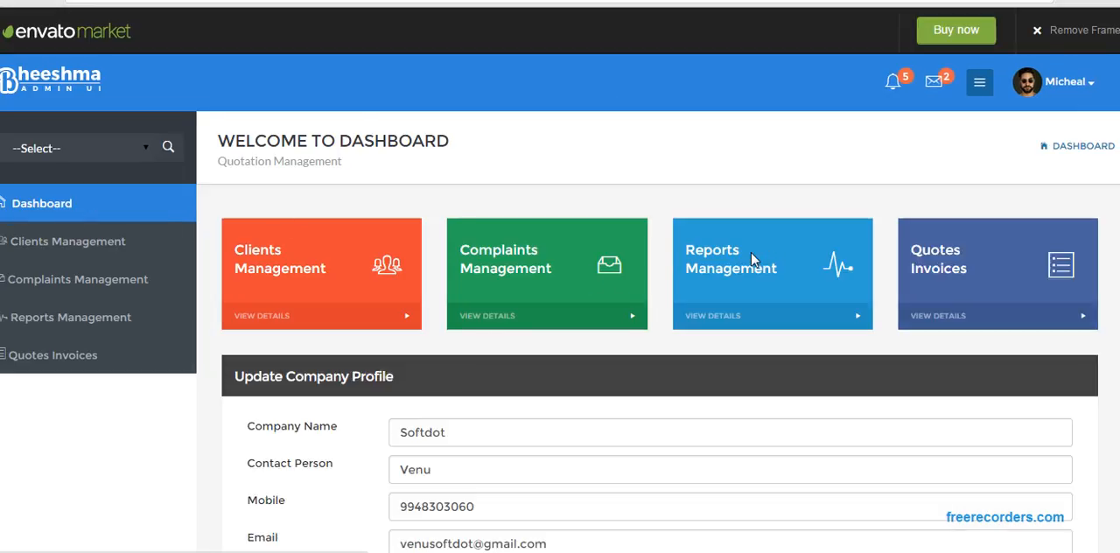
pyautogui.moveTo(739, 255)
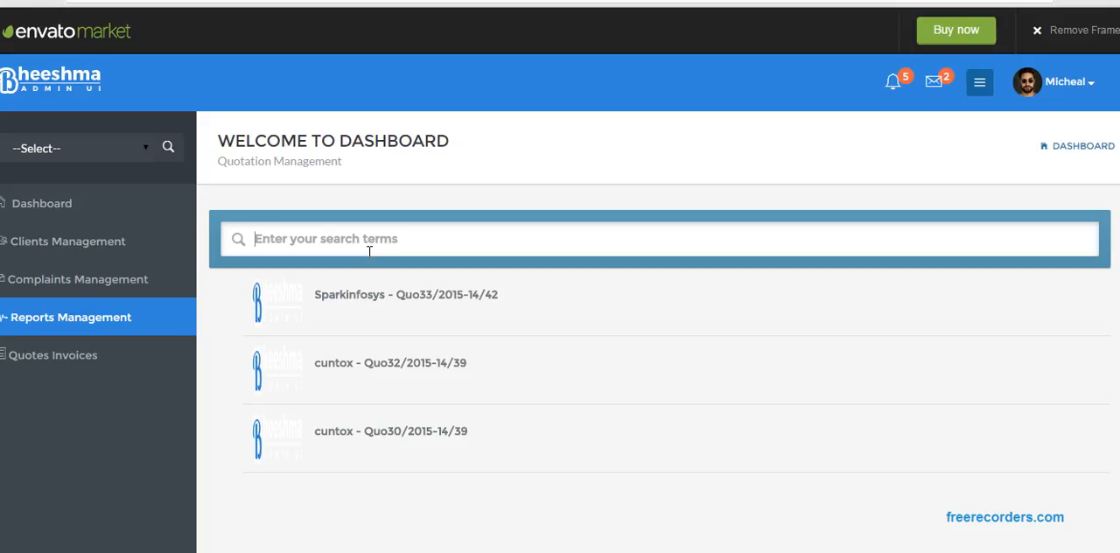
pyautogui.moveTo(371, 322)
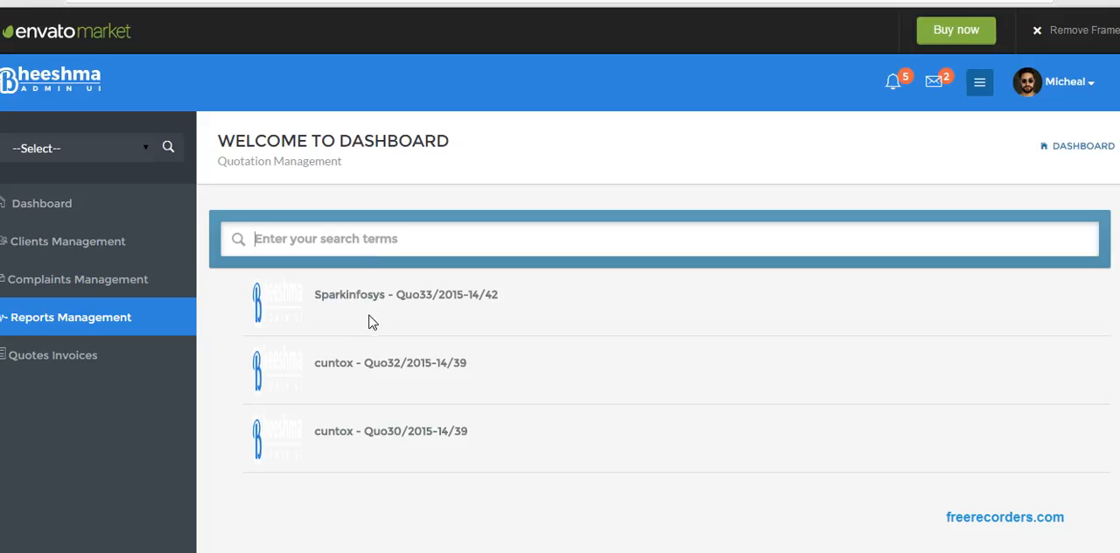
pyautogui.moveTo(359, 333)
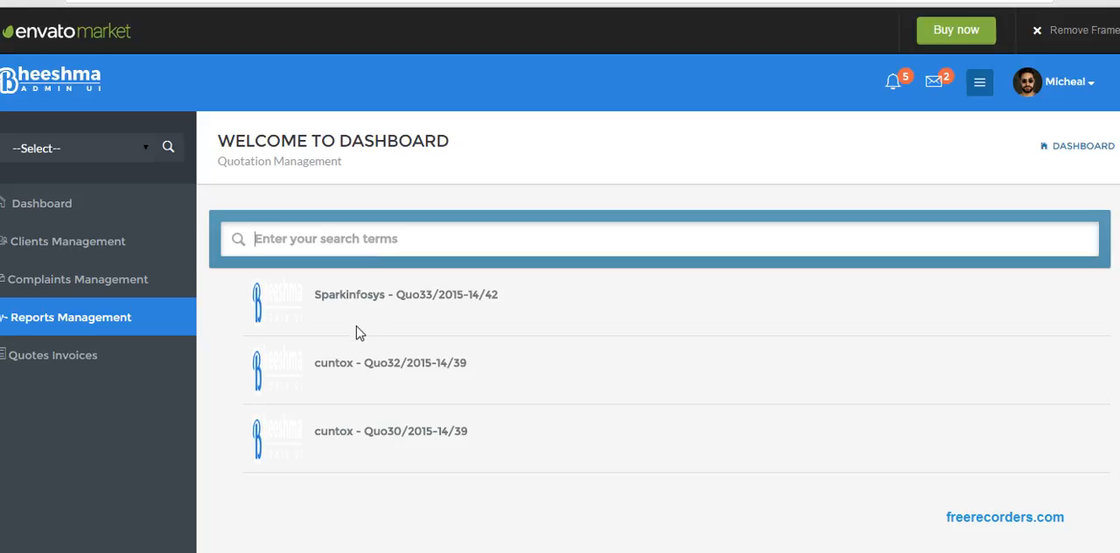
# Step: Search the quotation reports by 'cuntox', 'quo' and then 'sp' for Sparkinfosys
pyautogui.write('s')
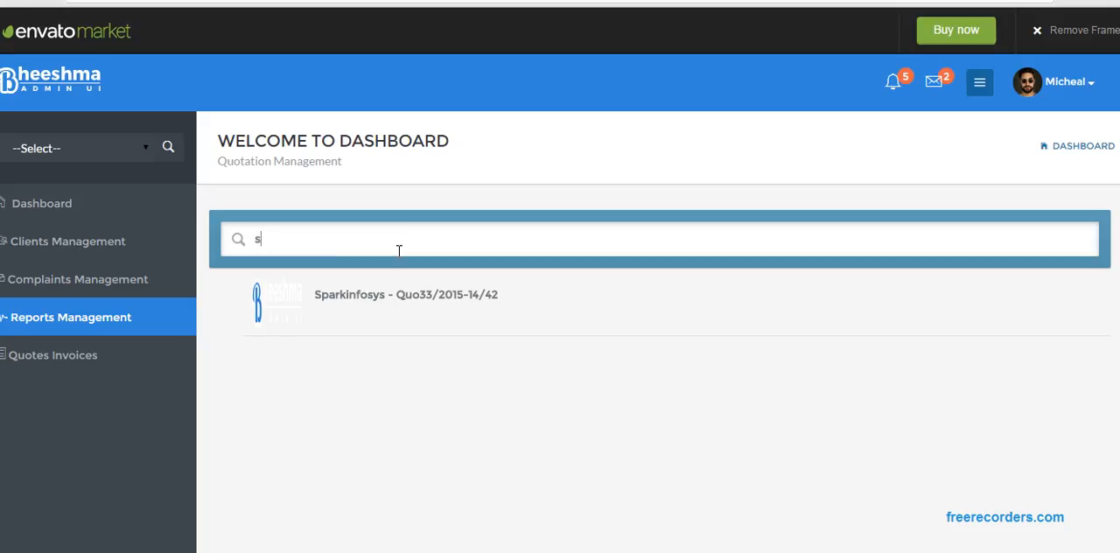
pyautogui.press('Backspace')
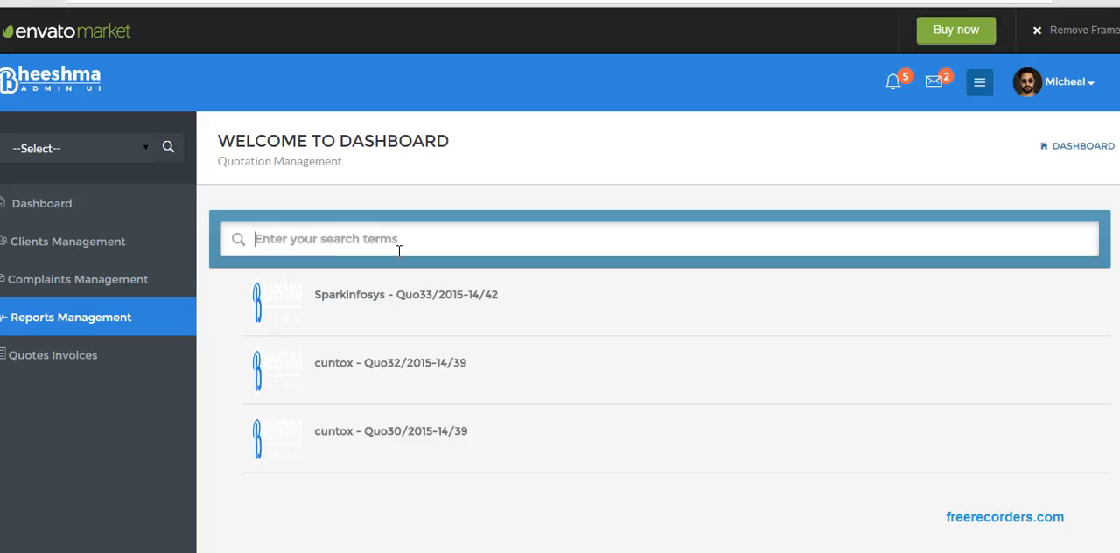
pyautogui.write('c')
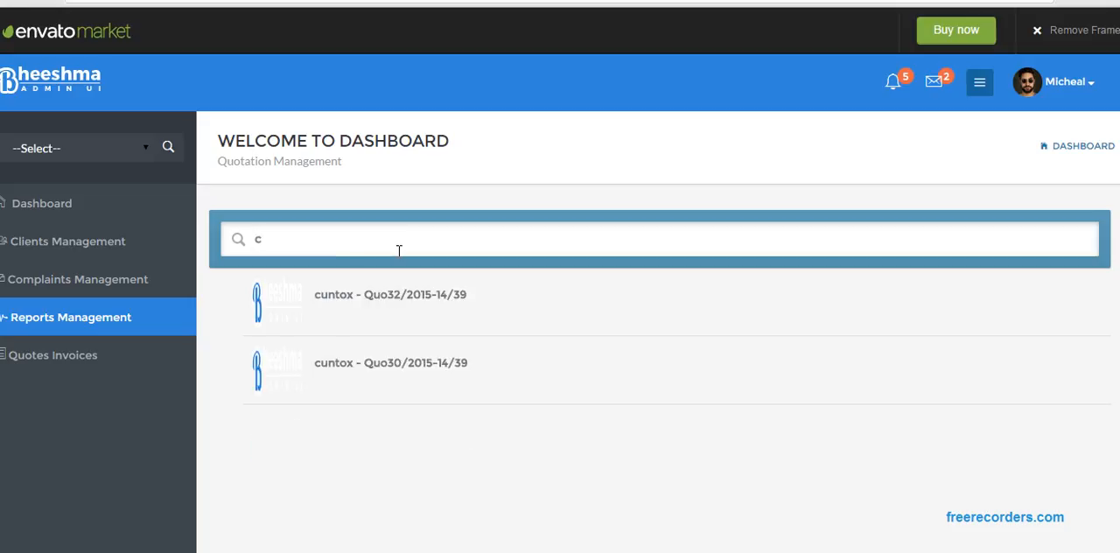
pyautogui.write('untox -')
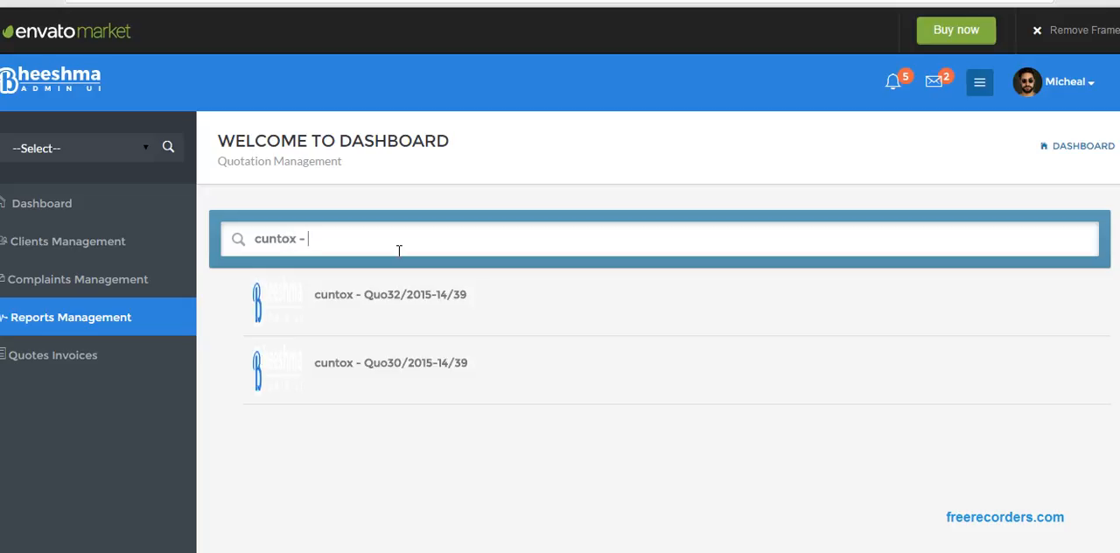
pyautogui.write('quo32')
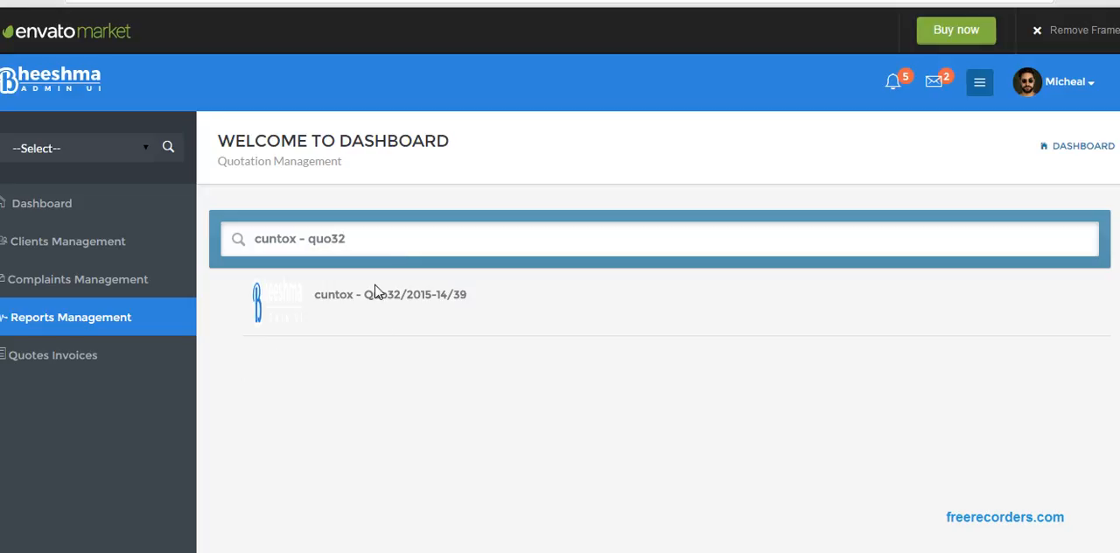
pyautogui.moveTo(290, 304)
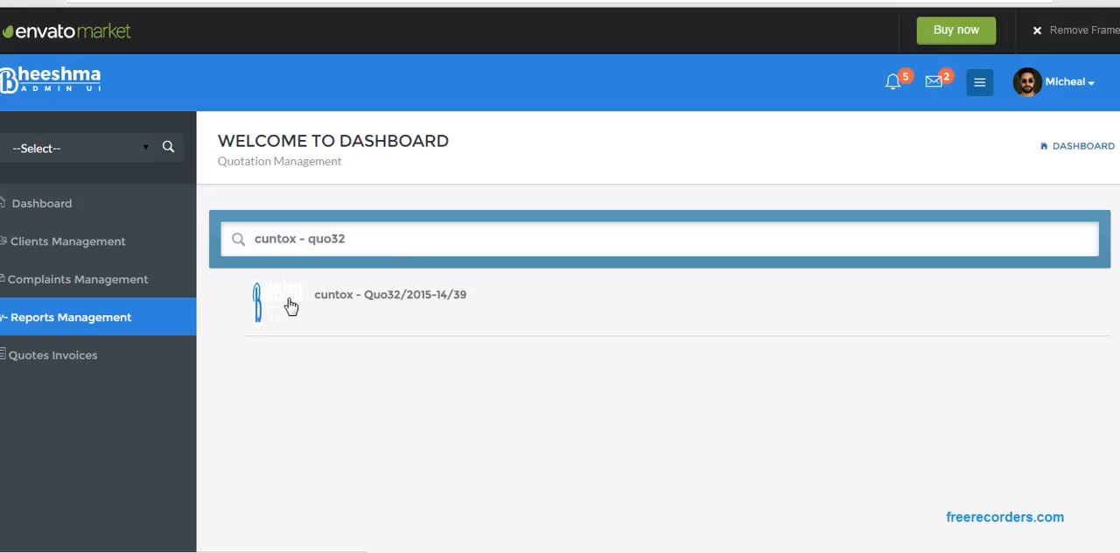
pyautogui.tripleClick(299, 238)
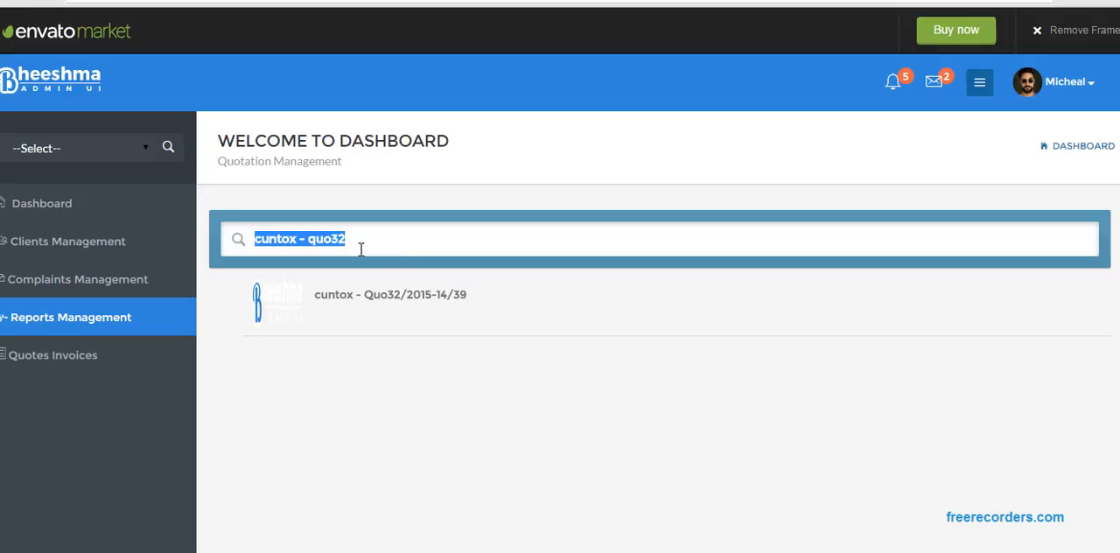
pyautogui.write('sp')
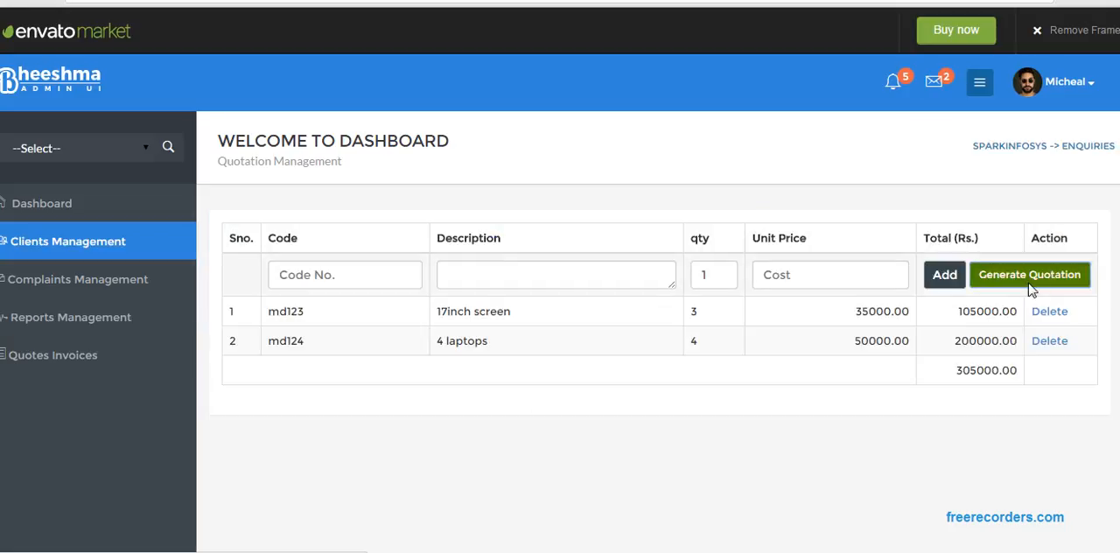
# Step: Find Sparkinfosys in Quotes Invoices and open the Quo33/2015-14/42 print view
pyautogui.click(1029, 273)
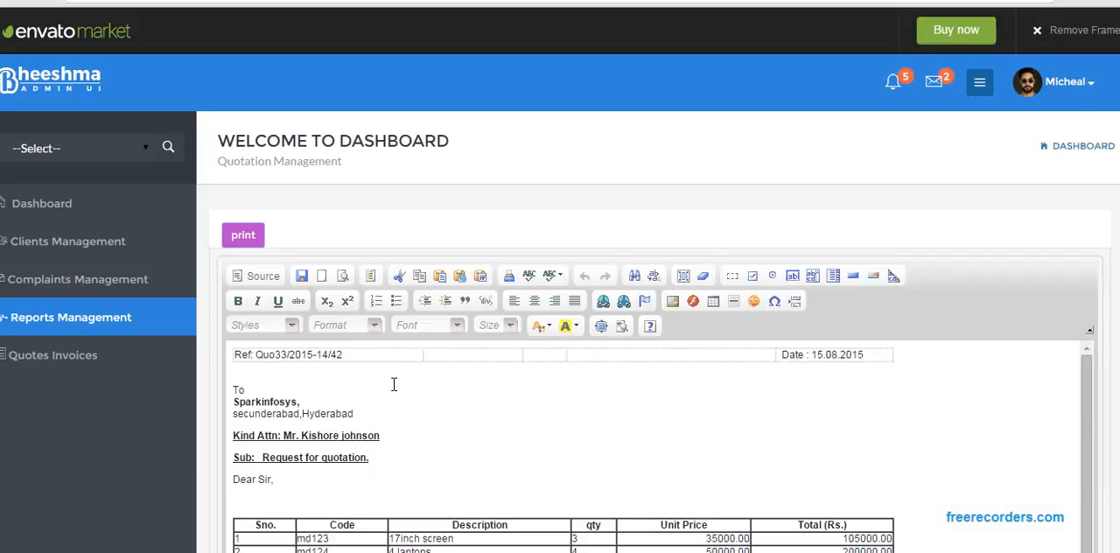
pyautogui.moveTo(105, 360)
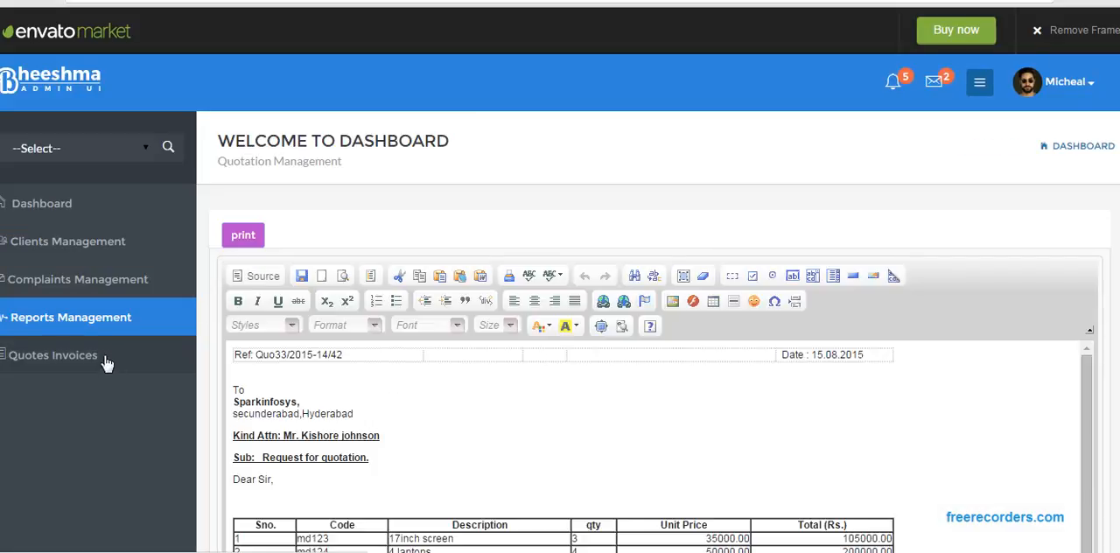
pyautogui.click(53, 354)
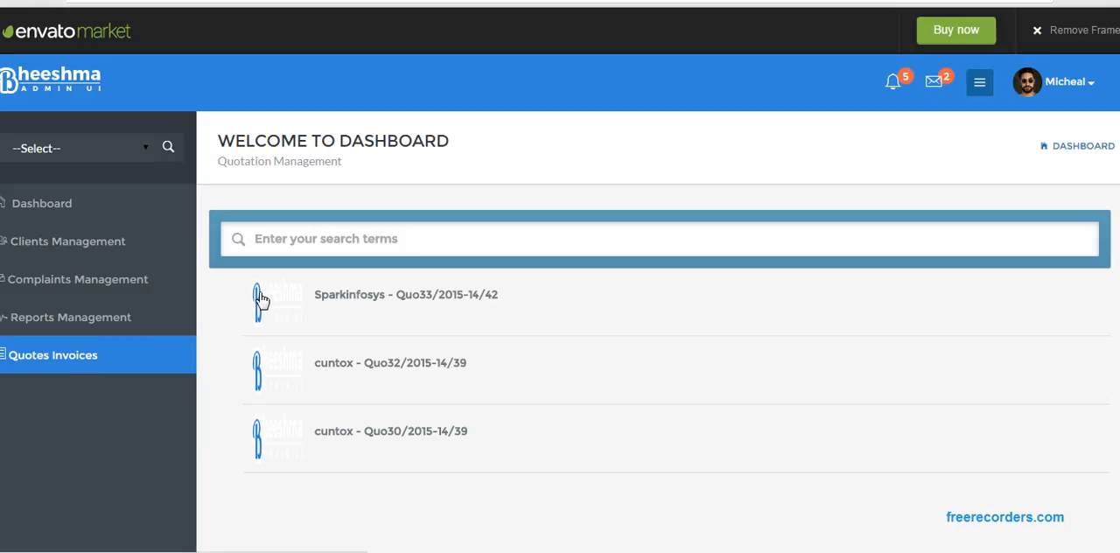
pyautogui.write('s')
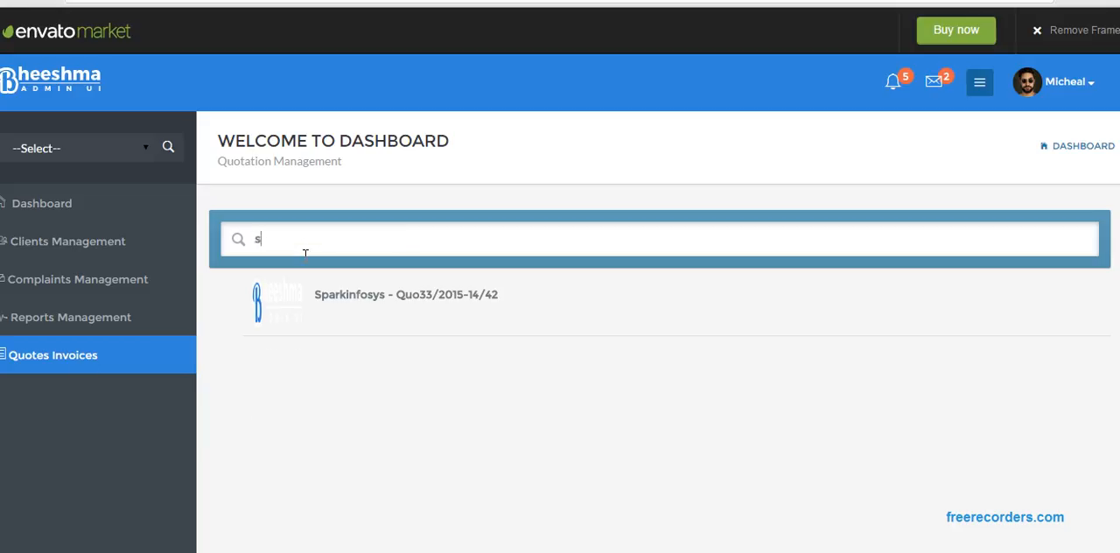
pyautogui.click(71, 316)
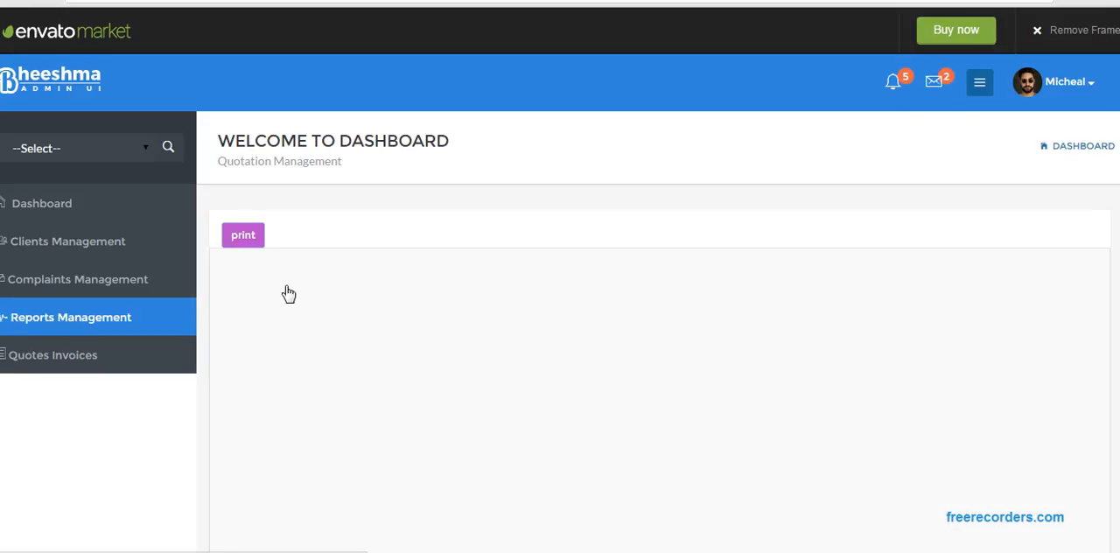
pyautogui.click(241, 235)
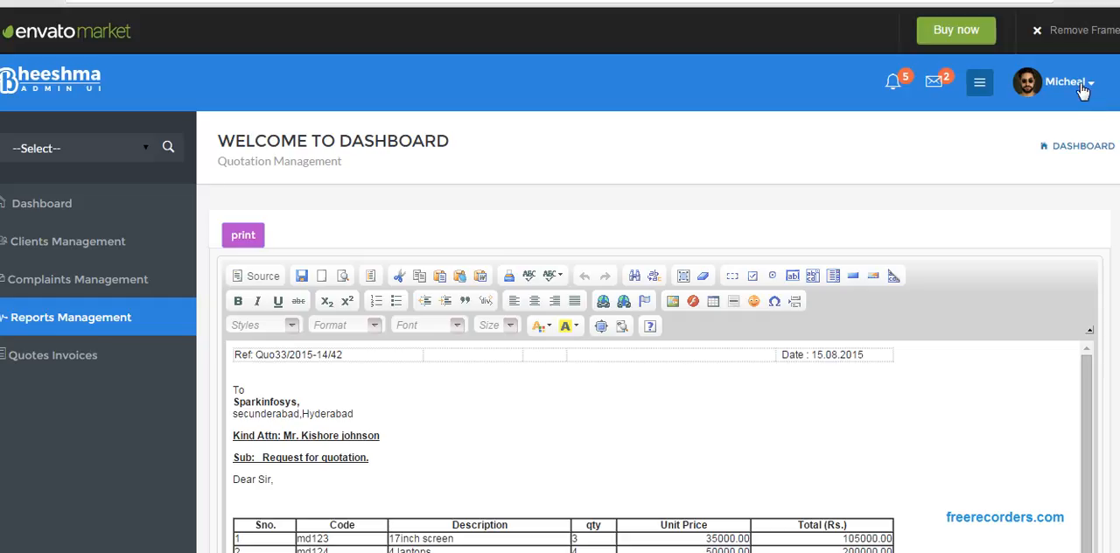
# Step: Log out via the account dropdown, then log back in as admin with captcha answer 4
pyautogui.click(1059, 81)
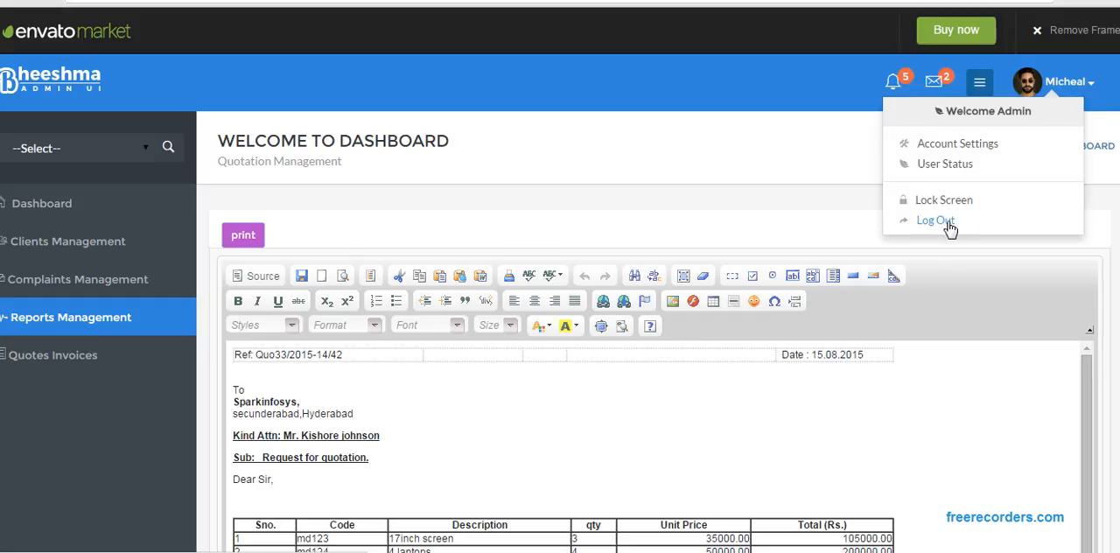
pyautogui.click(935, 220)
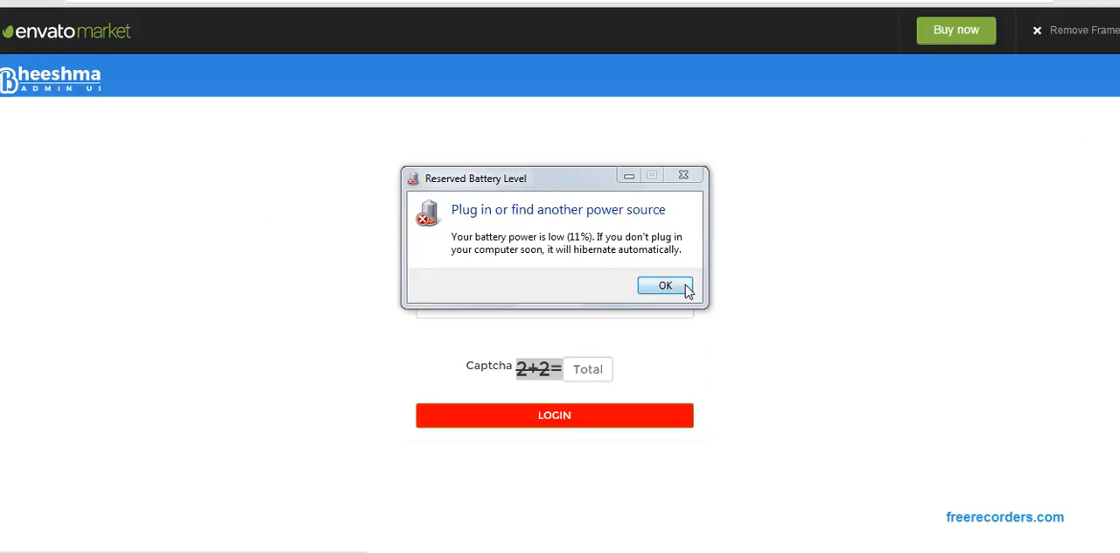
pyautogui.click(665, 287)
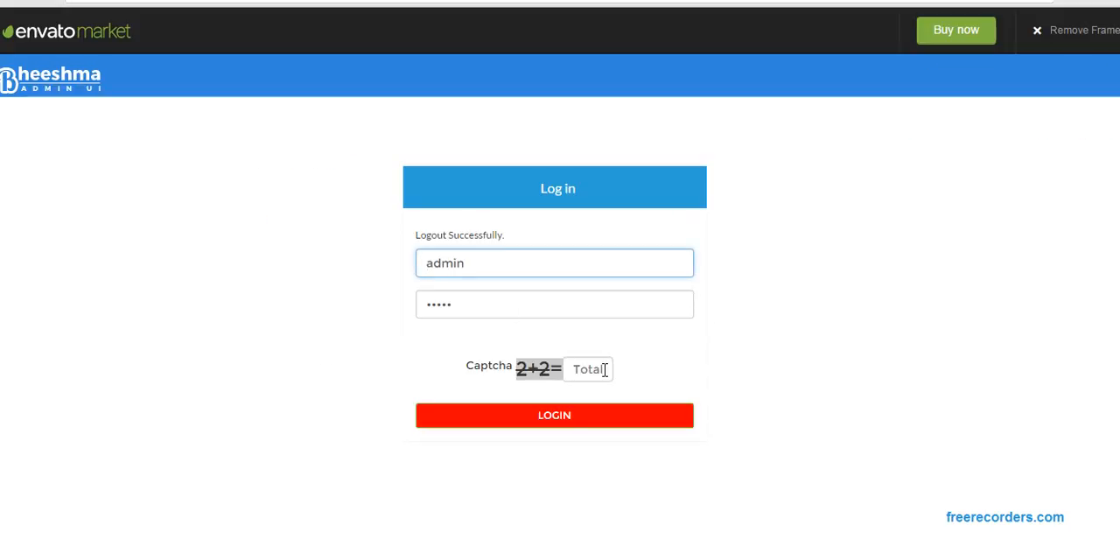
pyautogui.write('4')
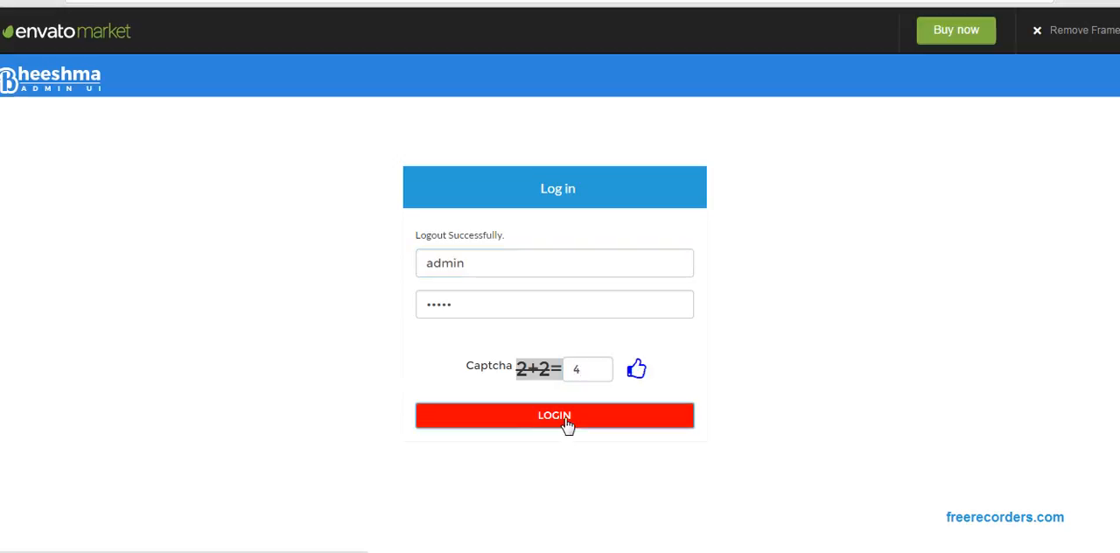
pyautogui.click(553, 415)
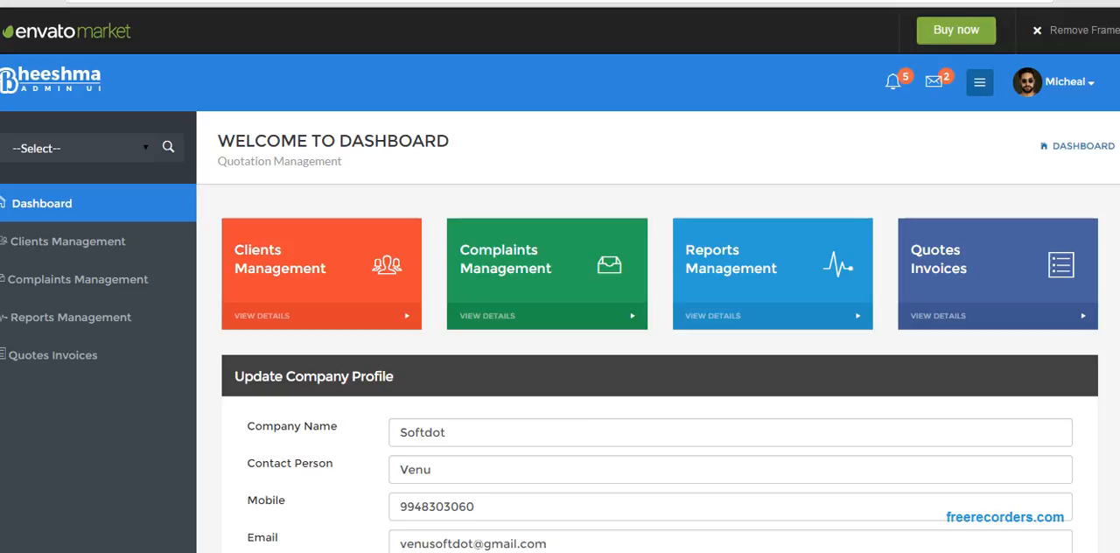
pyautogui.moveTo(628, 109)
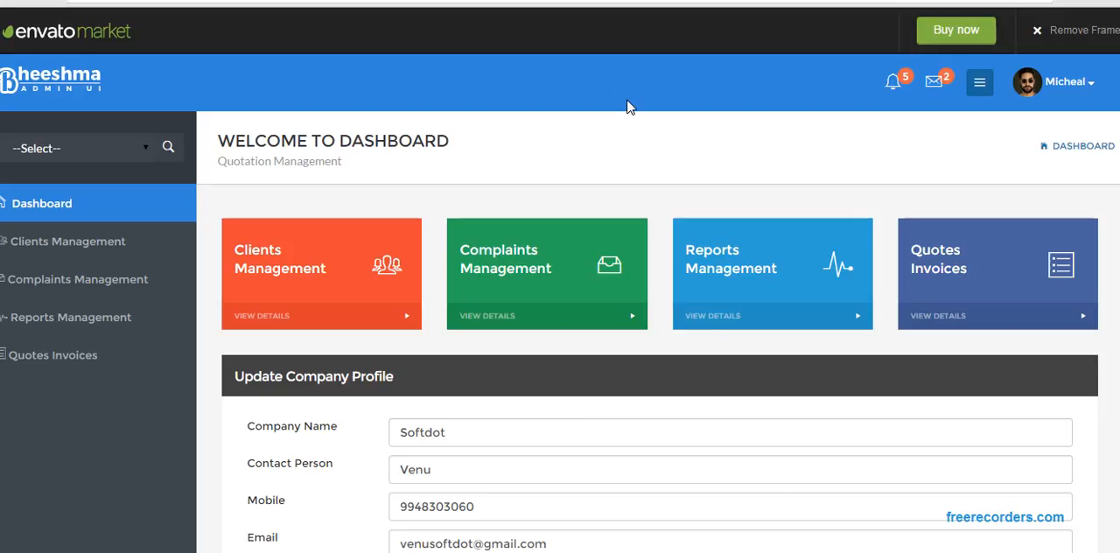
pyautogui.moveTo(623, 110)
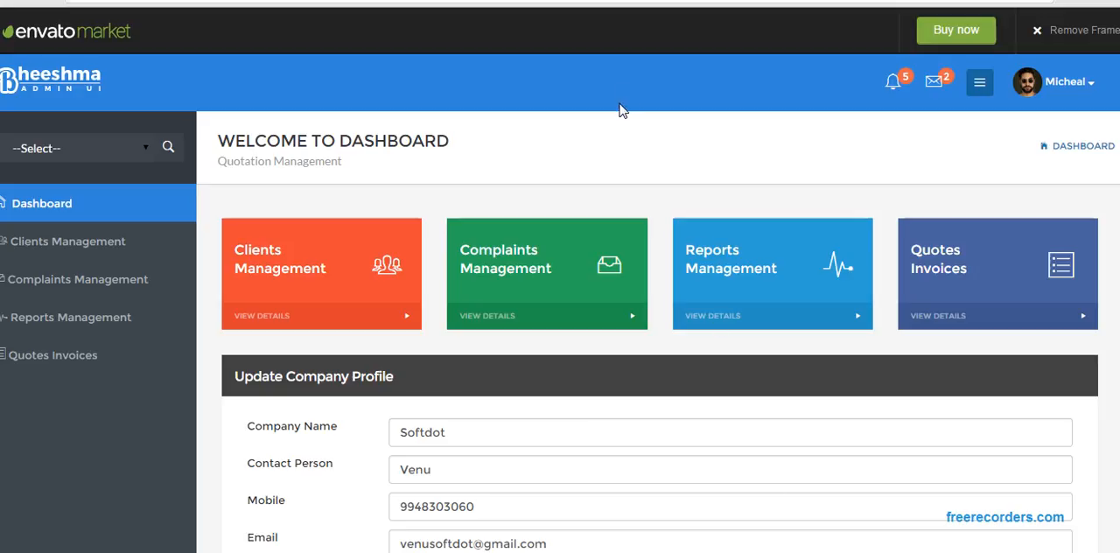
pyautogui.moveTo(625, 68)
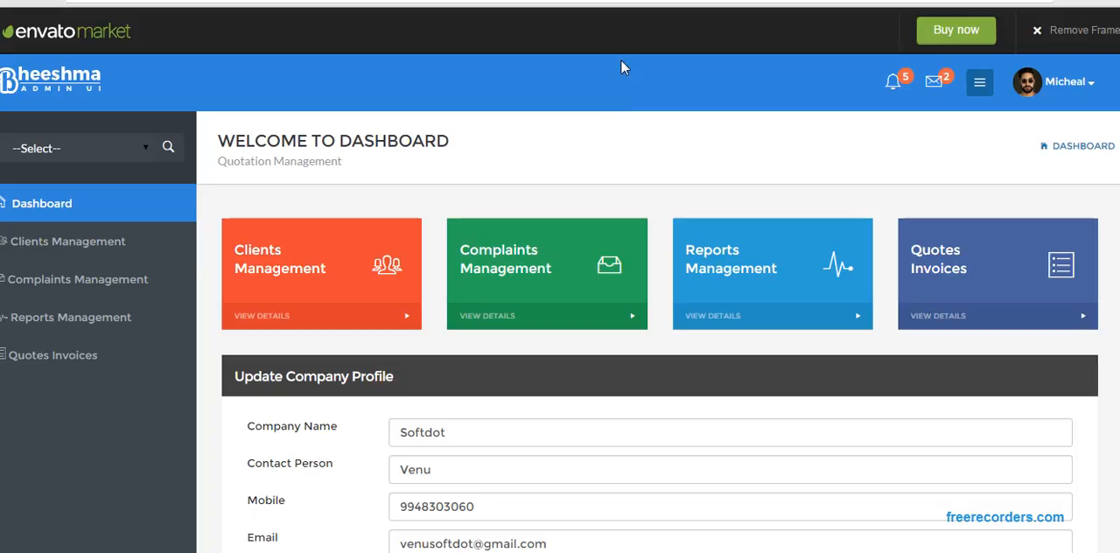